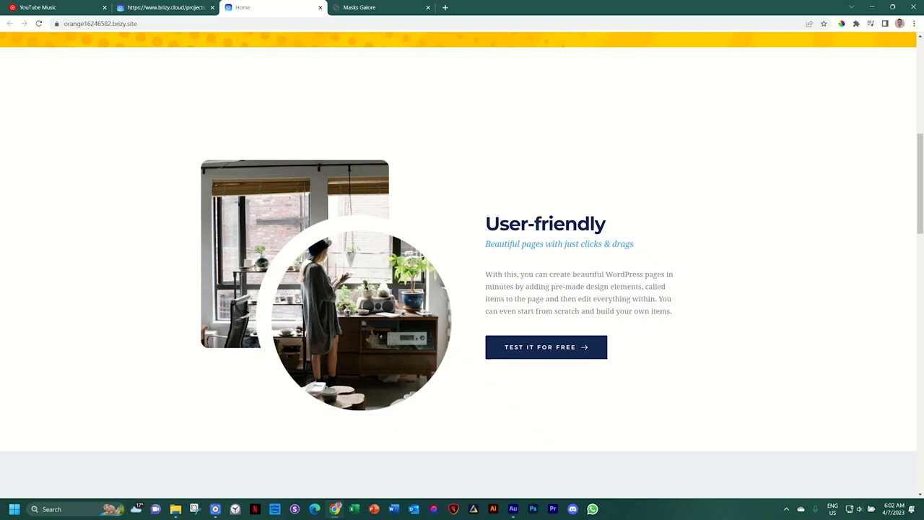
pyautogui.moveTo(484, 227)
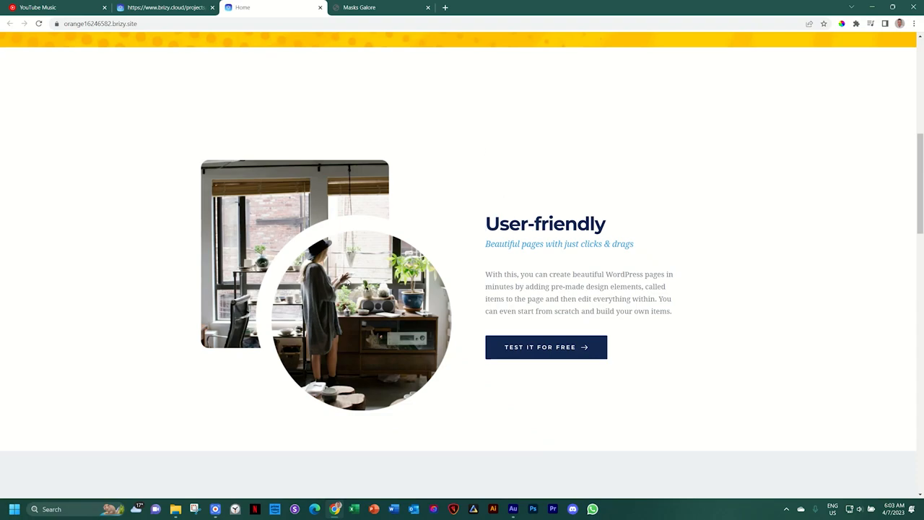
# Step: Scroll through the published demo site's images masked into circles and hourglasses
pyautogui.scroll(-3)
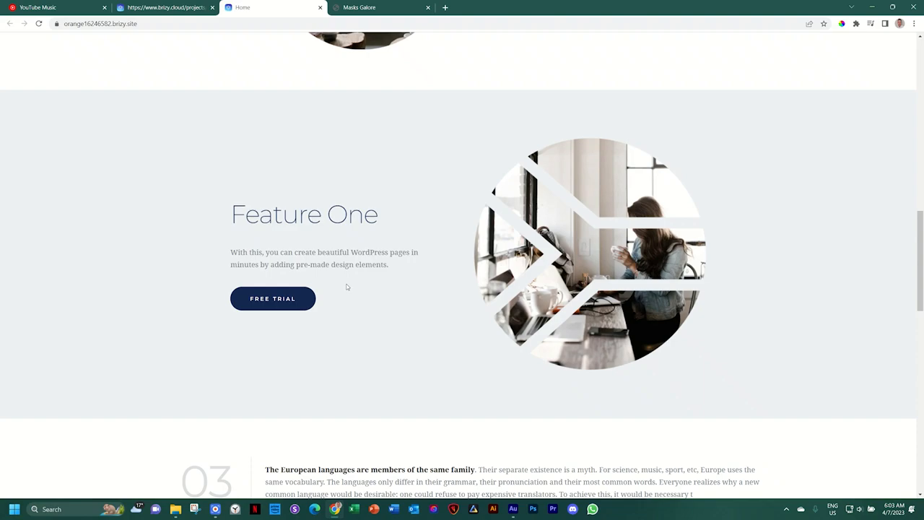
pyautogui.moveTo(648, 273)
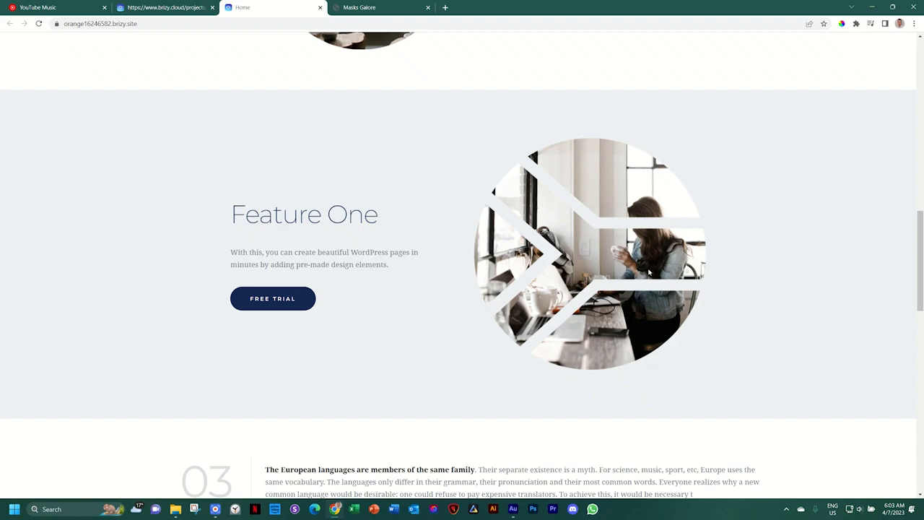
pyautogui.moveTo(669, 298)
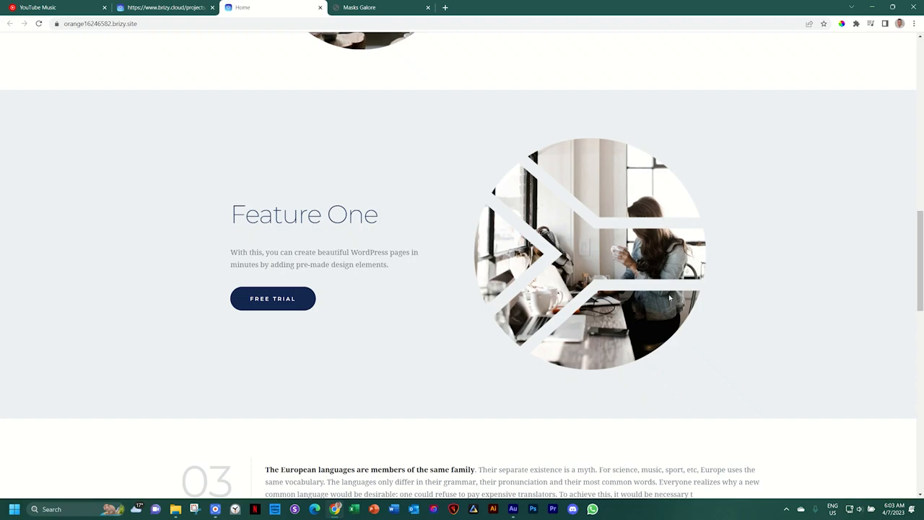
pyautogui.moveTo(600, 252)
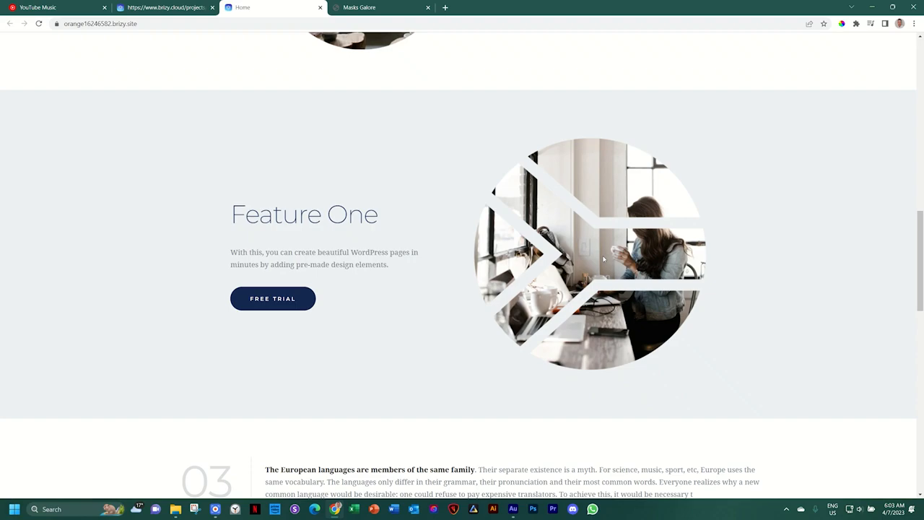
pyautogui.scroll(-3)
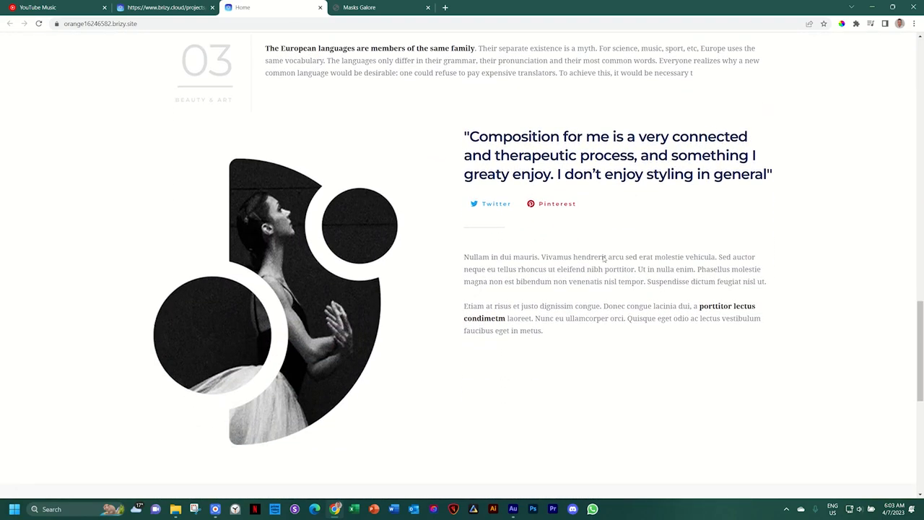
pyautogui.moveTo(353, 258)
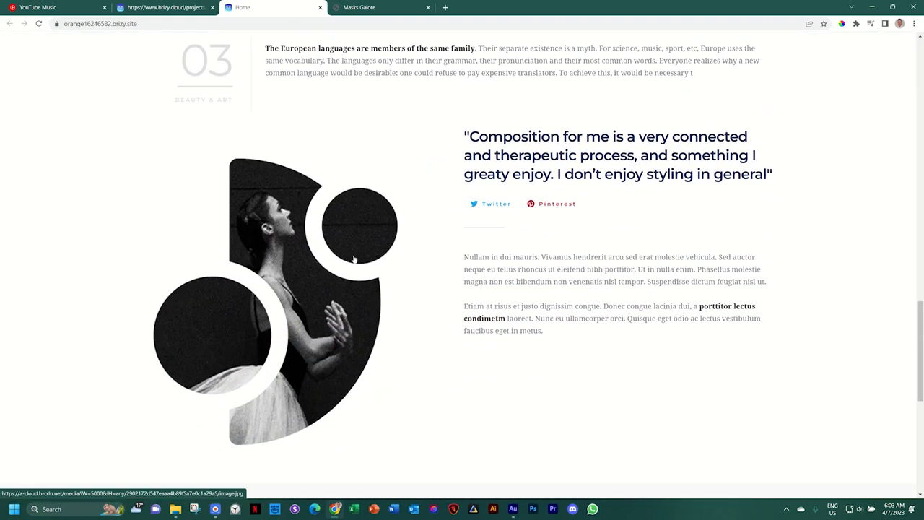
pyautogui.moveTo(422, 231)
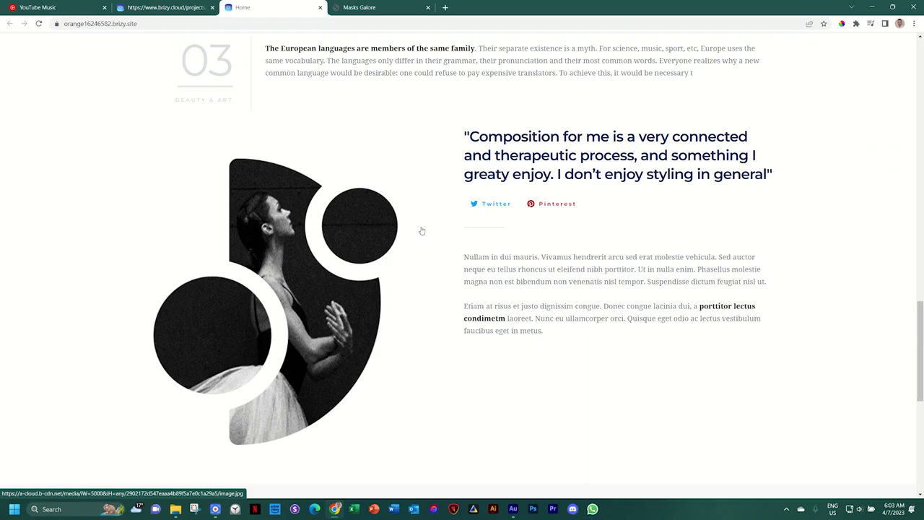
pyautogui.moveTo(273, 244)
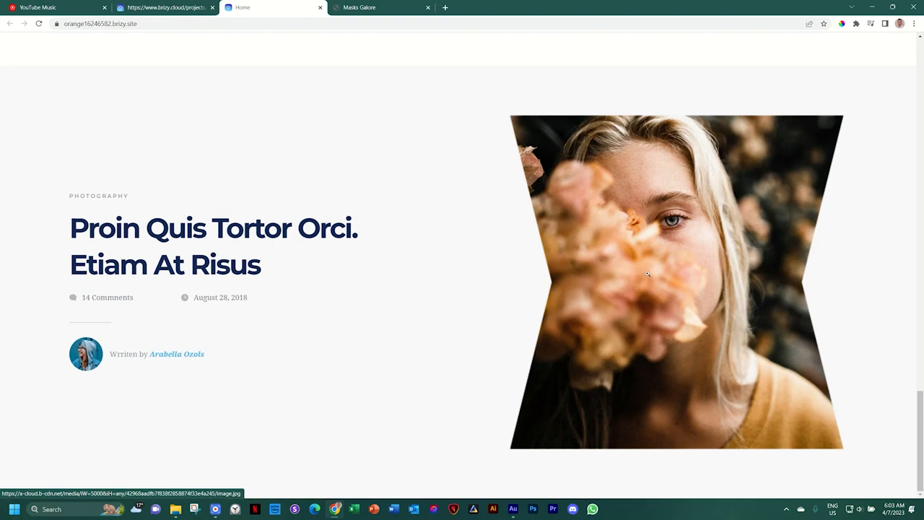
pyautogui.scroll(-3)
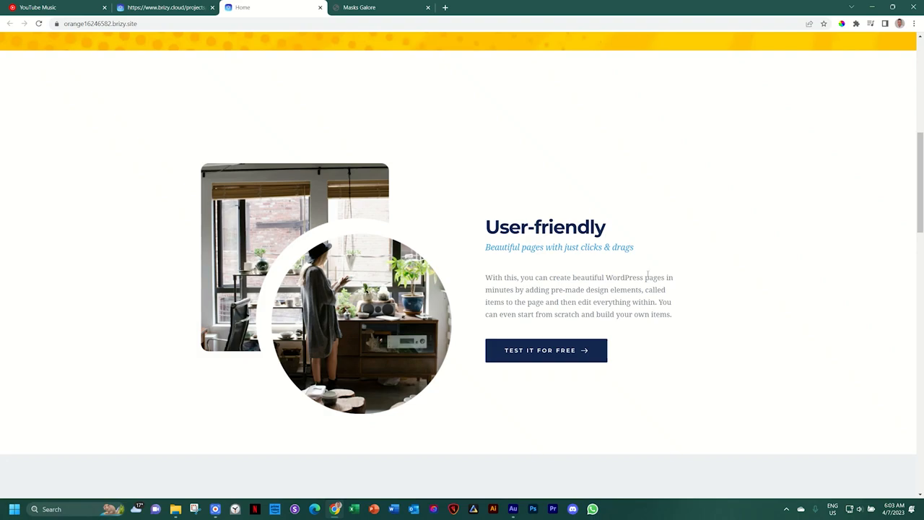
pyautogui.moveTo(364, 137)
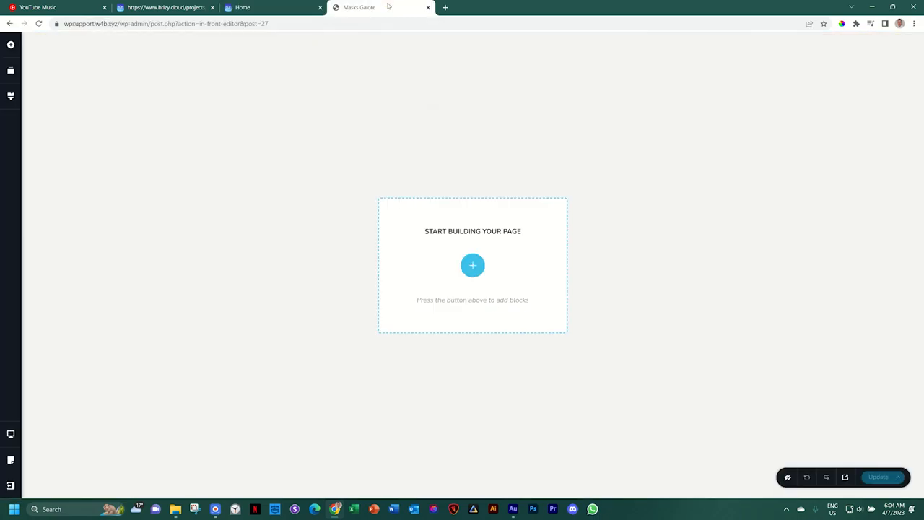
pyautogui.moveTo(496, 184)
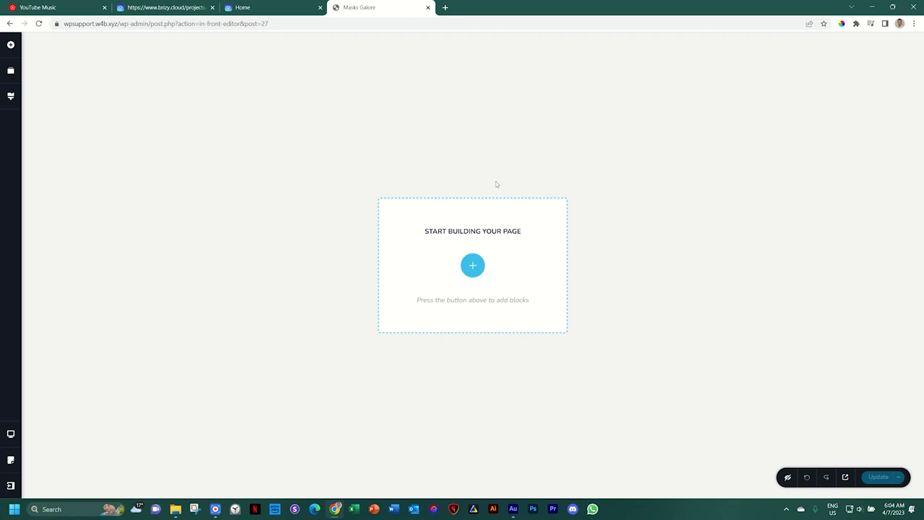
# Step: Insert the Feature One block from Kit #1's Features category onto the page
pyautogui.click(473, 265)
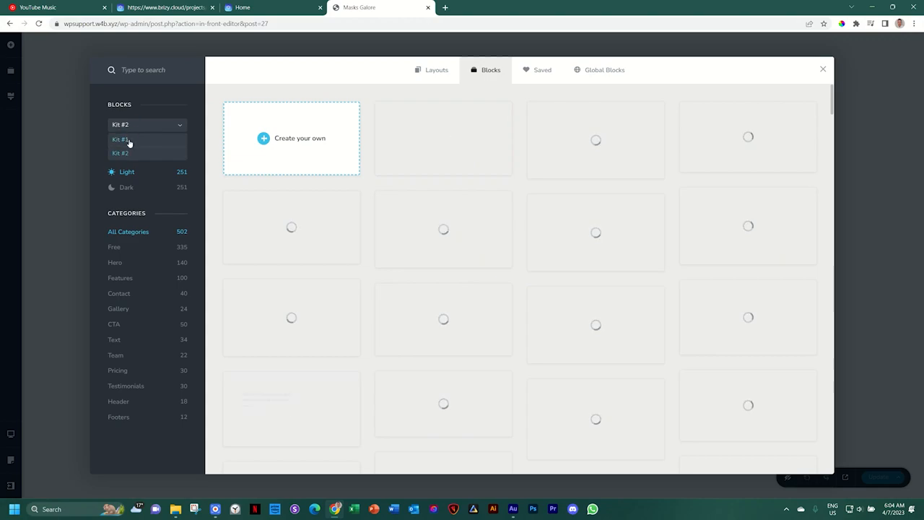
pyautogui.click(120, 139)
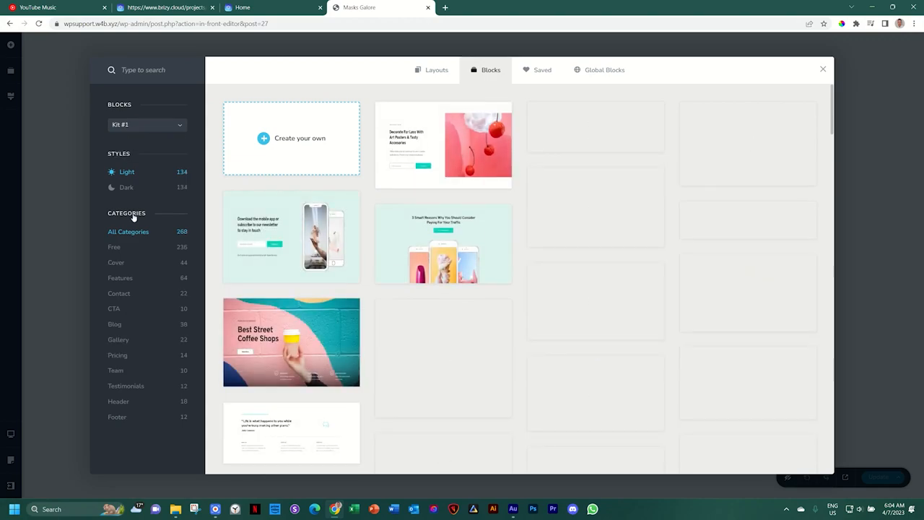
pyautogui.click(115, 262)
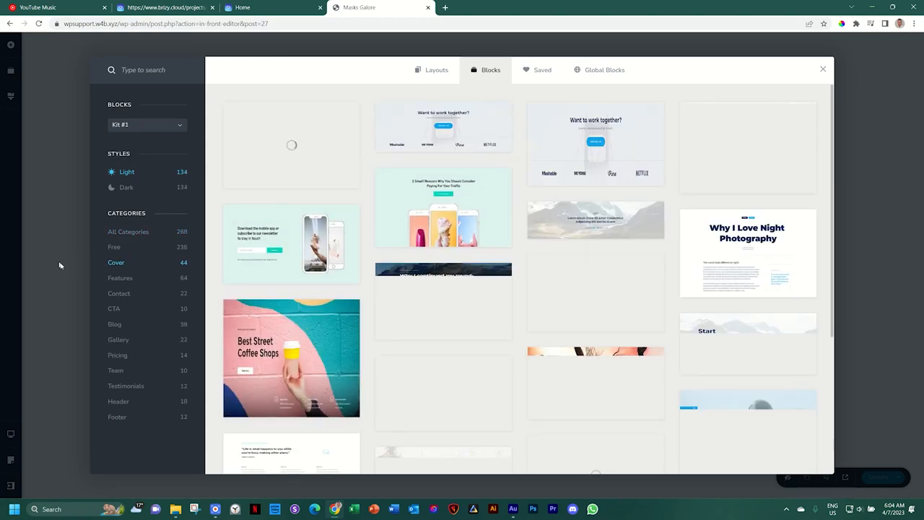
pyautogui.scroll(-3)
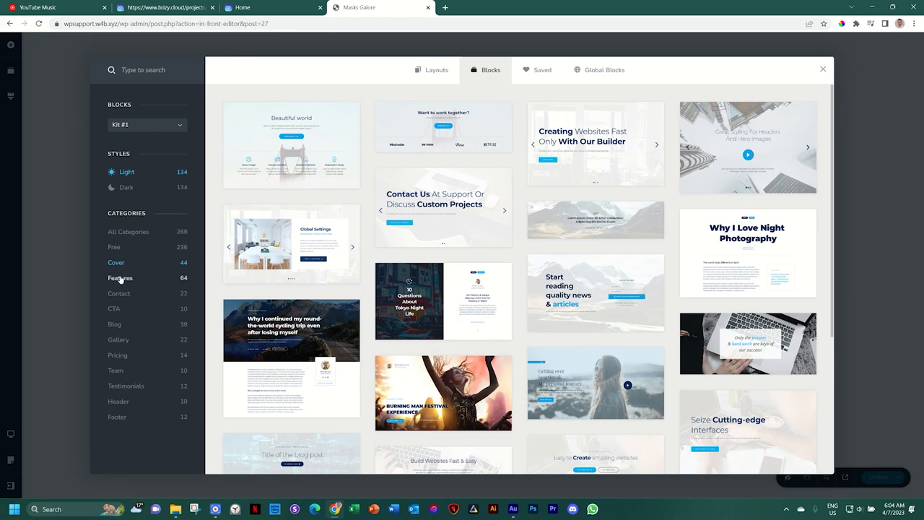
pyautogui.click(120, 278)
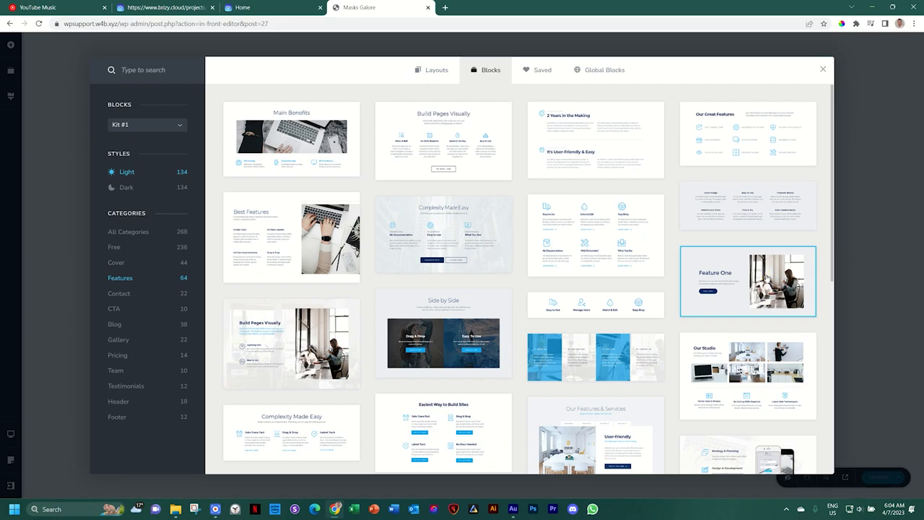
pyautogui.click(748, 280)
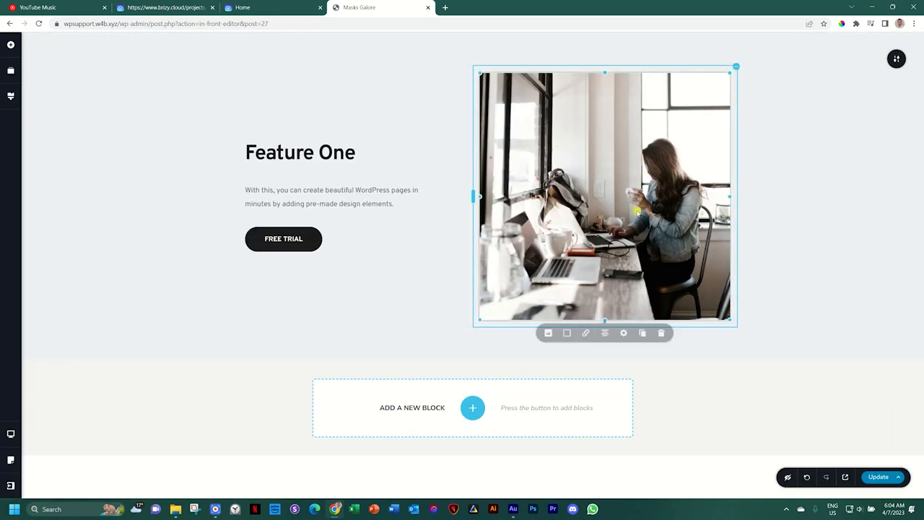
# Step: Open the Feature One photo's Mask settings and clip it to an irregular blob
pyautogui.click(548, 336)
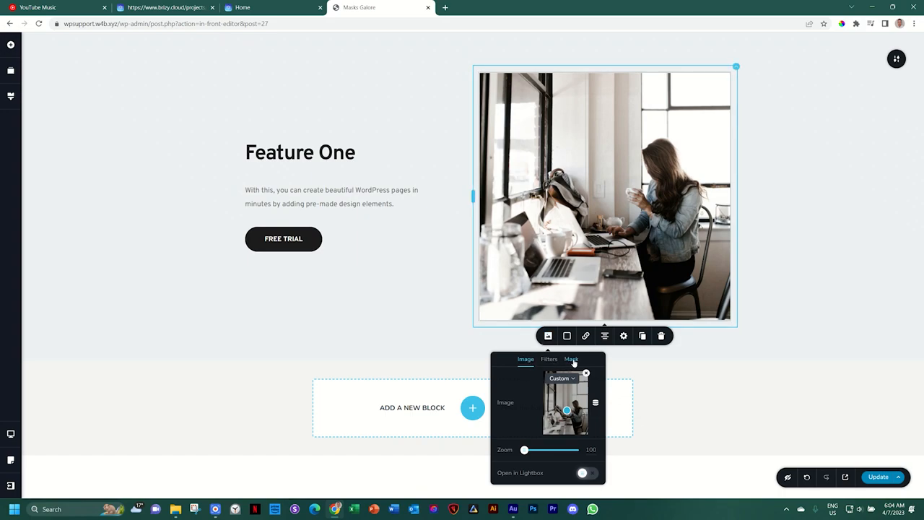
pyautogui.click(571, 359)
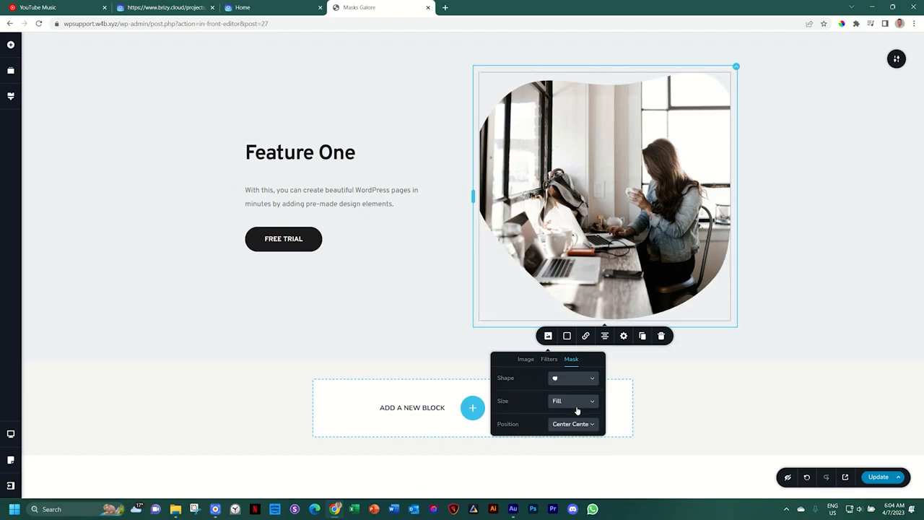
pyautogui.click(573, 378)
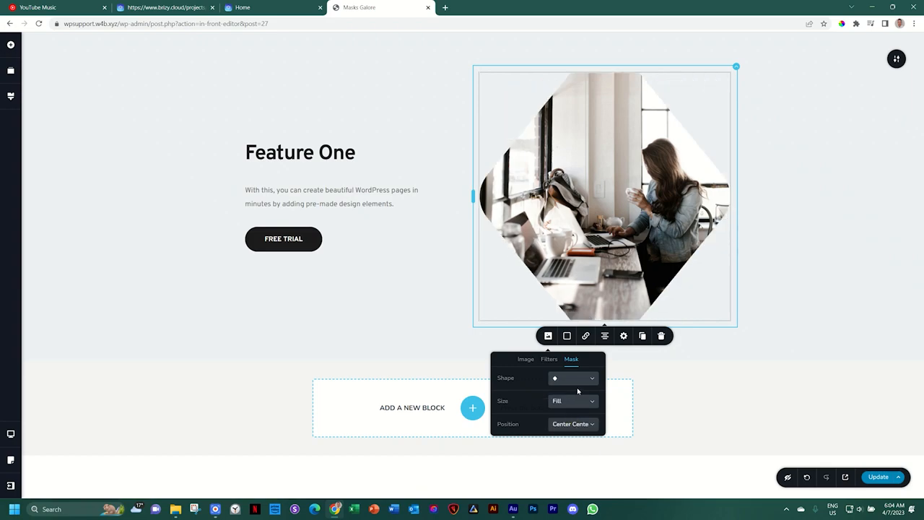
pyautogui.click(572, 378)
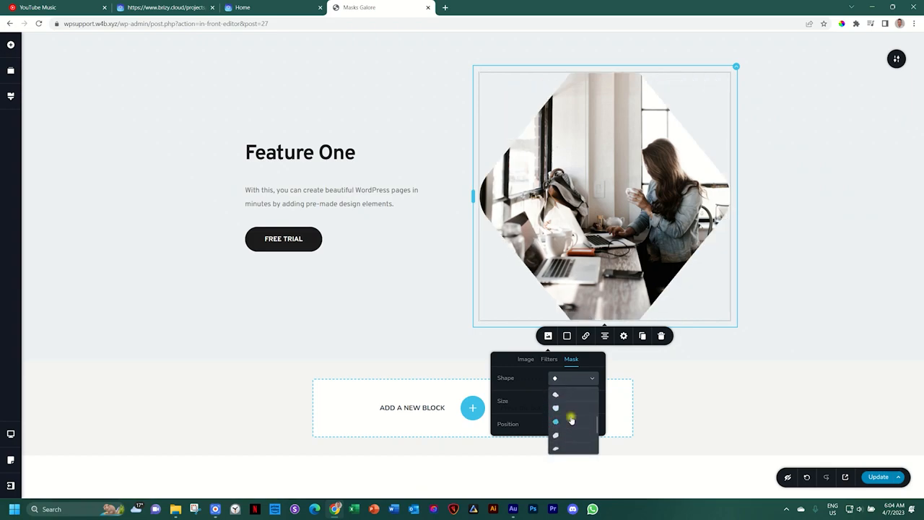
pyautogui.click(572, 421)
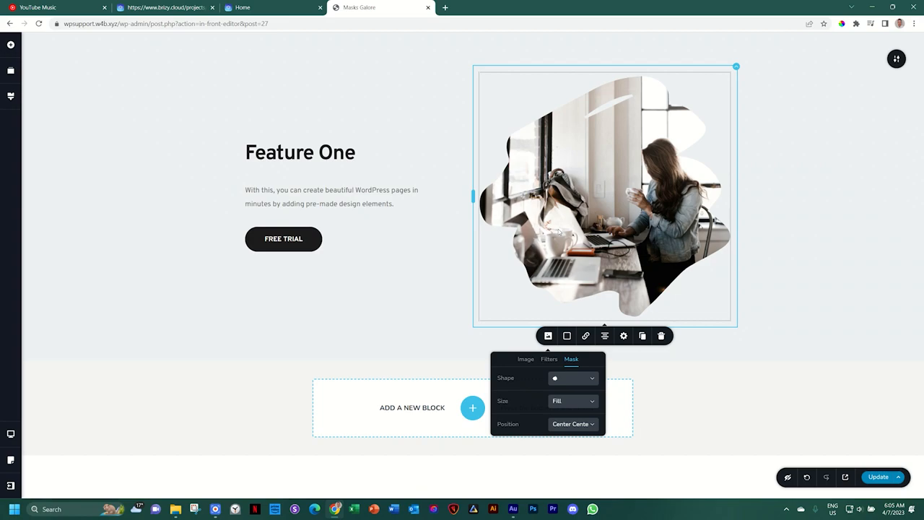
pyautogui.moveTo(491, 72)
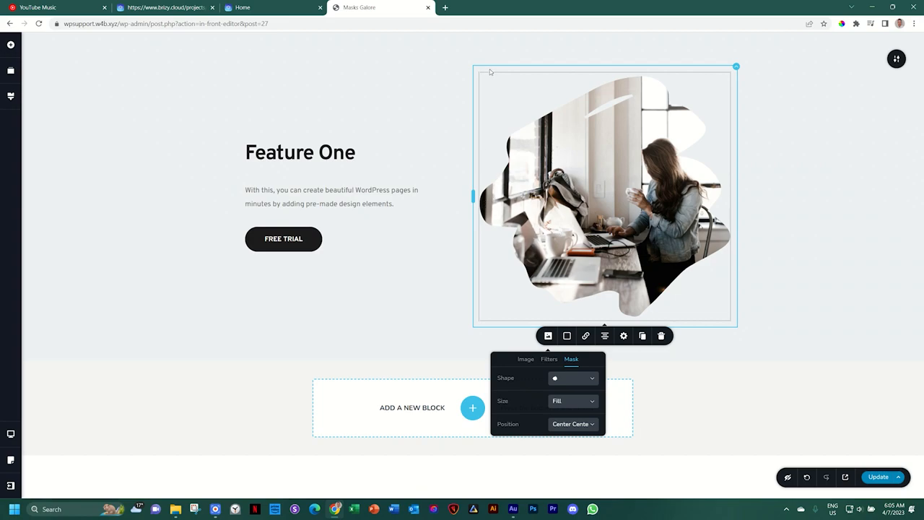
pyautogui.moveTo(676, 120)
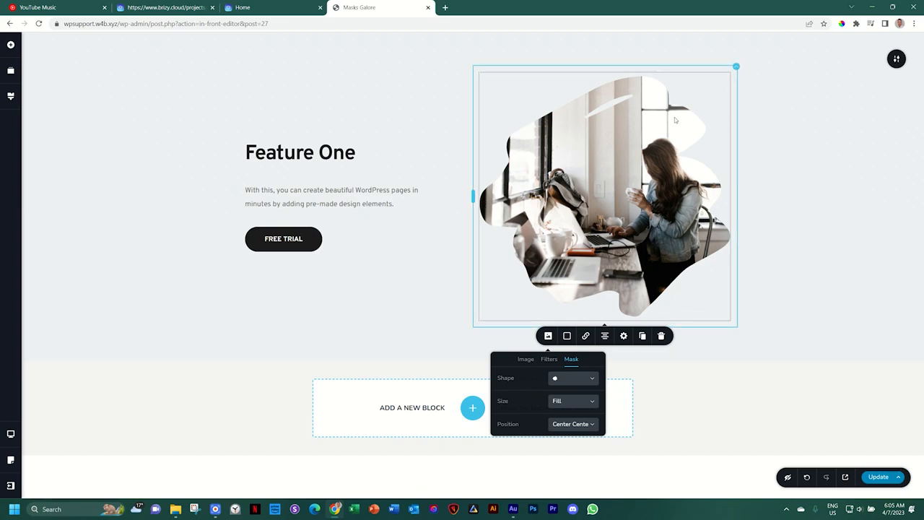
pyautogui.moveTo(597, 100)
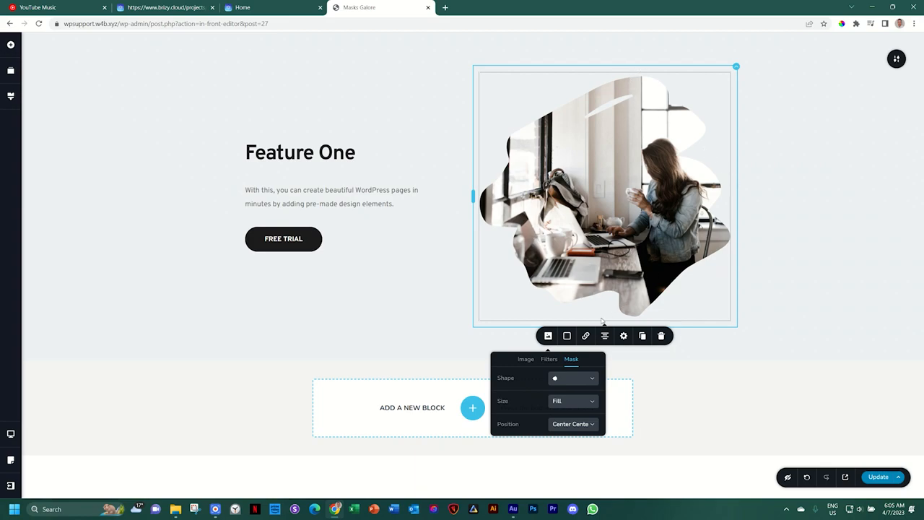
pyautogui.moveTo(565, 384)
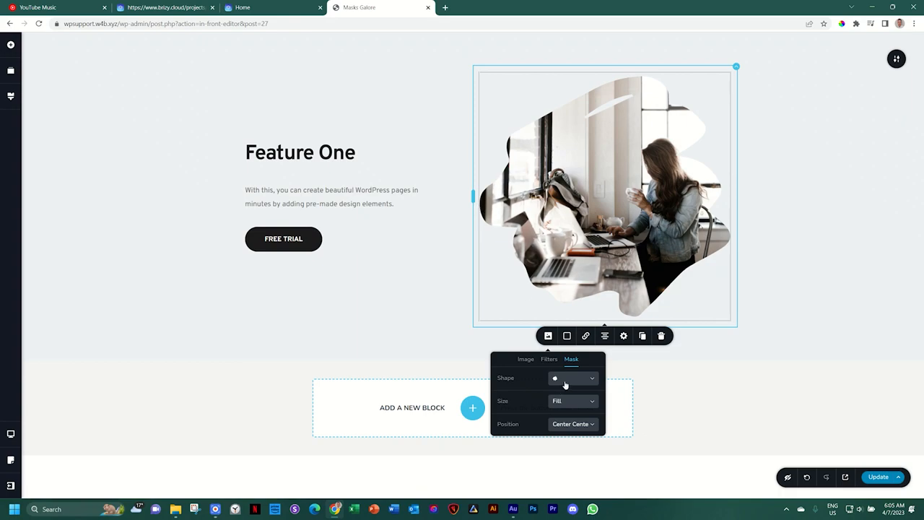
# Step: Change the photo mask to a diamond shape with Fit sizing
pyautogui.click(572, 378)
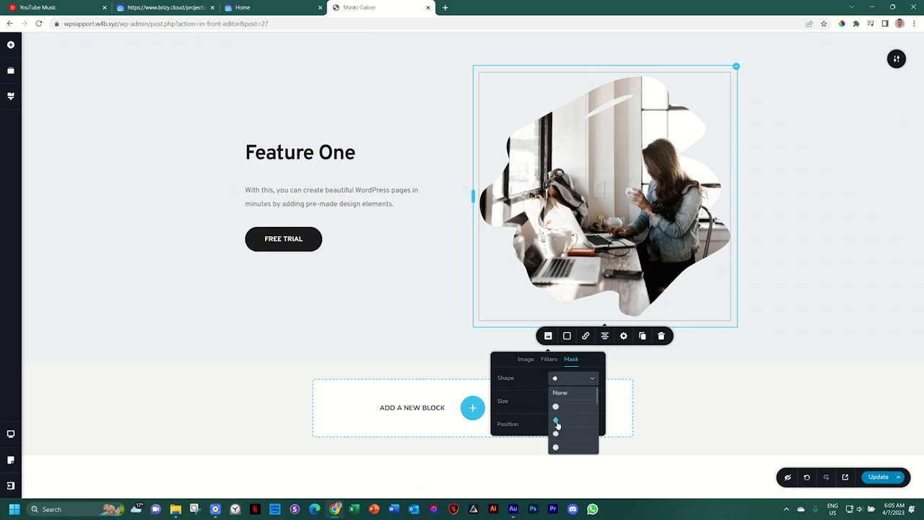
pyautogui.click(556, 420)
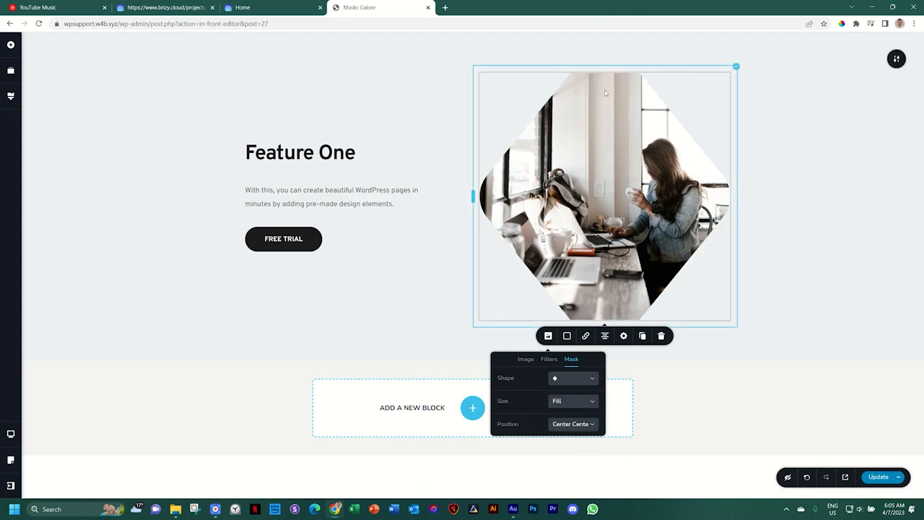
pyautogui.moveTo(452, 205)
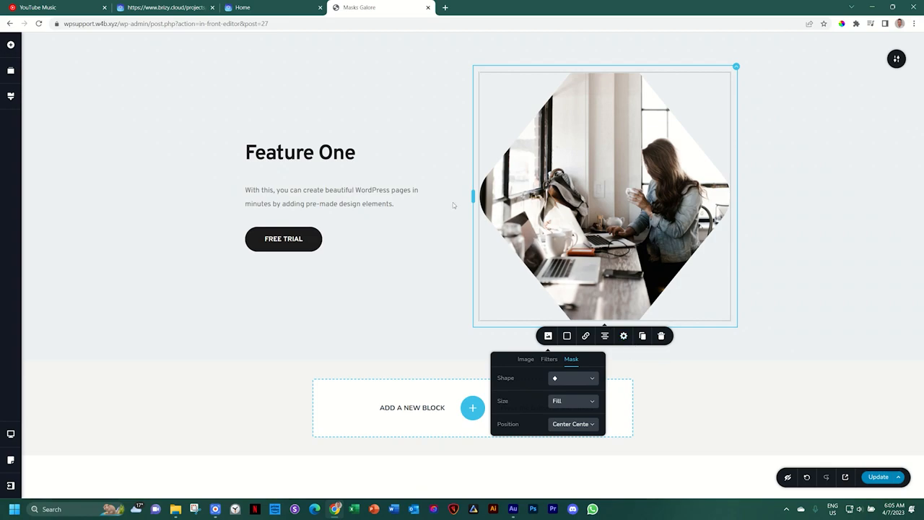
pyautogui.click(572, 400)
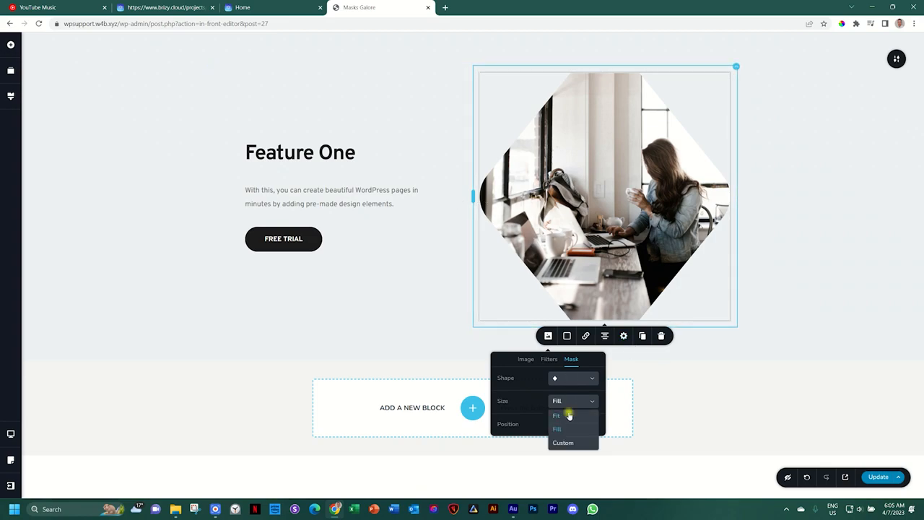
pyautogui.click(557, 415)
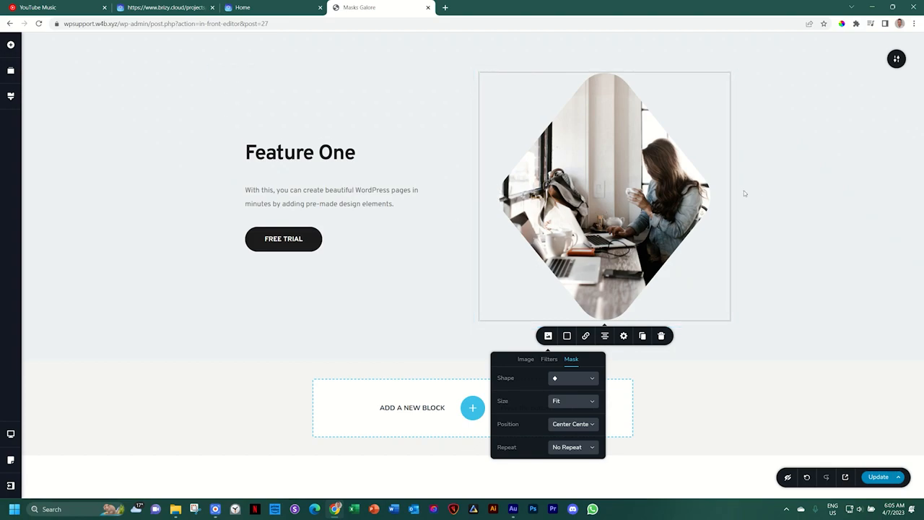
# Step: Compare Fill against Fit for the diamond mask, settling on Fit
pyautogui.click(573, 377)
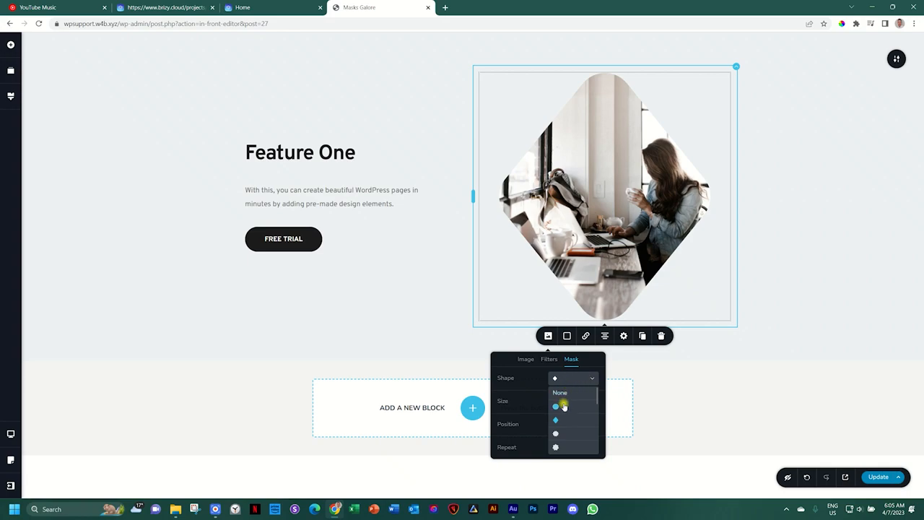
pyautogui.click(574, 401)
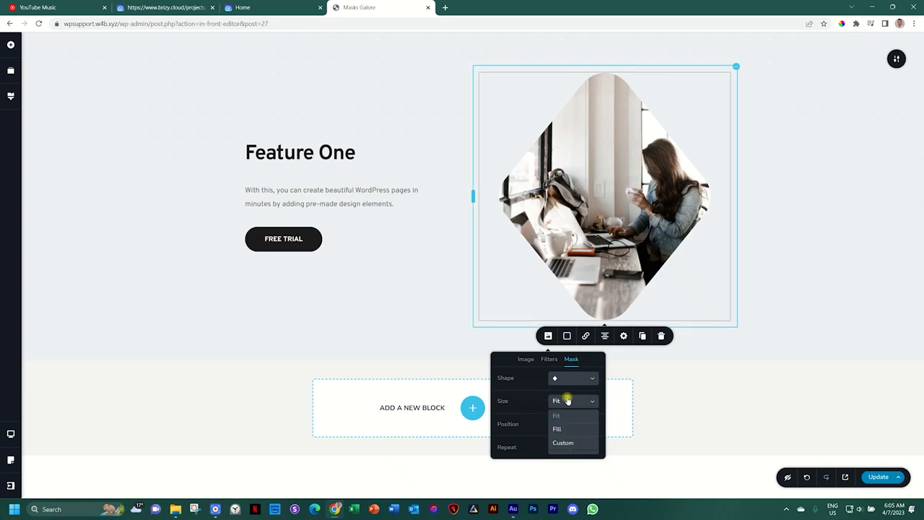
pyautogui.click(556, 428)
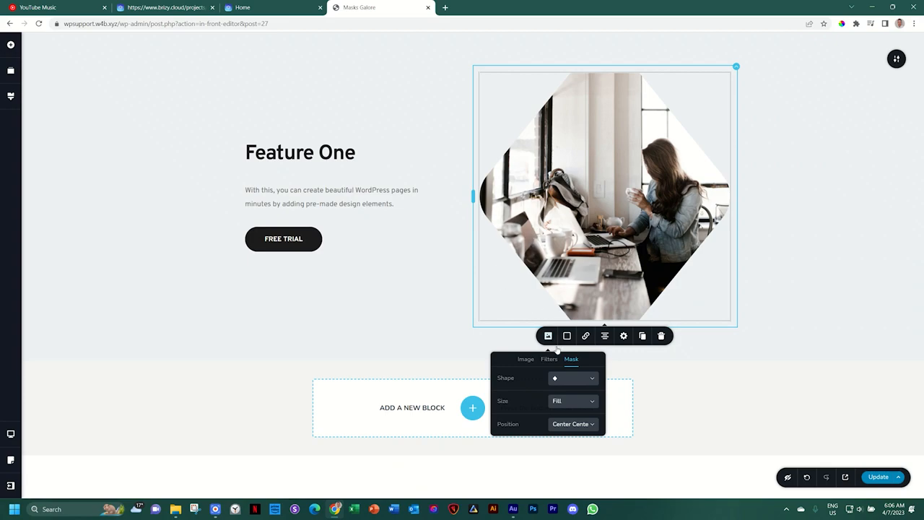
pyautogui.click(572, 401)
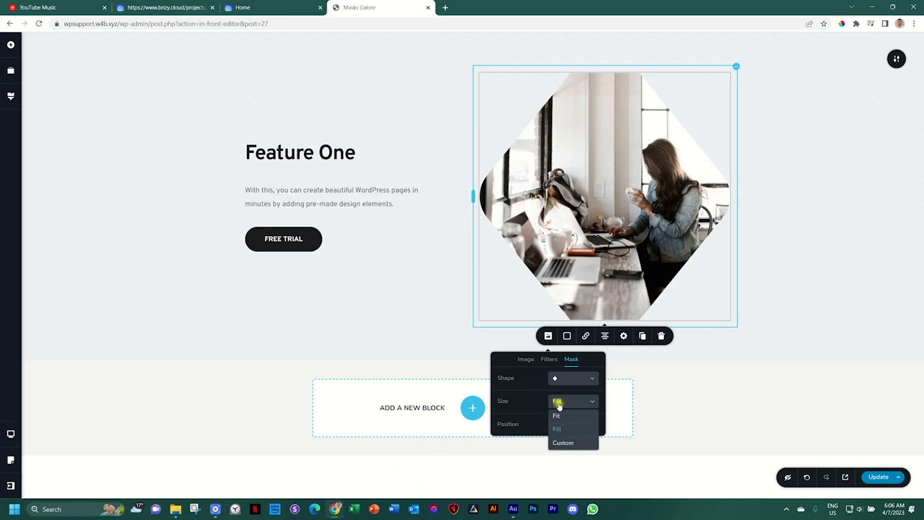
pyautogui.click(556, 415)
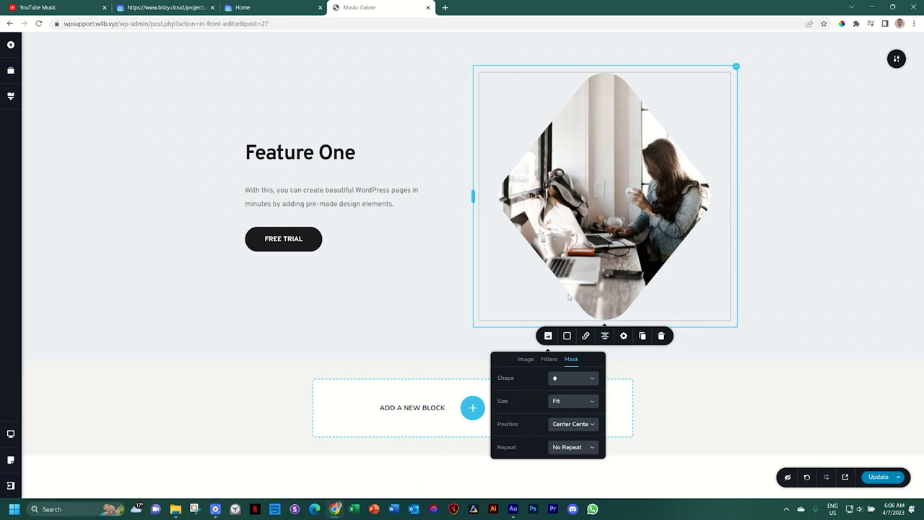
pyautogui.click(573, 378)
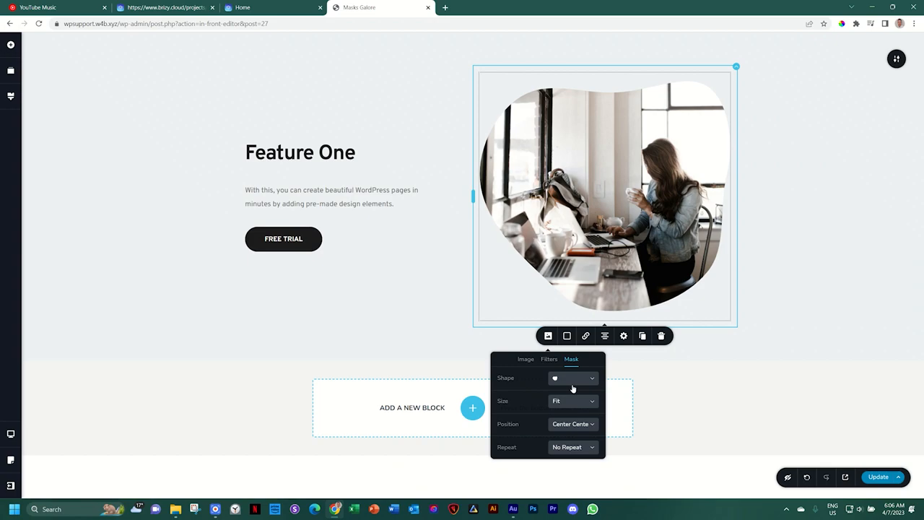
# Step: Try star and polygon mask shapes, then set the mask shape to Custom
pyautogui.click(573, 379)
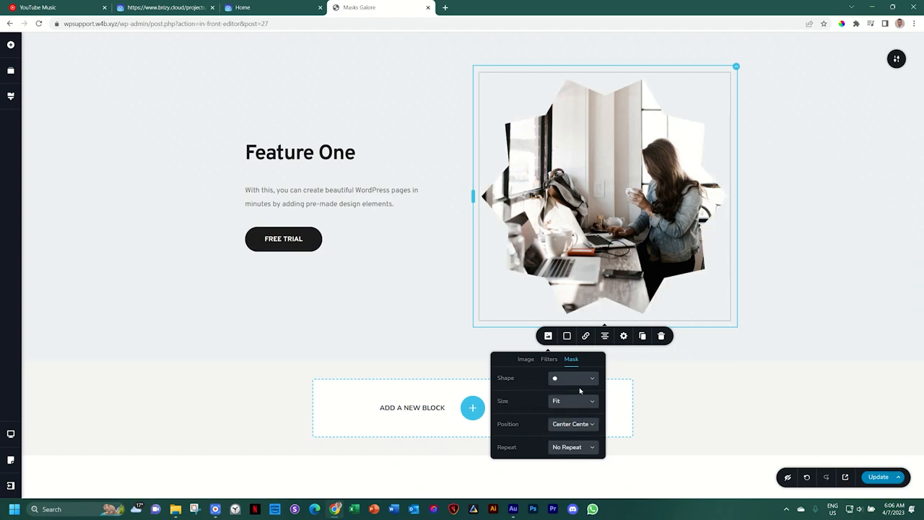
pyautogui.click(573, 378)
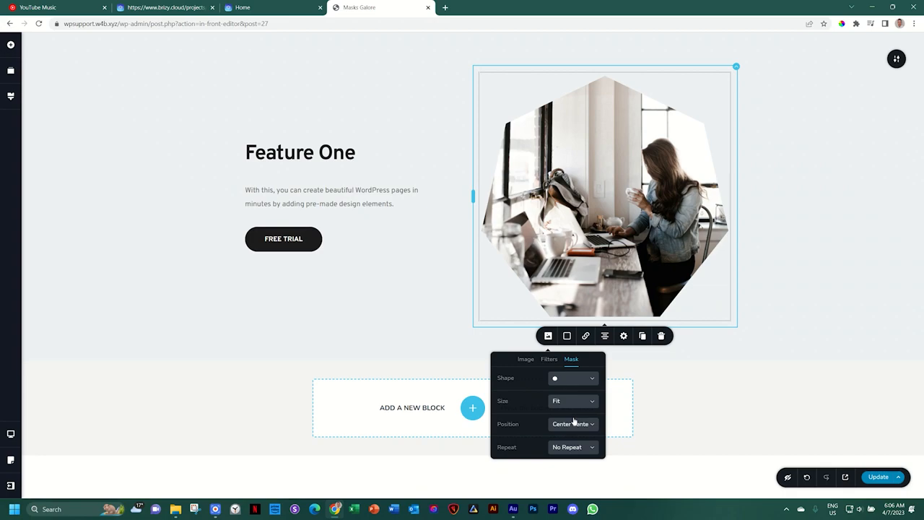
pyautogui.click(574, 378)
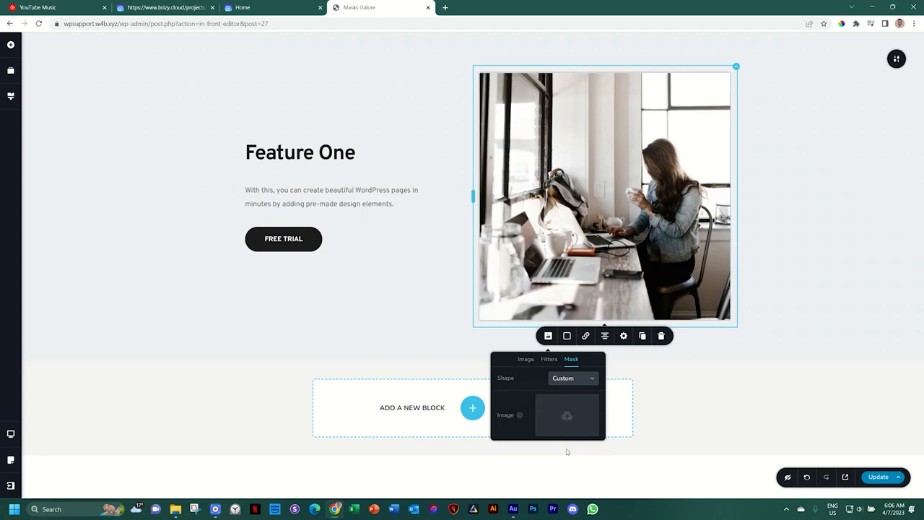
pyautogui.moveTo(519, 414)
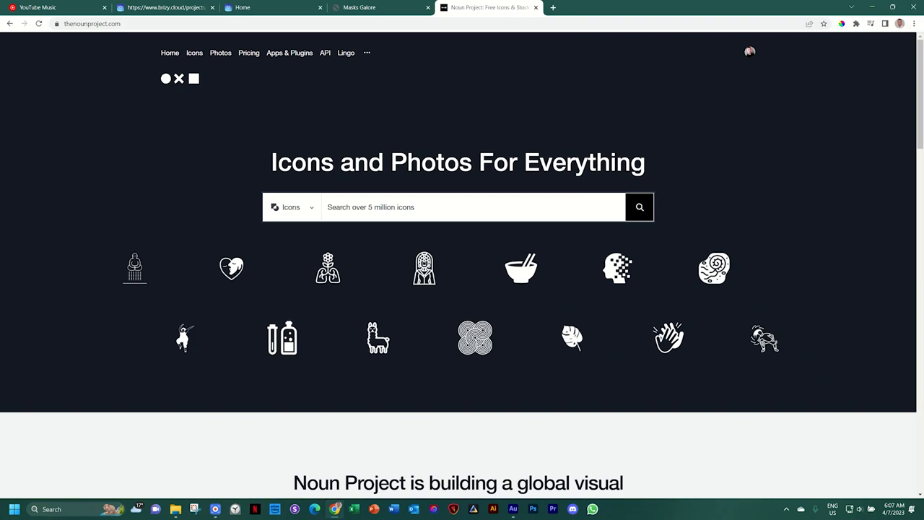
# Step: Search Noun Project icons for 'shape'
pyautogui.click(432, 208)
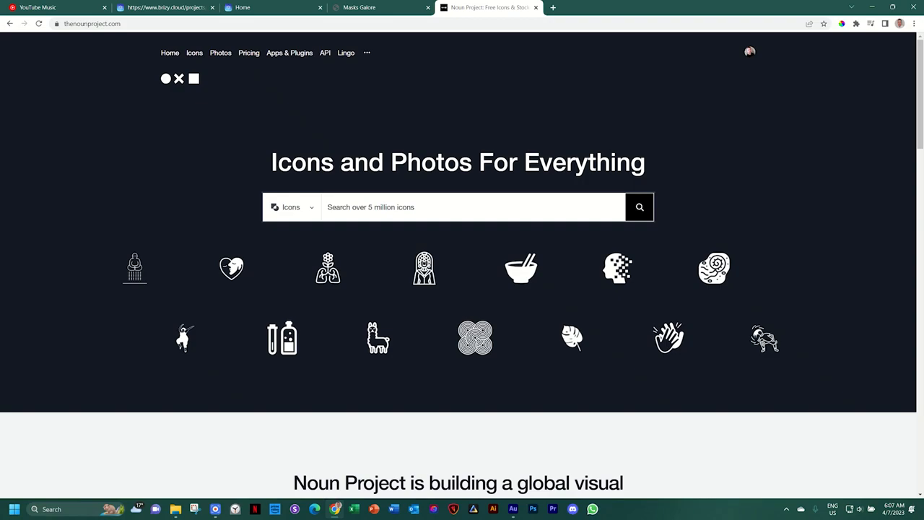
pyautogui.click(431, 207)
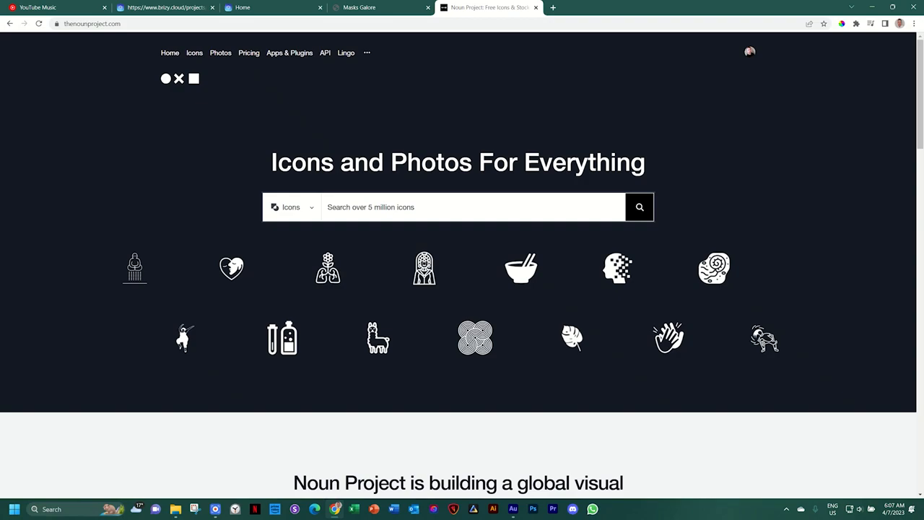
pyautogui.click(470, 207)
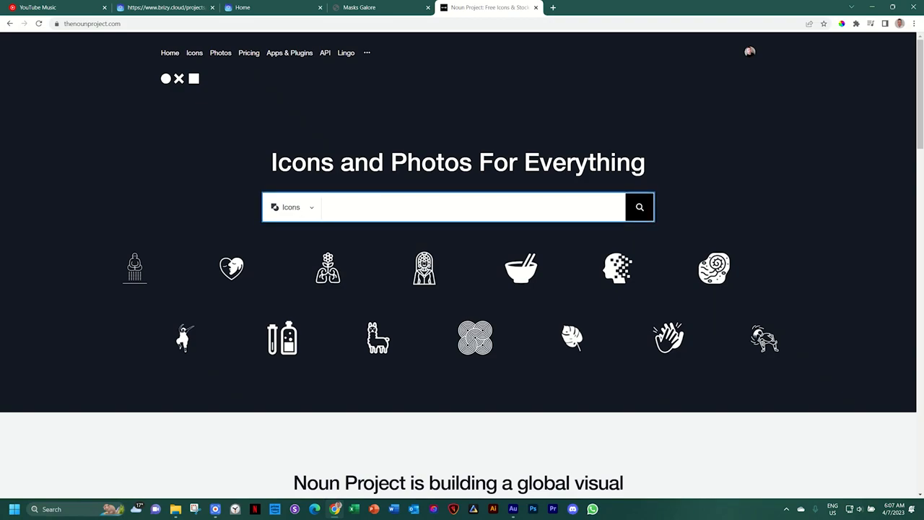
pyautogui.write('shape')
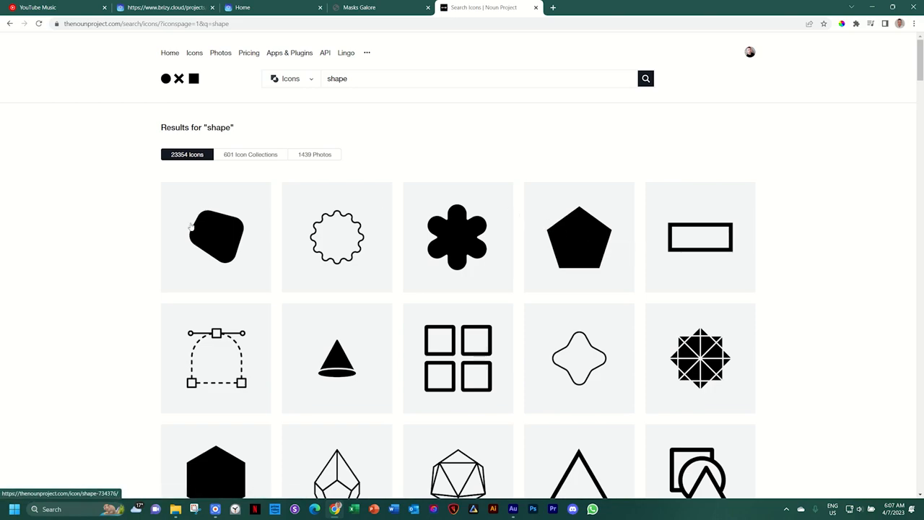
pyautogui.moveTo(221, 242)
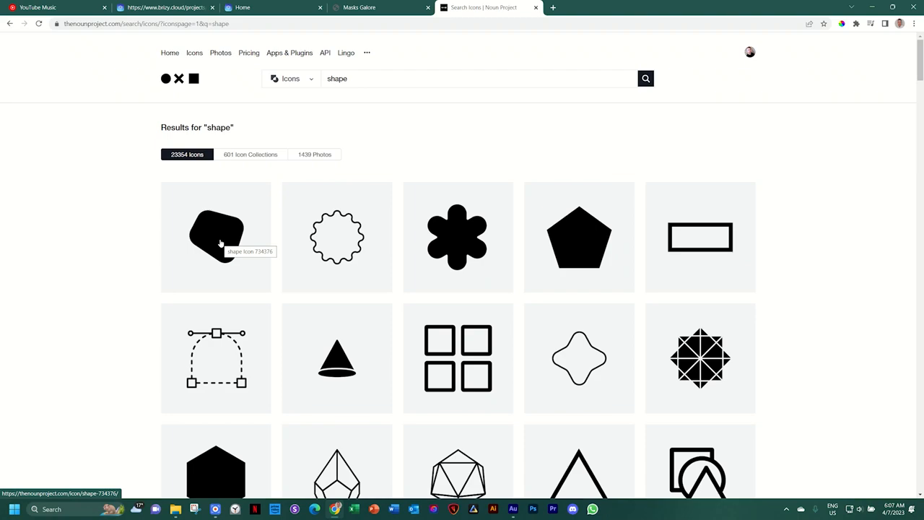
# Step: Browse the 'shape' icon results for a custom mask image
pyautogui.scroll(-3)
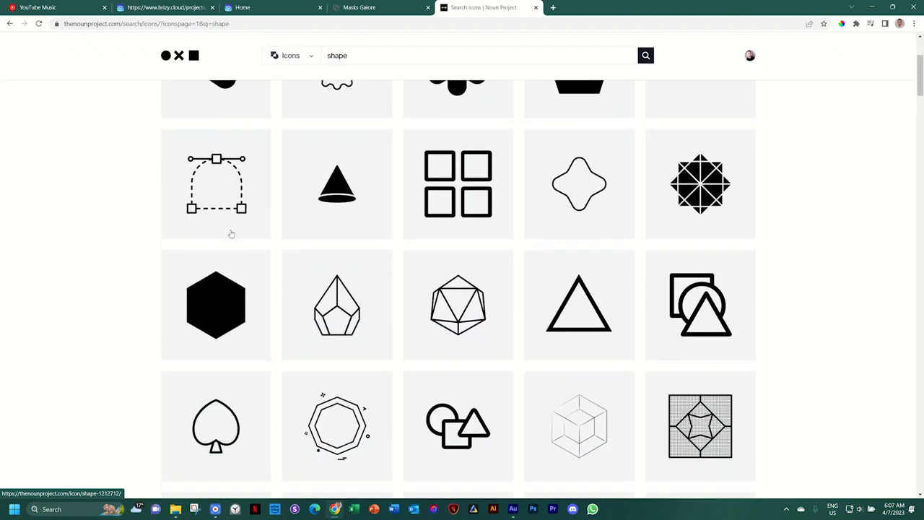
pyautogui.scroll(-3)
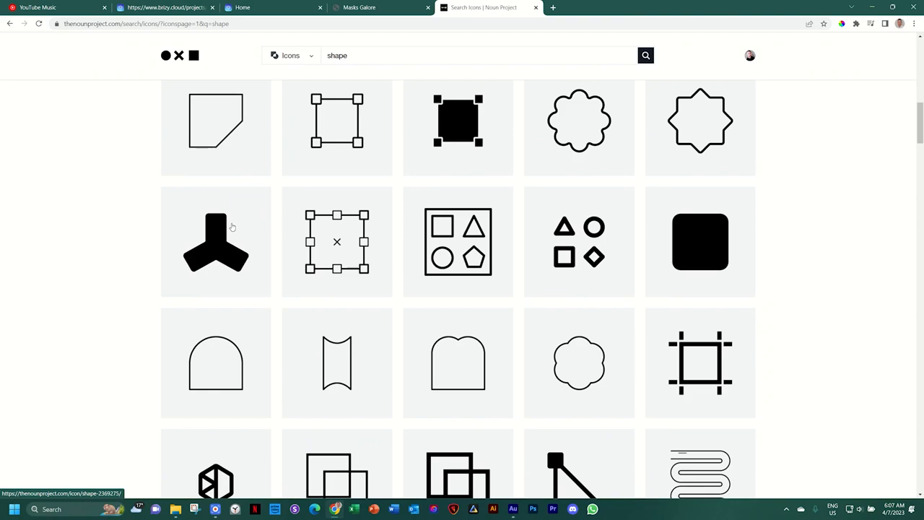
pyautogui.scroll(-3)
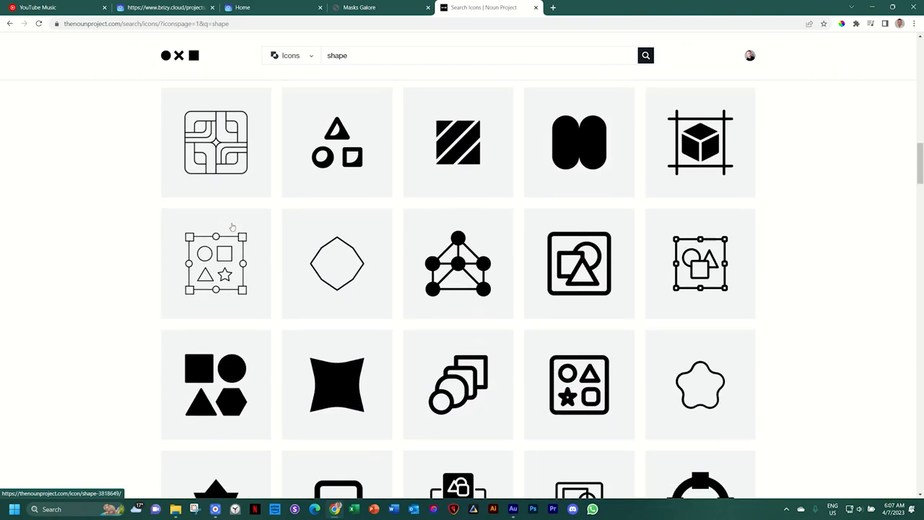
pyautogui.scroll(-3)
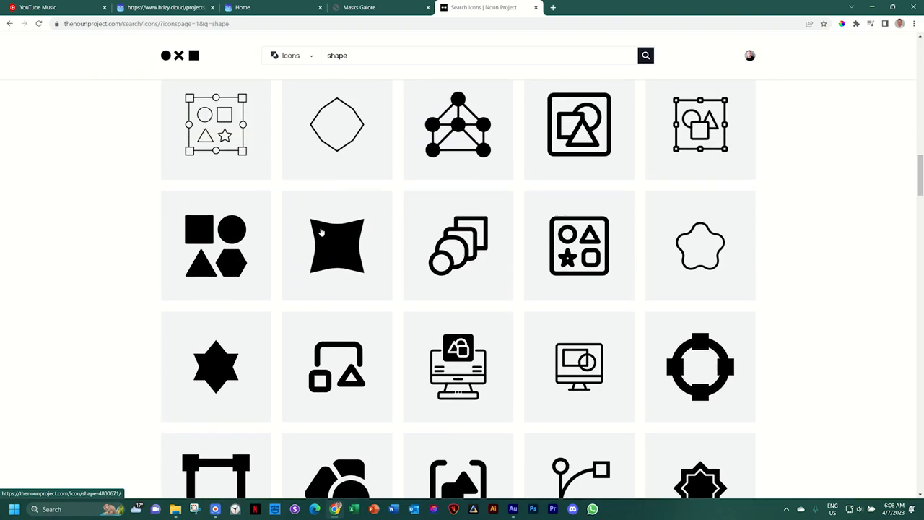
pyautogui.moveTo(354, 234)
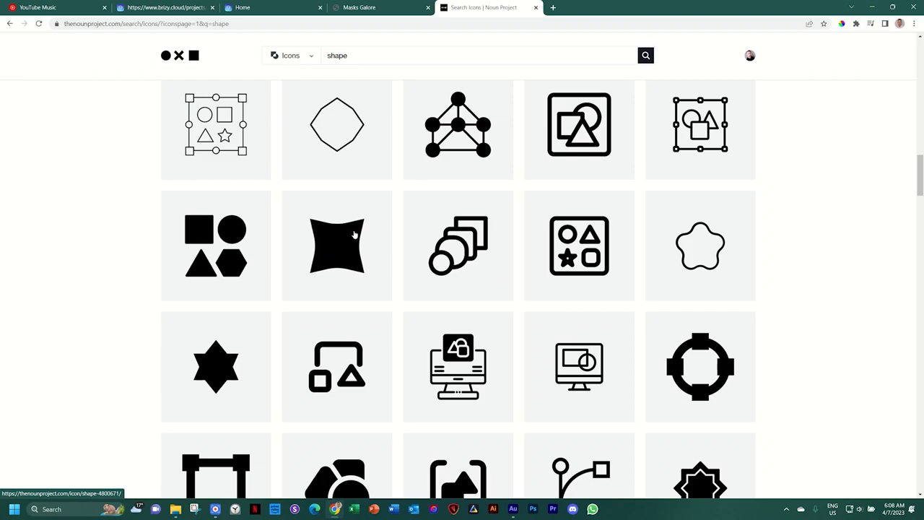
pyautogui.moveTo(337, 246)
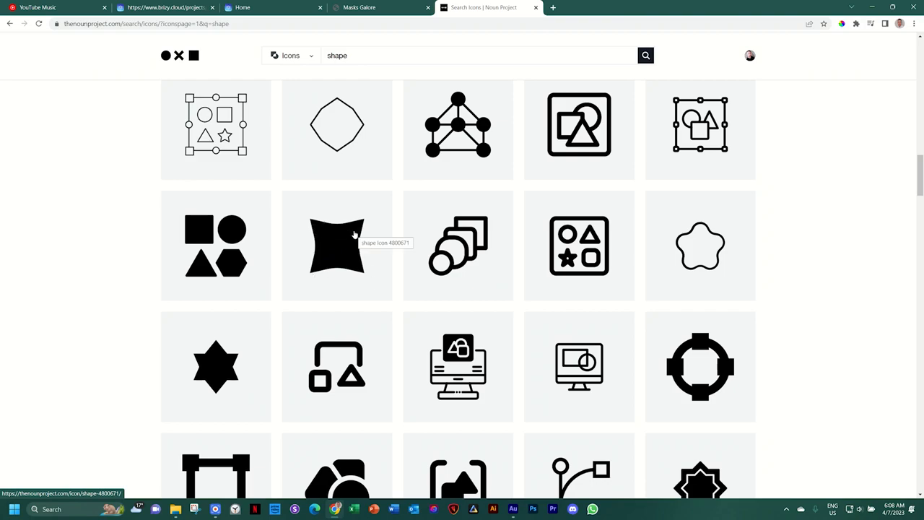
pyautogui.moveTo(361, 124)
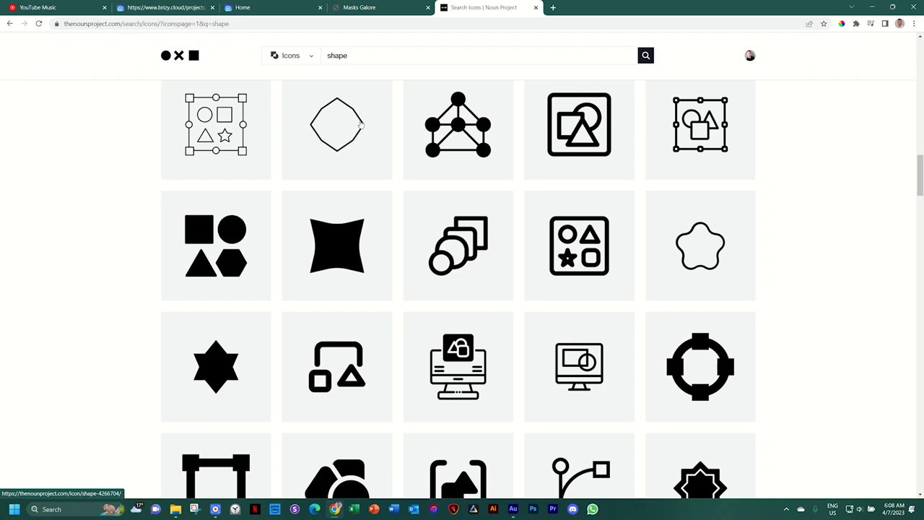
pyautogui.scroll(-3)
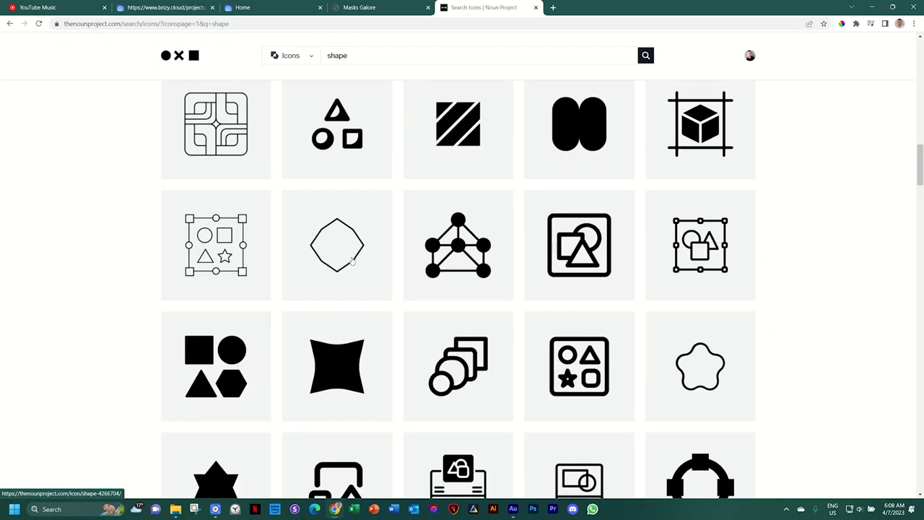
pyautogui.moveTo(336, 244)
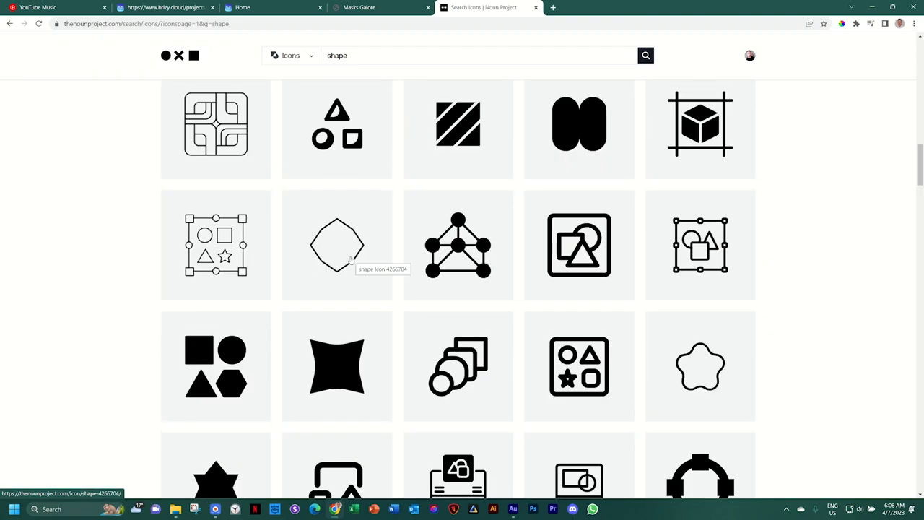
pyautogui.scroll(-3)
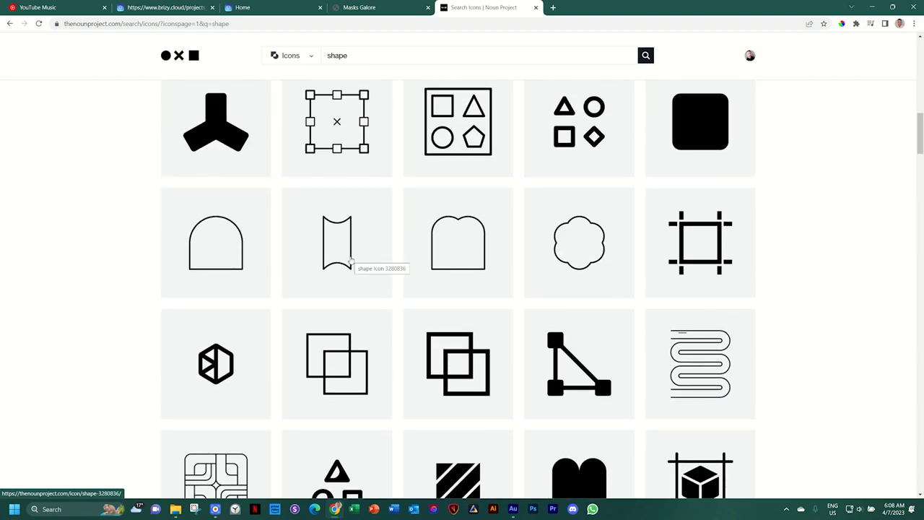
pyautogui.scroll(-3)
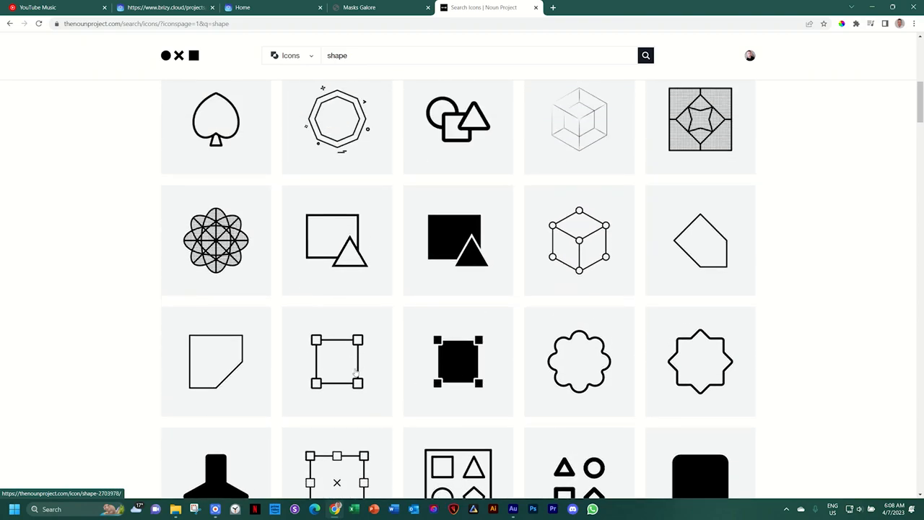
pyautogui.scroll(-3)
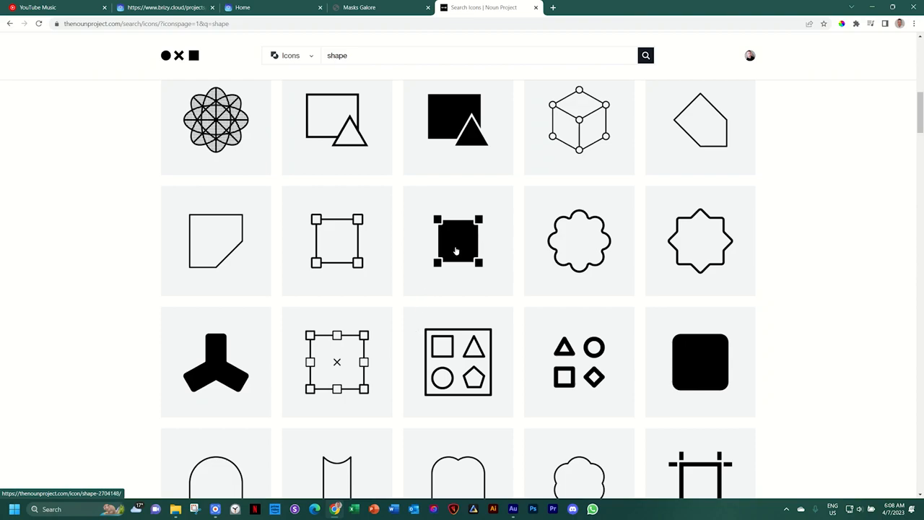
# Step: Download the solid square icon with corner handles as a 512px PNG
pyautogui.click(458, 241)
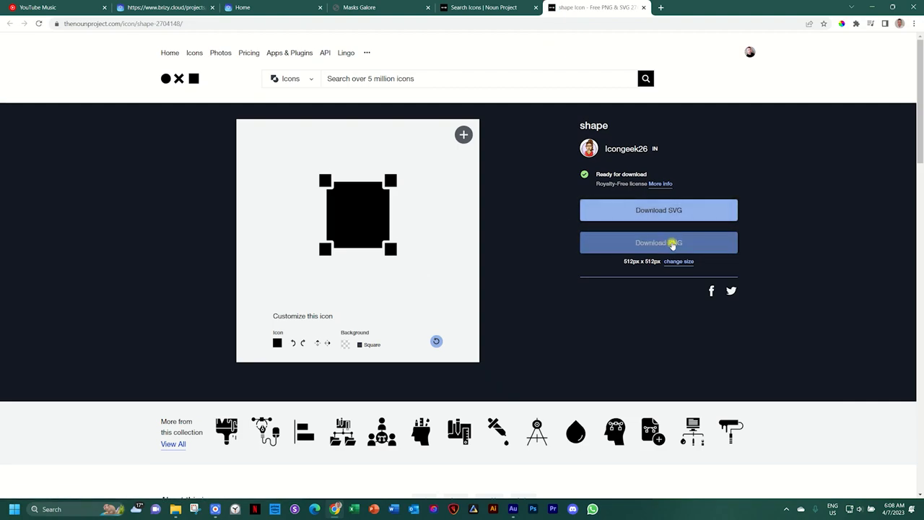
pyautogui.click(657, 243)
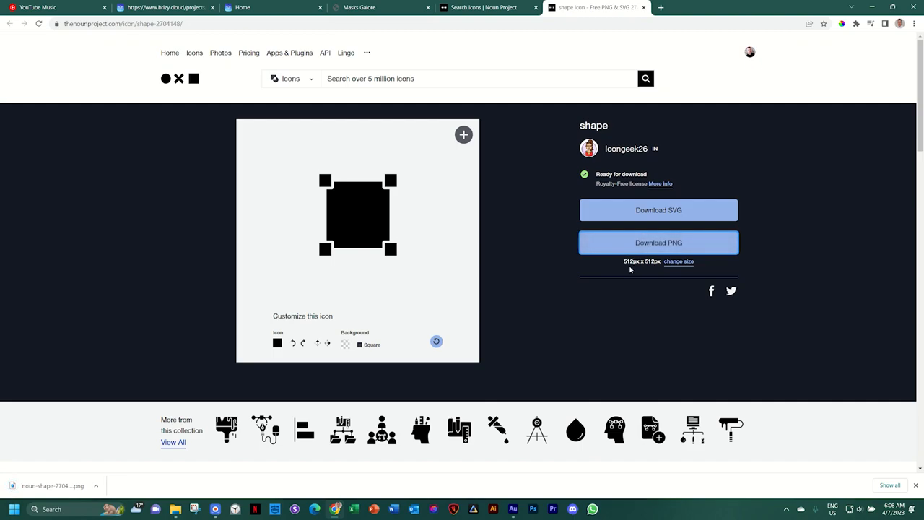
pyautogui.click(376, 7)
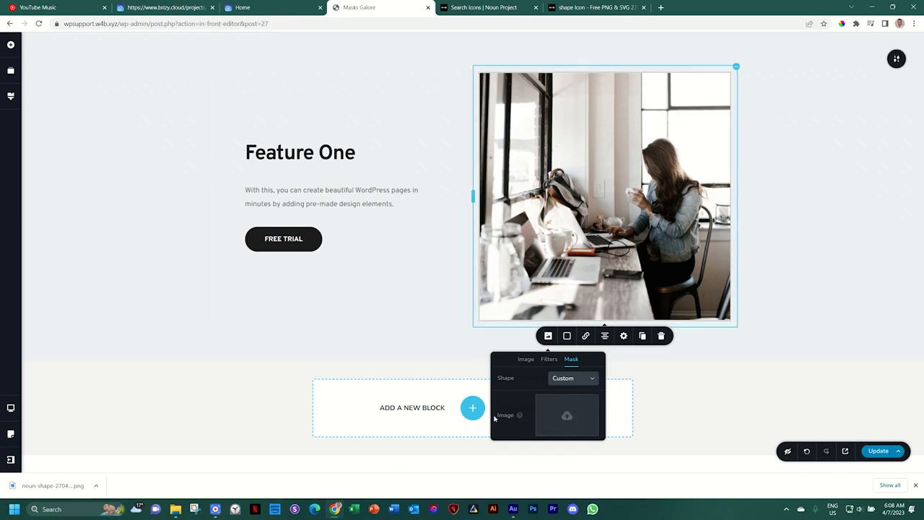
# Step: Upload the downloaded square PNG and select it as the photo's custom mask image
pyautogui.click(566, 416)
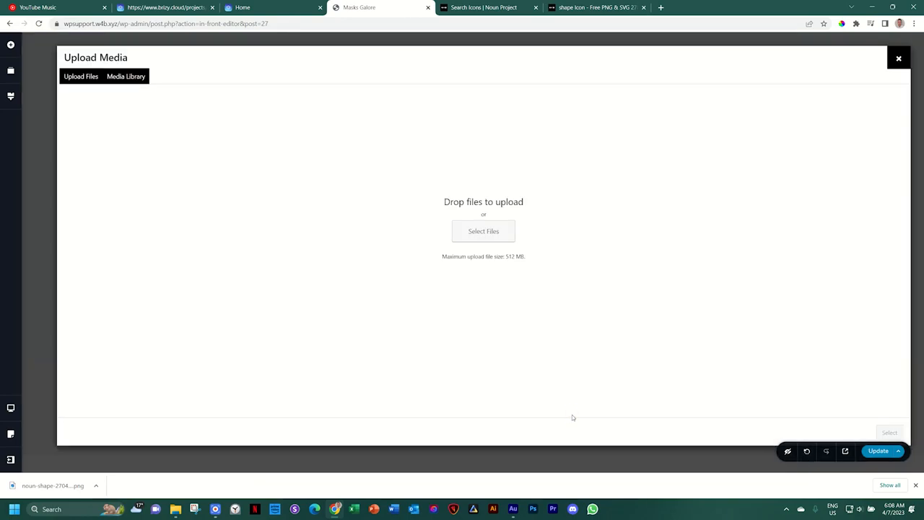
pyautogui.click(483, 231)
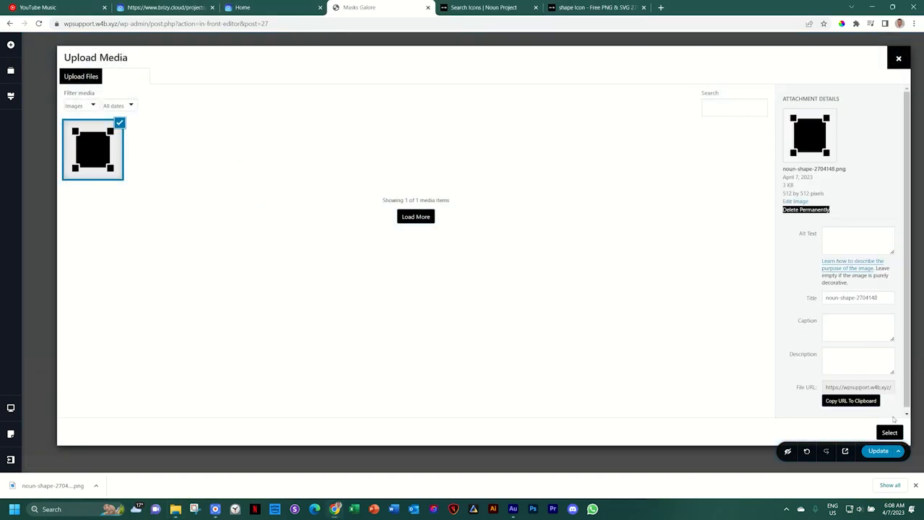
pyautogui.click(888, 432)
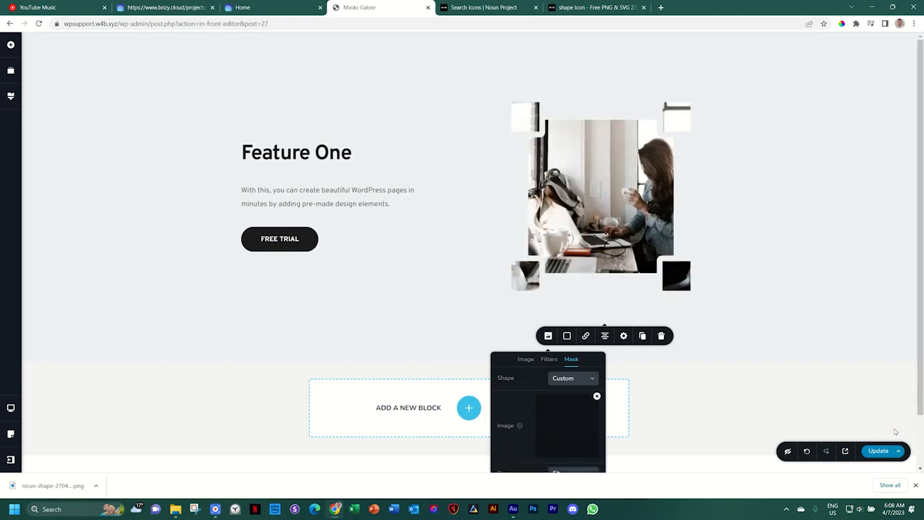
pyautogui.click(600, 195)
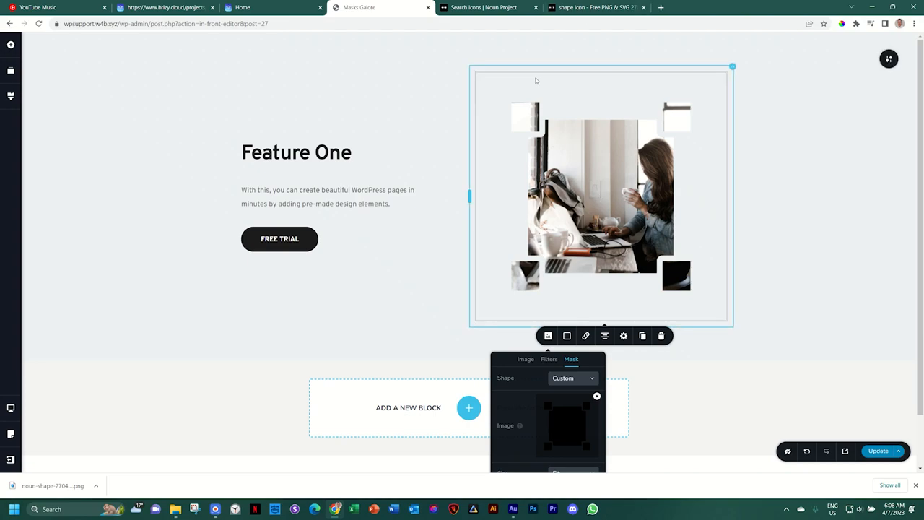
pyautogui.scroll(-3)
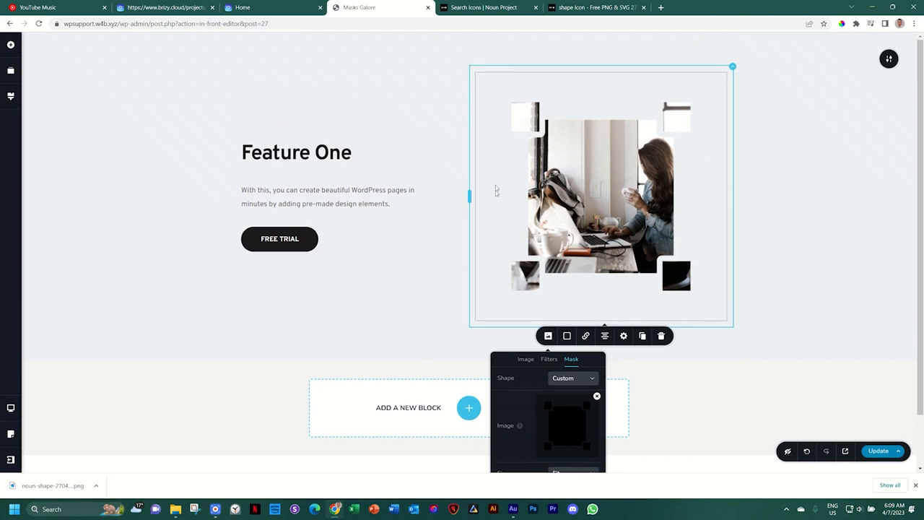
pyautogui.moveTo(488, 226)
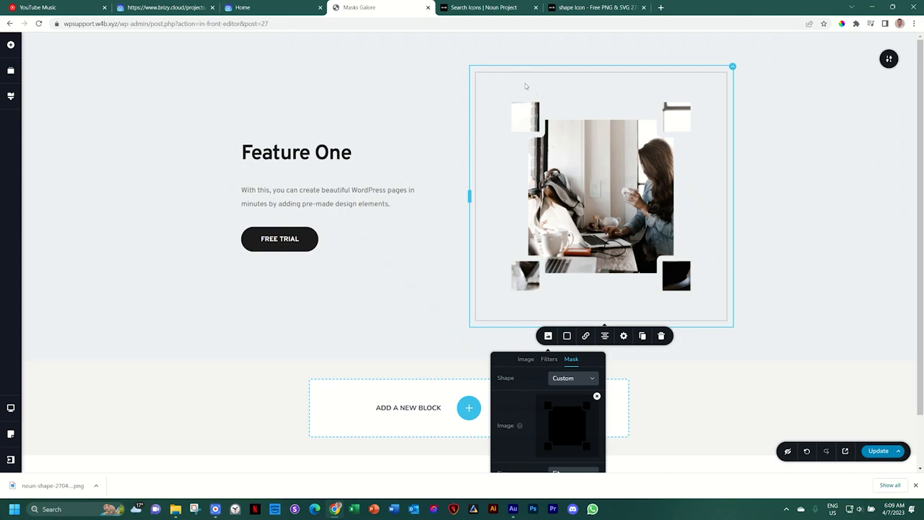
pyautogui.moveTo(628, 118)
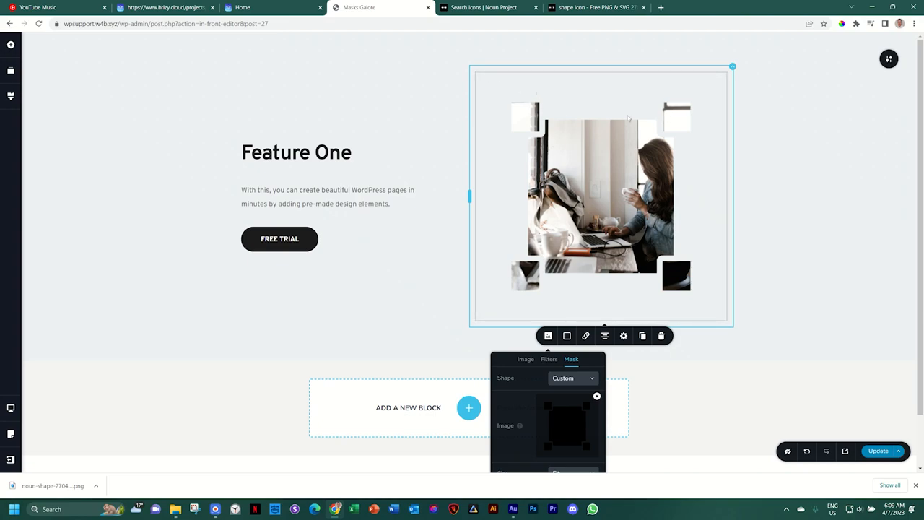
pyautogui.scroll(-3)
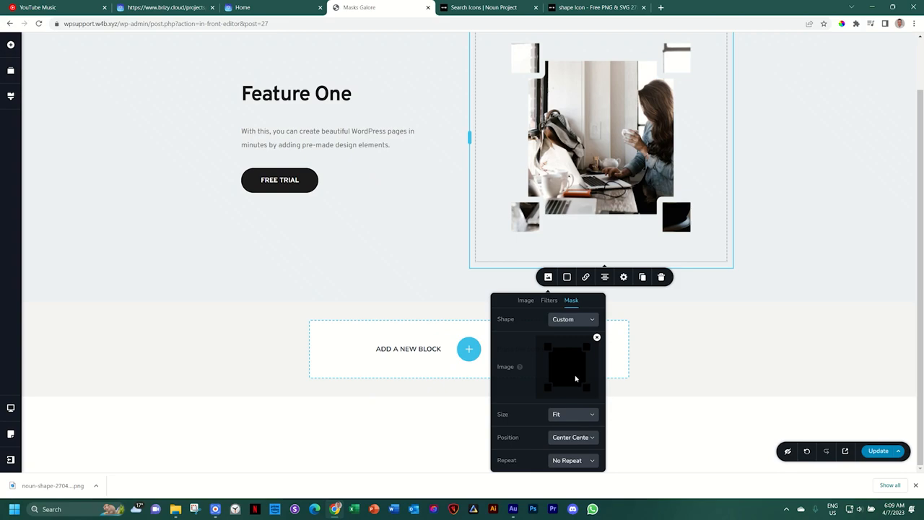
pyautogui.moveTo(562, 415)
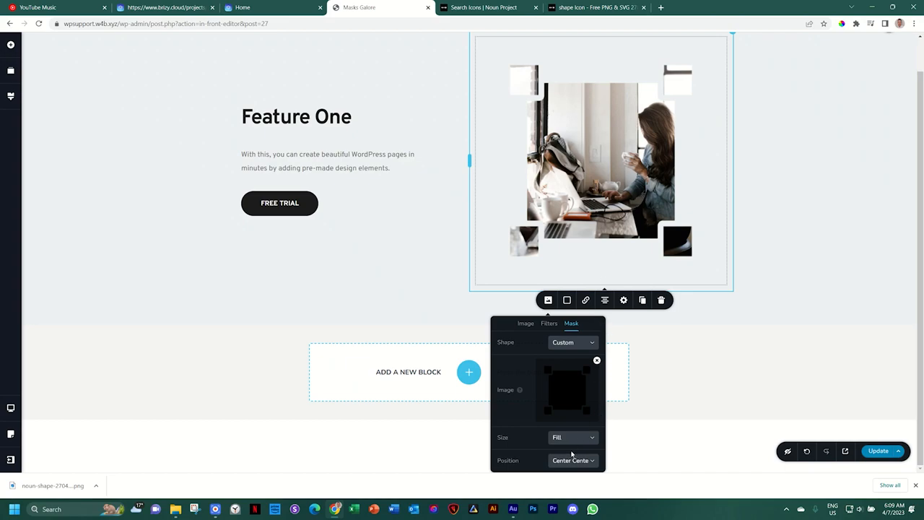
pyautogui.click(572, 437)
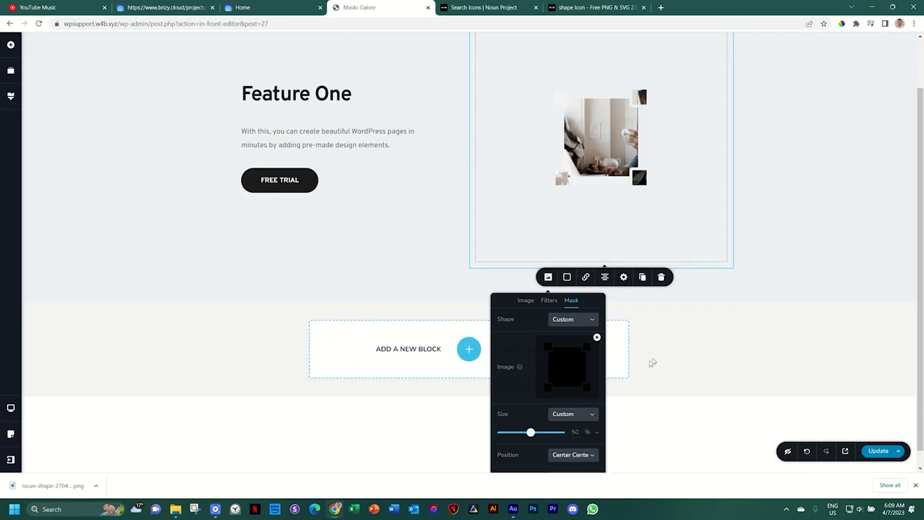
pyautogui.moveTo(530, 432); pyautogui.dragTo(541, 432)
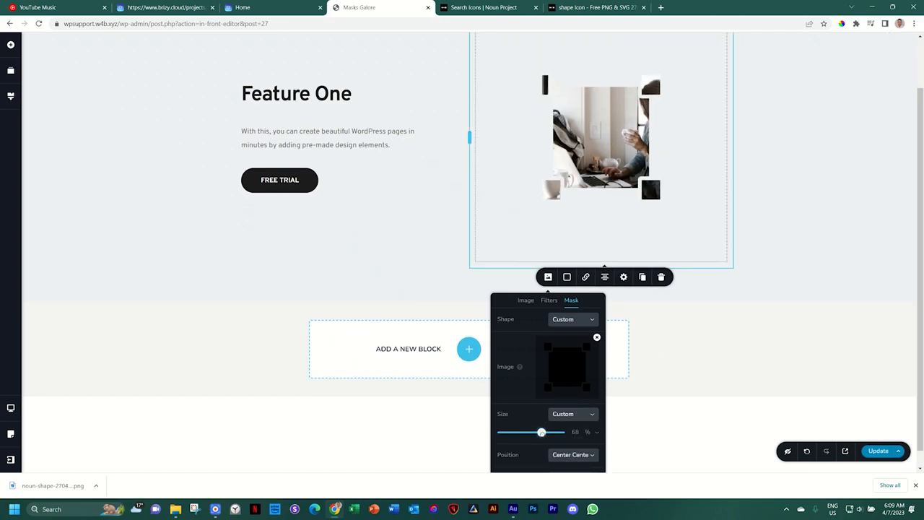
pyautogui.moveTo(541, 432); pyautogui.dragTo(561, 431)
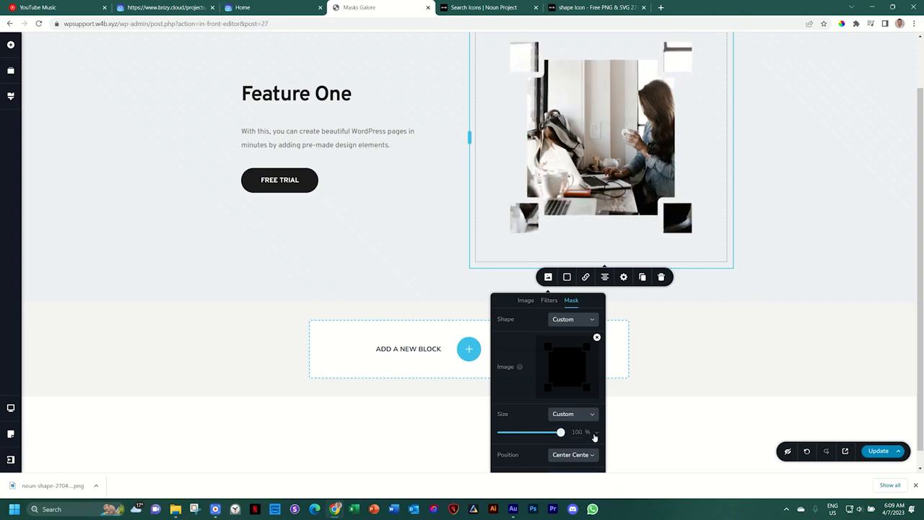
pyautogui.moveTo(561, 432); pyautogui.dragTo(513, 432)
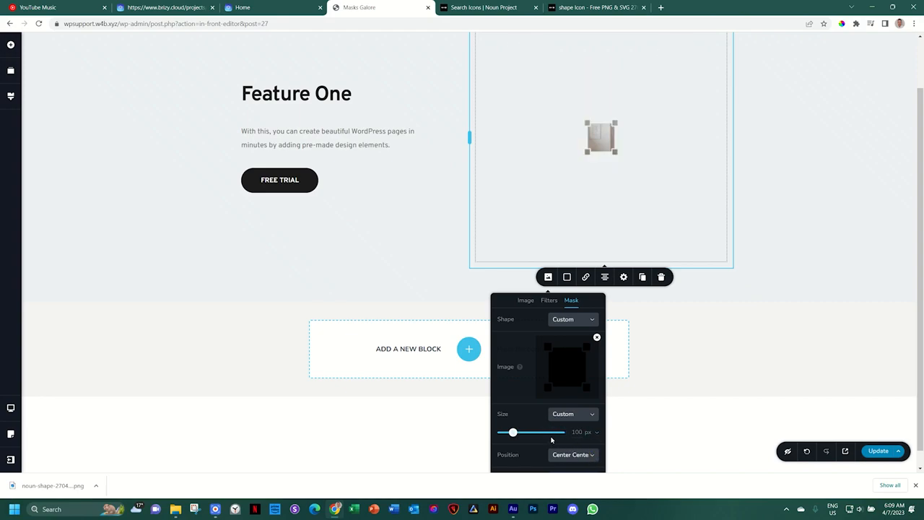
pyautogui.moveTo(513, 432); pyautogui.dragTo(560, 432)
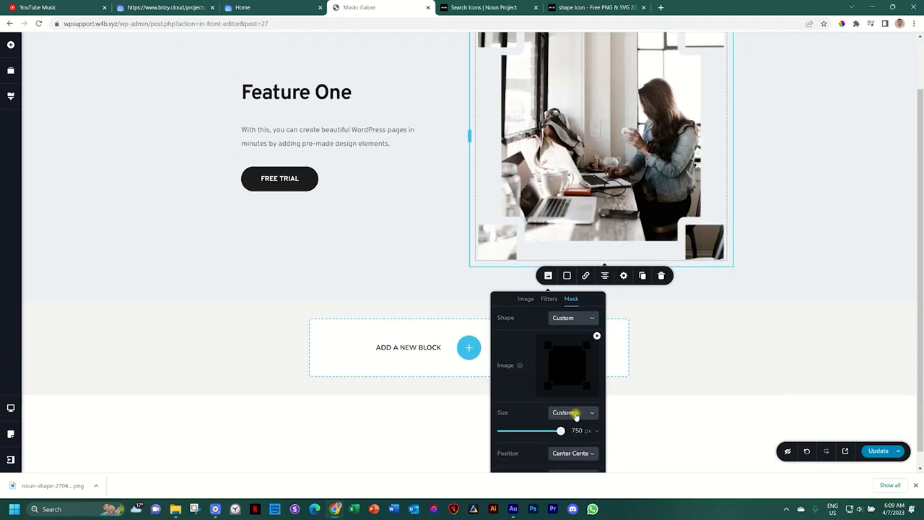
pyautogui.click(573, 412)
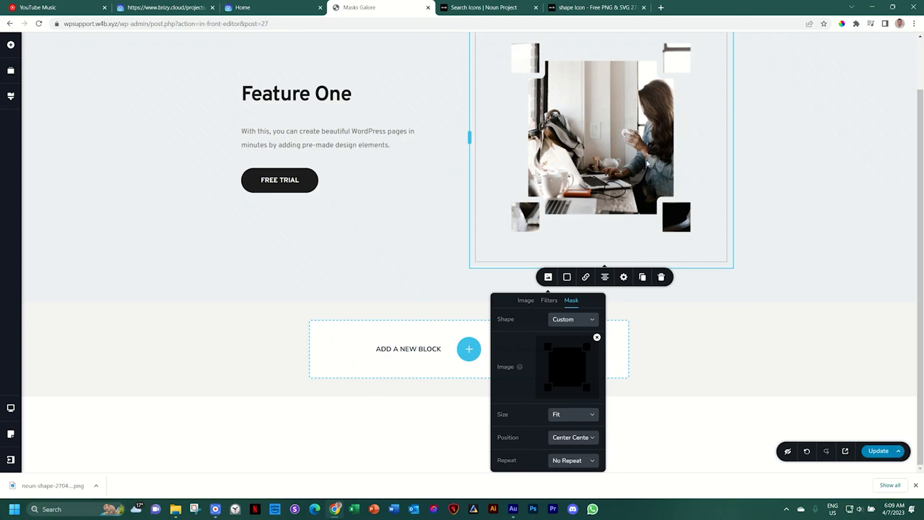
pyautogui.moveTo(644, 163)
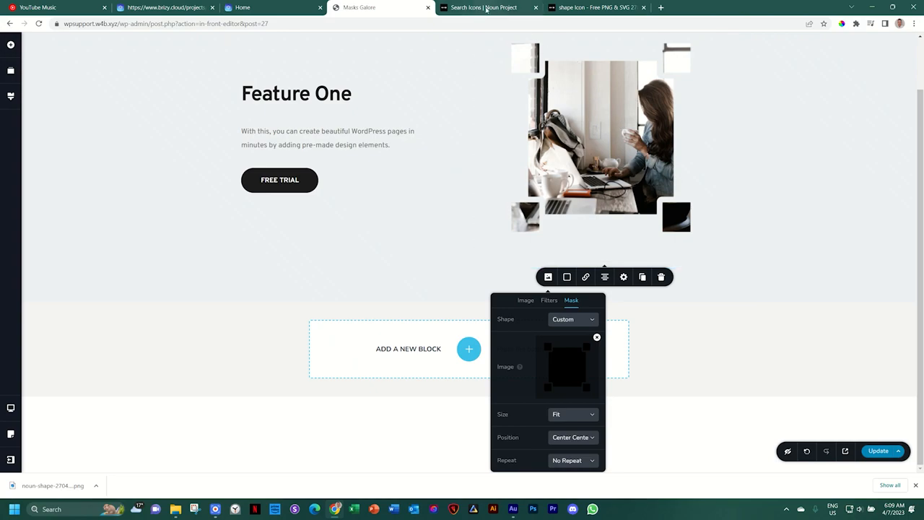
# Step: Download the outlined square-with-corner-handles icon from the shape results as PNG
pyautogui.click(484, 7)
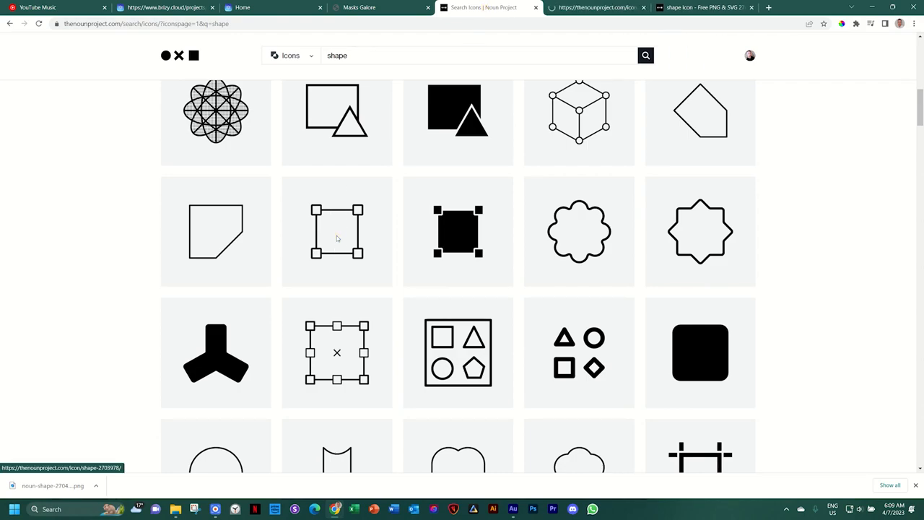
pyautogui.click(337, 232)
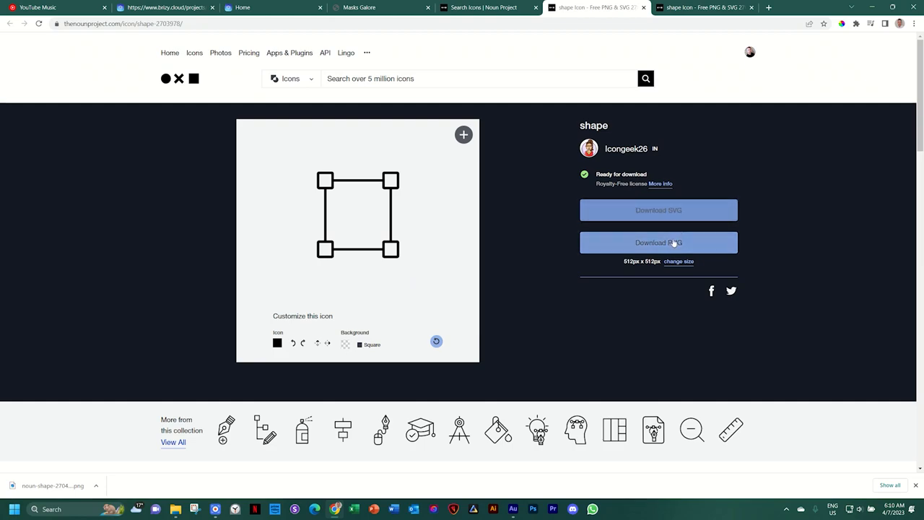
pyautogui.click(658, 242)
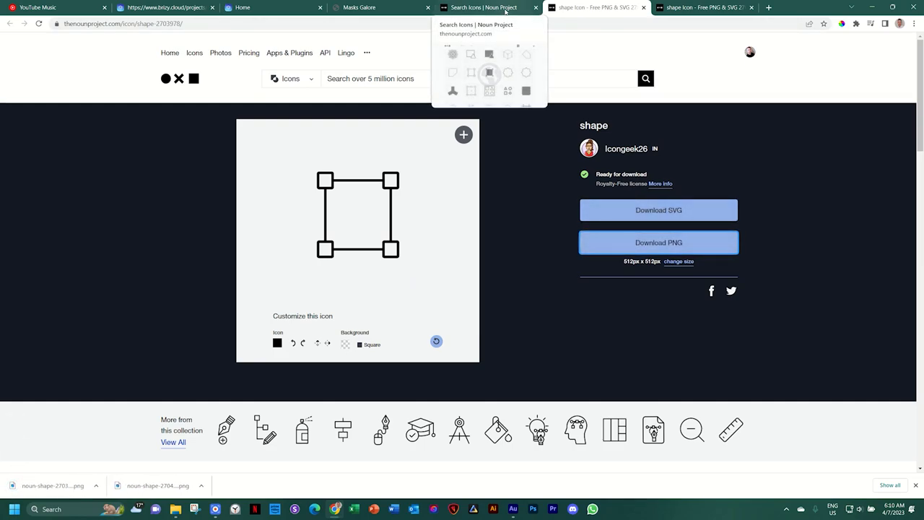
pyautogui.click(380, 7)
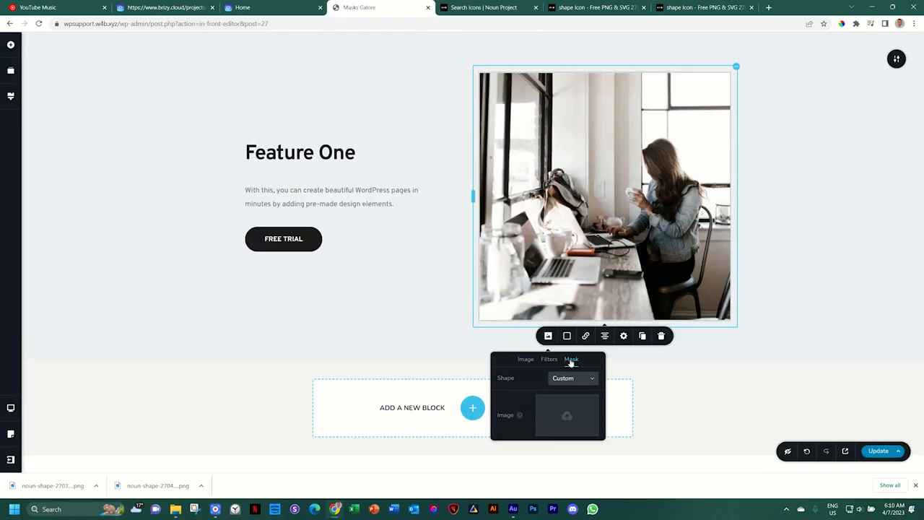
# Step: Select noun-shape-2703978 from the media library as the custom mask image
pyautogui.click(567, 415)
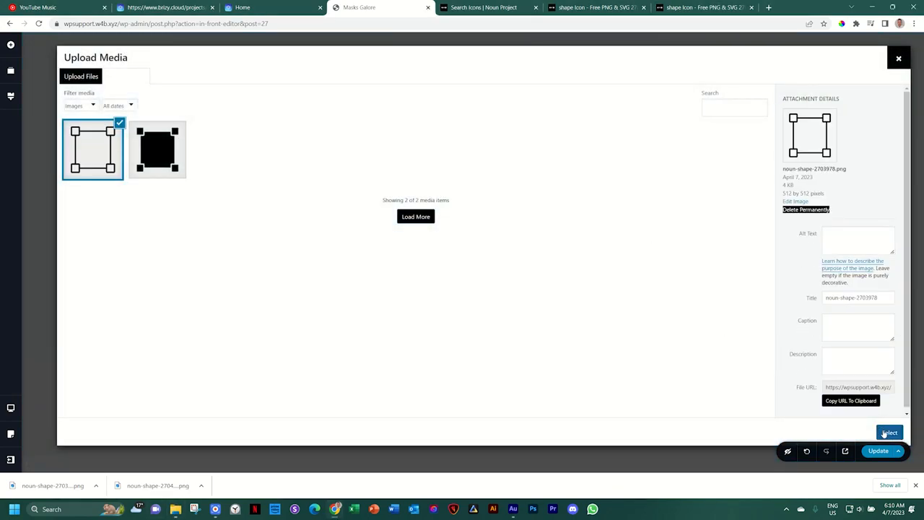
pyautogui.click(889, 432)
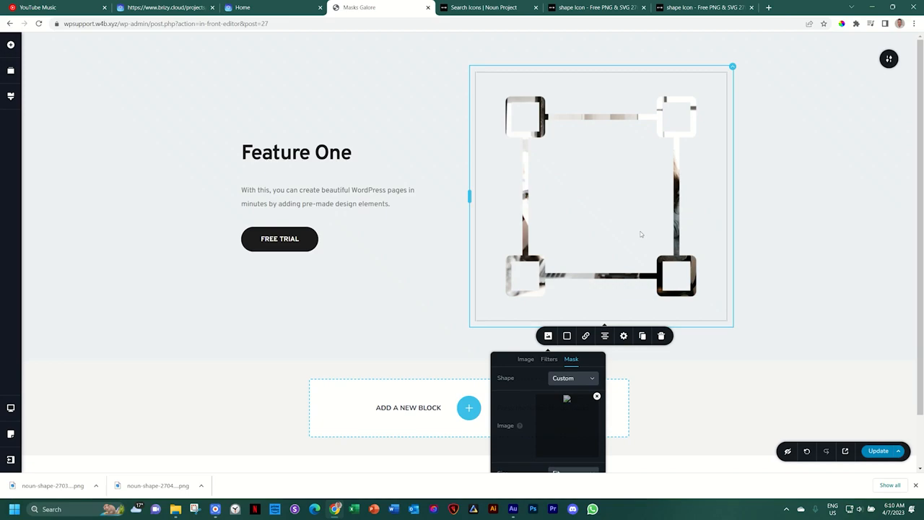
# Step: Find the overlapping square-and-circle icon in the 'shape' results and download it as SVG
pyautogui.click(484, 7)
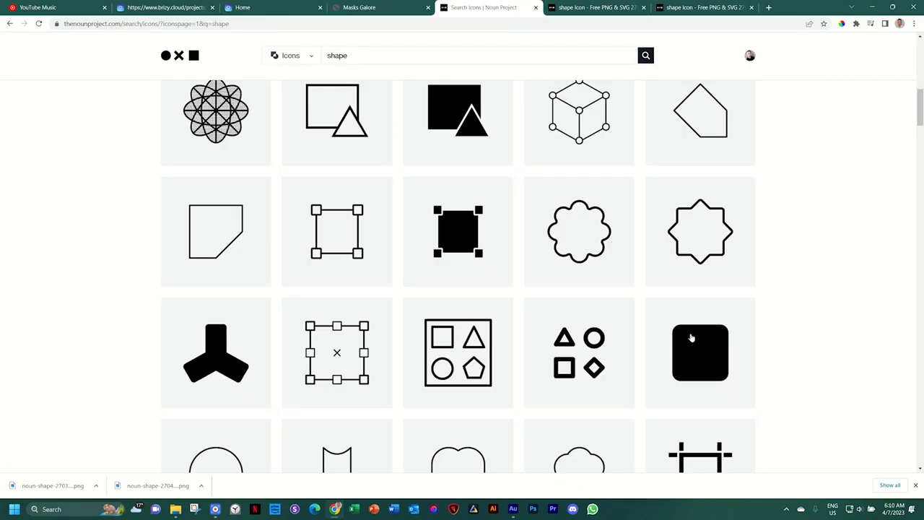
pyautogui.moveTo(695, 341)
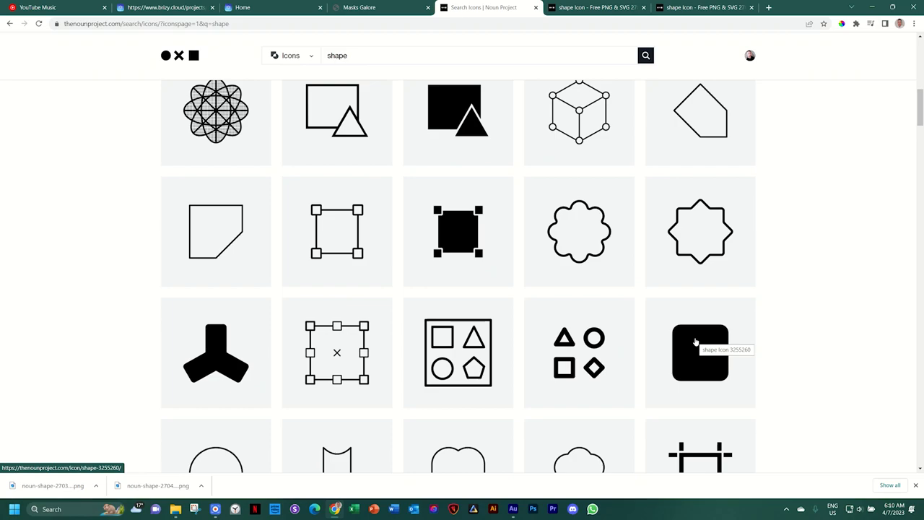
pyautogui.scroll(-3)
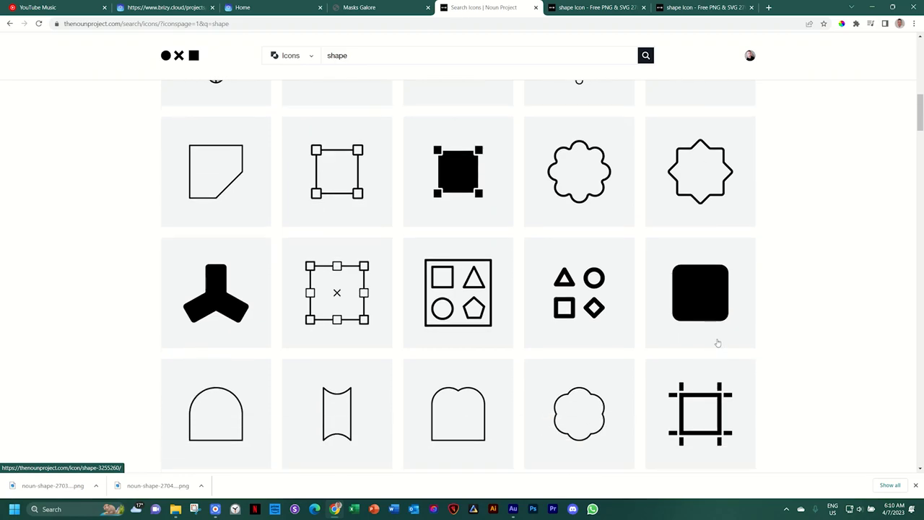
pyautogui.scroll(-3)
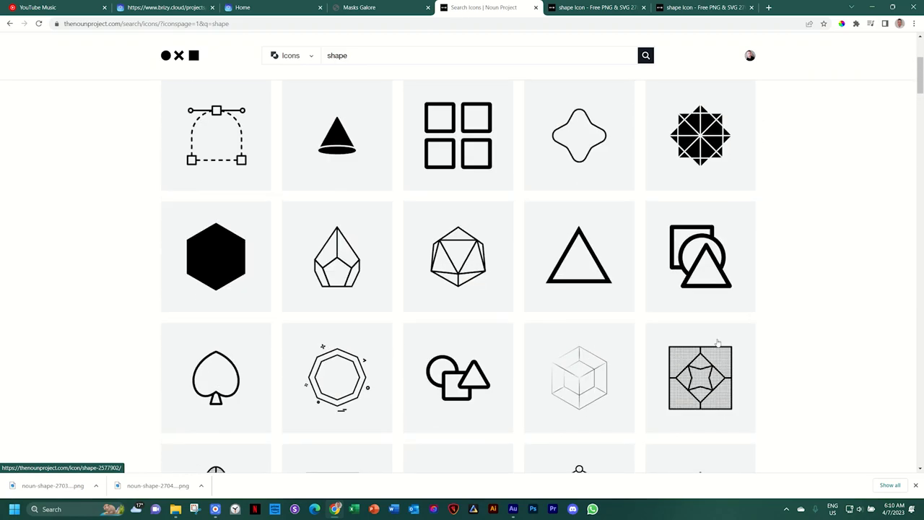
pyautogui.scroll(-3)
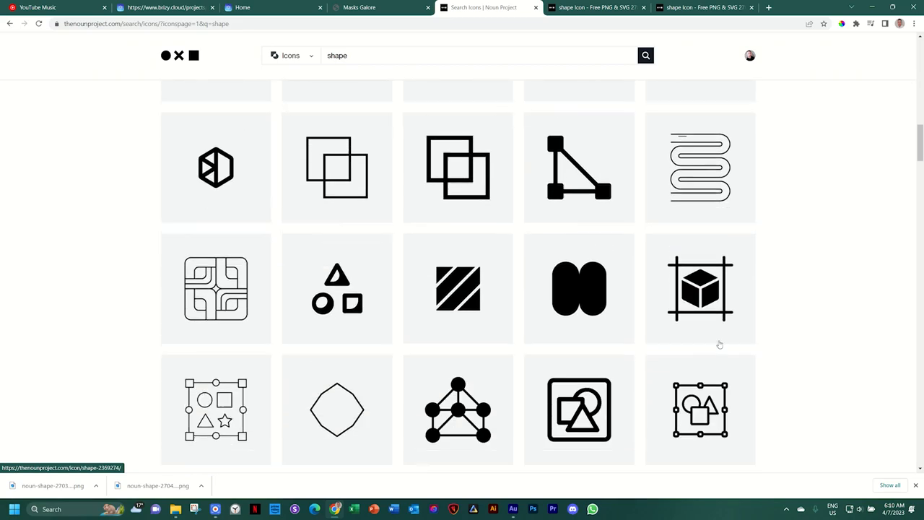
pyautogui.scroll(-3)
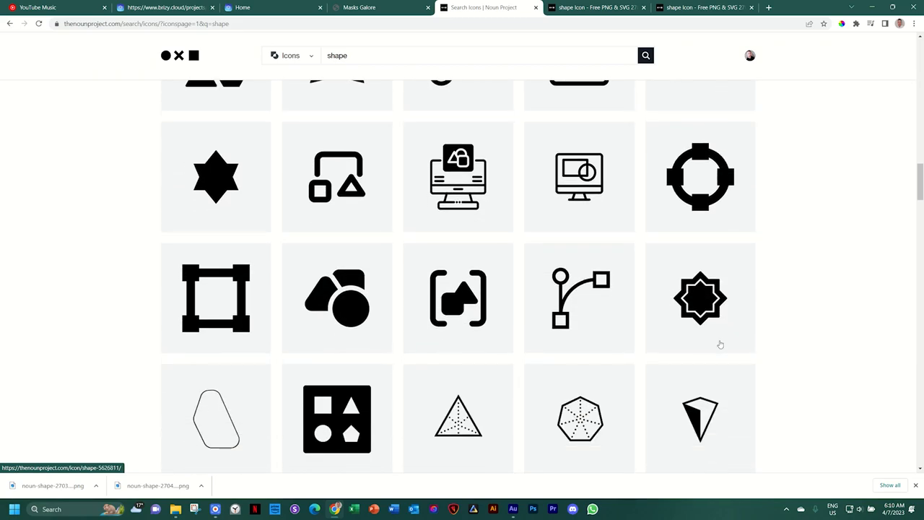
pyautogui.scroll(-3)
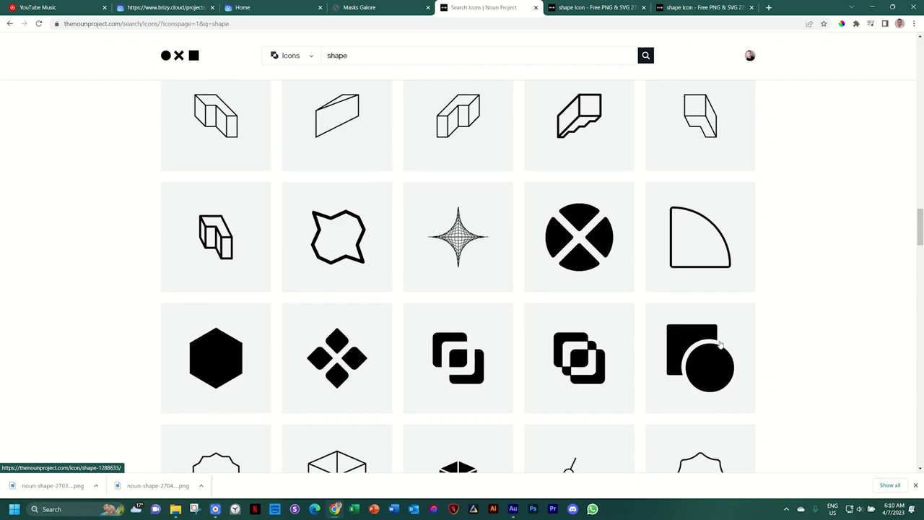
pyautogui.click(700, 357)
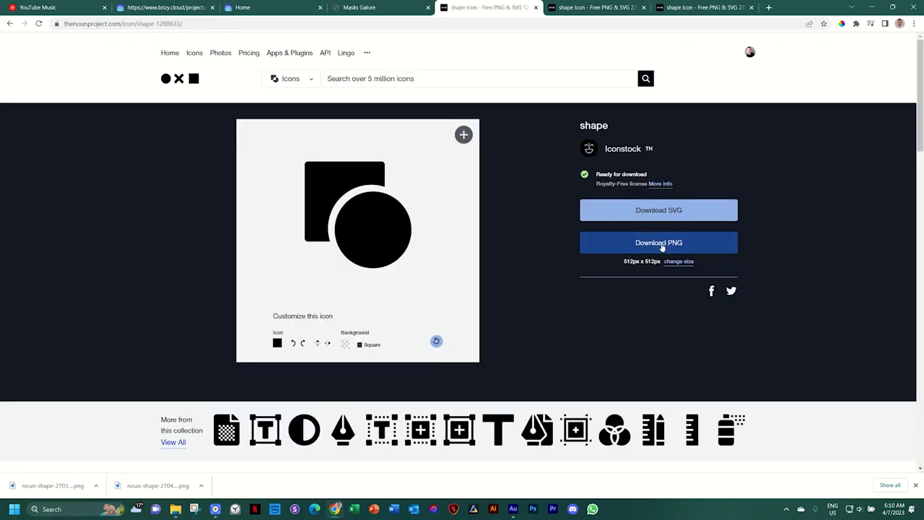
pyautogui.moveTo(658, 210)
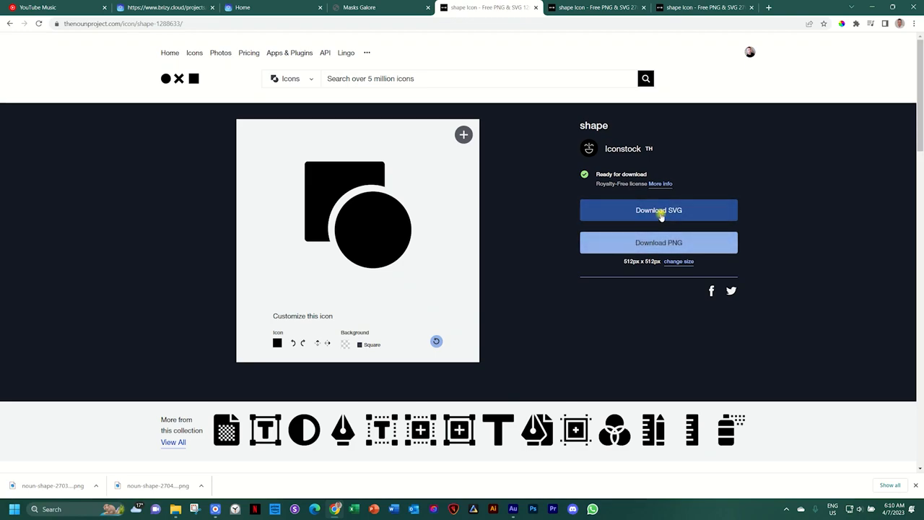
pyautogui.click(658, 210)
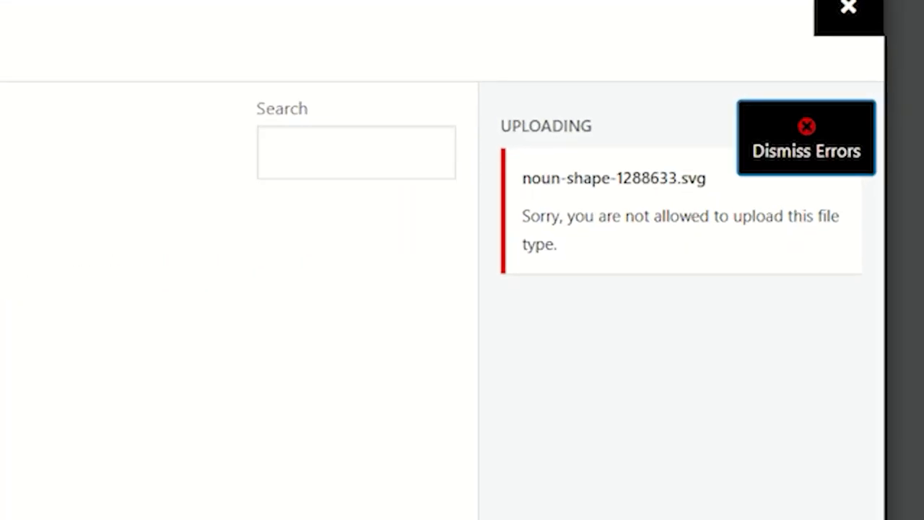
pyautogui.moveTo(773, 245)
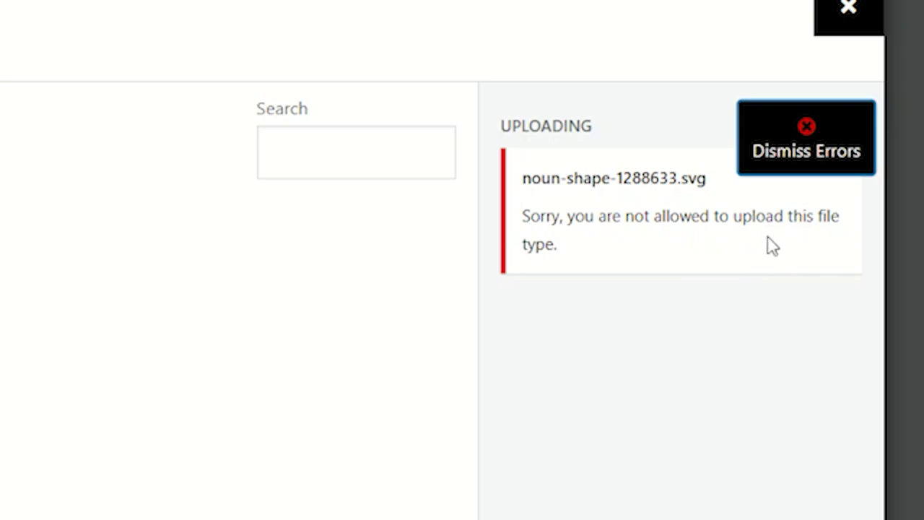
pyautogui.moveTo(784, 240)
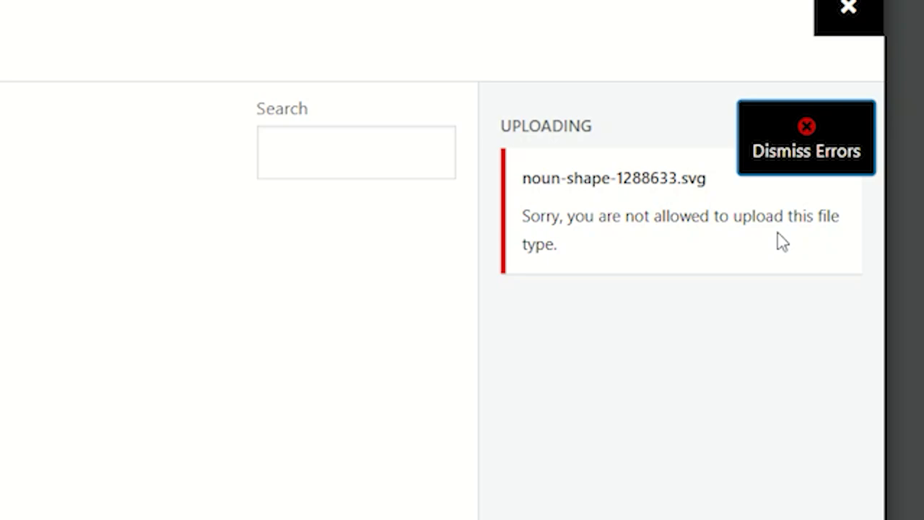
pyautogui.moveTo(562, 107)
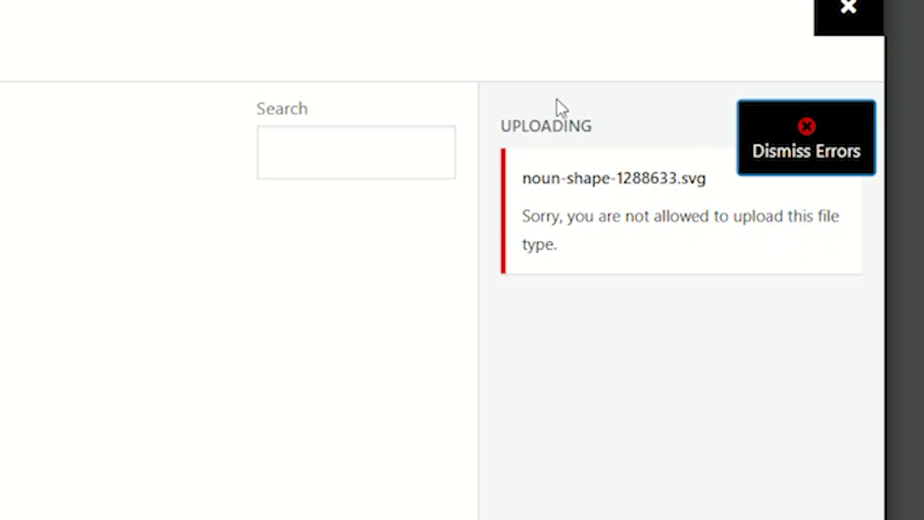
pyautogui.moveTo(664, 293)
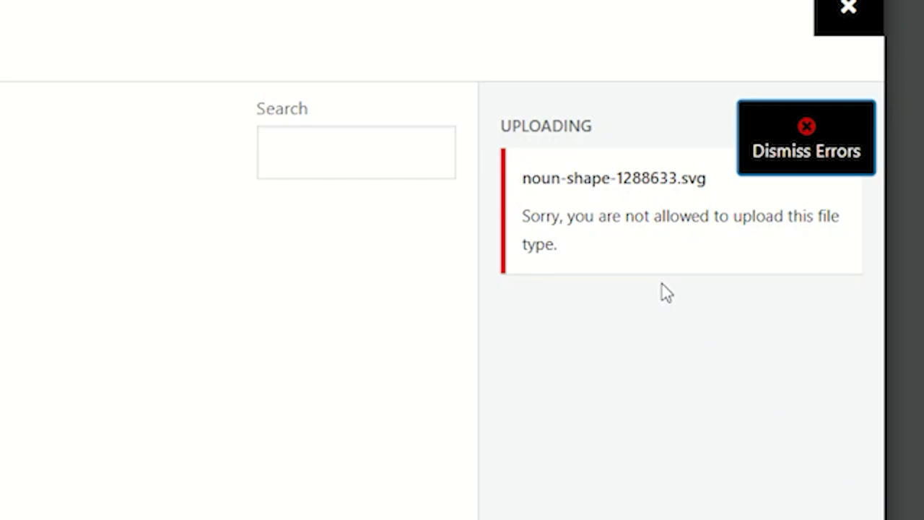
pyautogui.moveTo(664, 273)
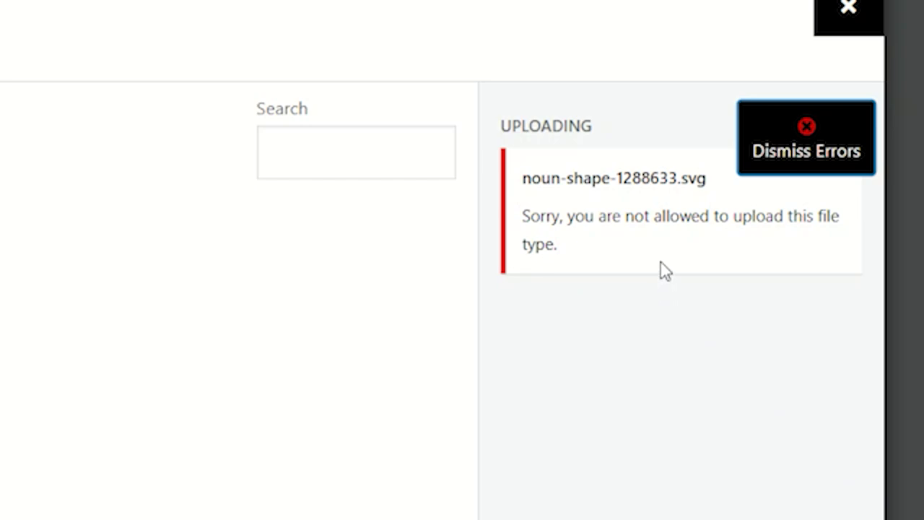
pyautogui.moveTo(603, 239)
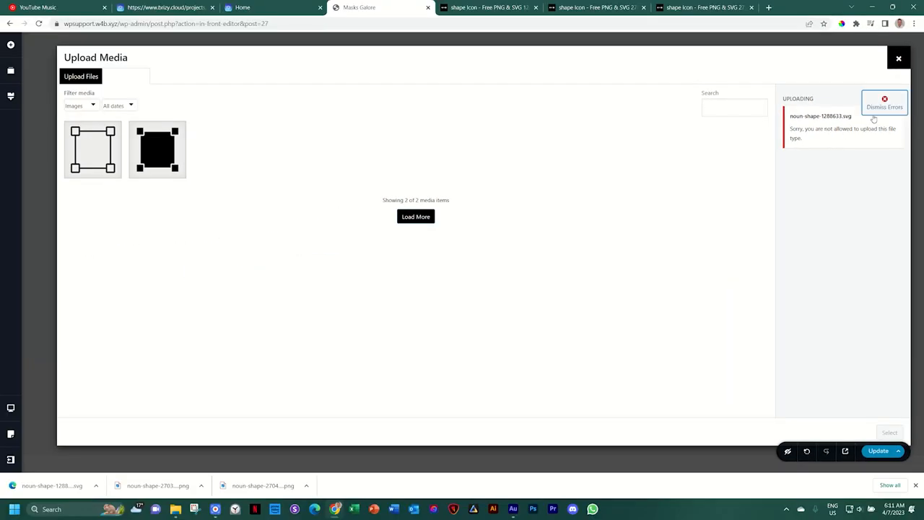
# Step: Close Upload Media after noun-shape-1288633.svg is refused as a disallowed file type
pyautogui.click(899, 58)
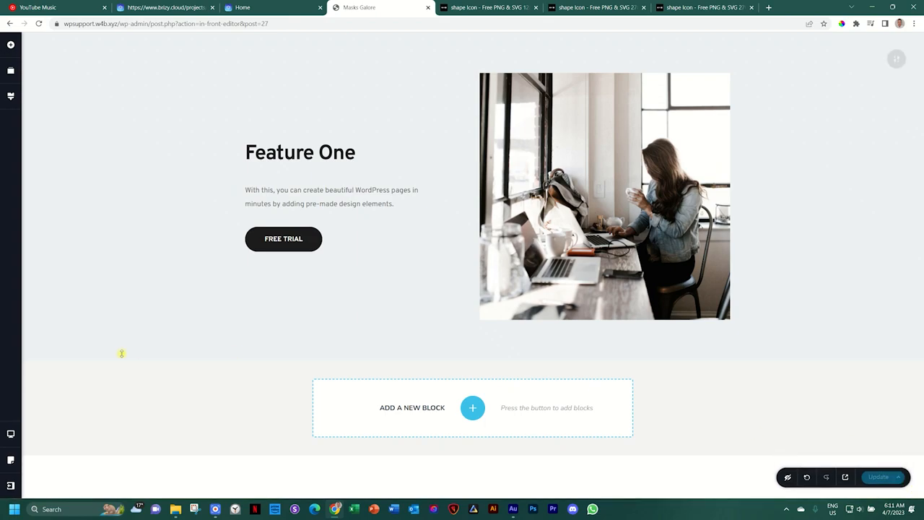
# Step: From the dashboard, enable and save SVG uploads in Brizy Settings, then return to Pages
pyautogui.click(11, 485)
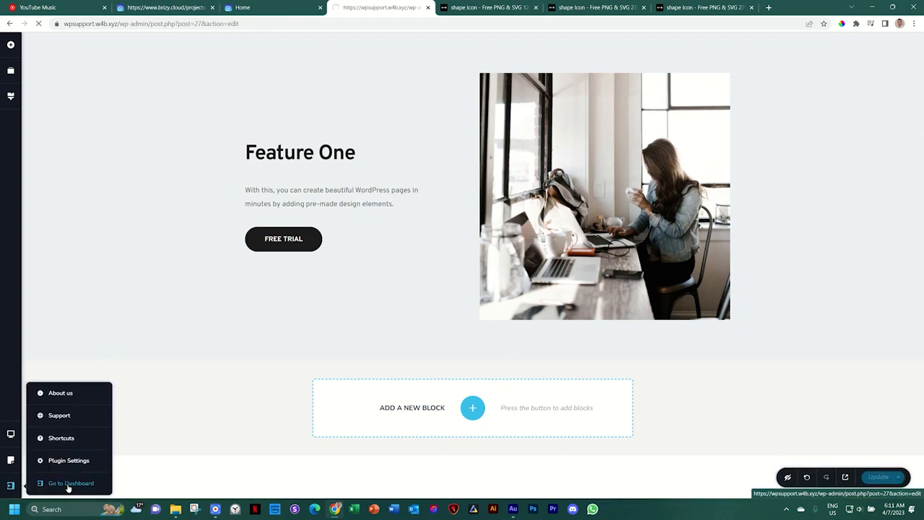
pyautogui.click(70, 483)
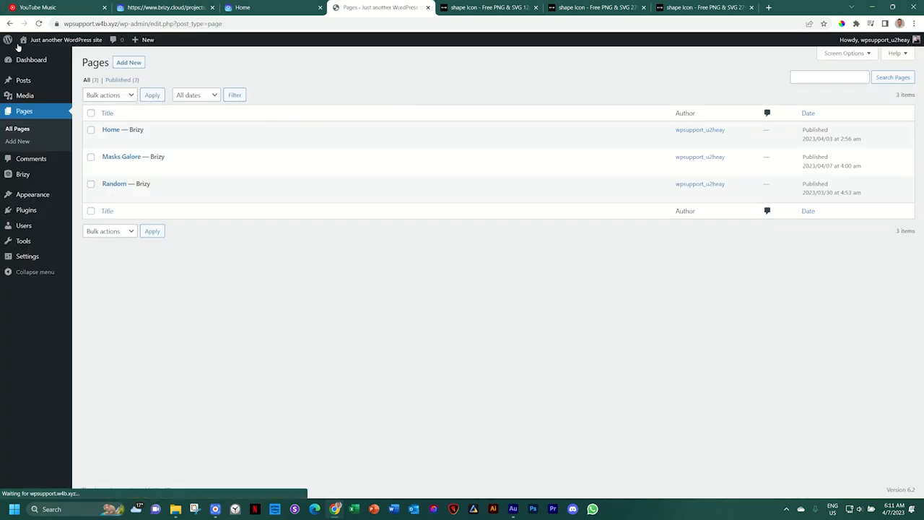
pyautogui.click(22, 174)
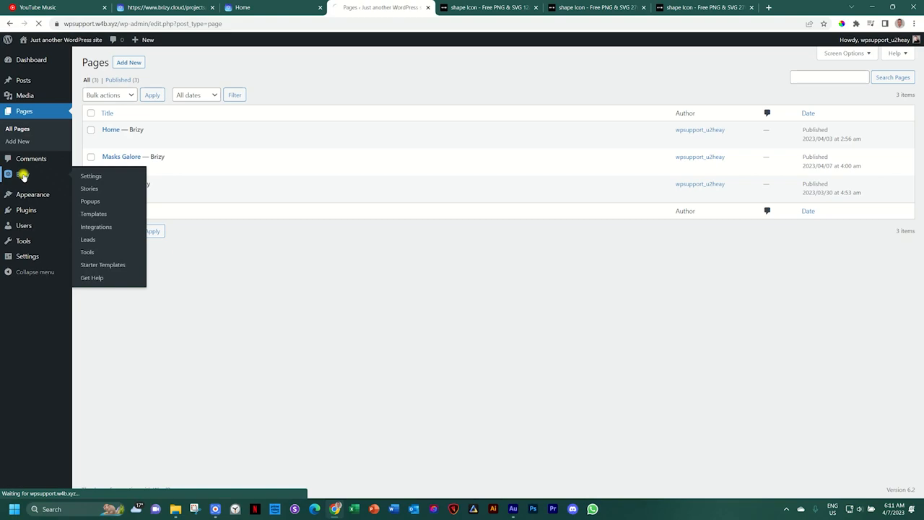
pyautogui.click(91, 175)
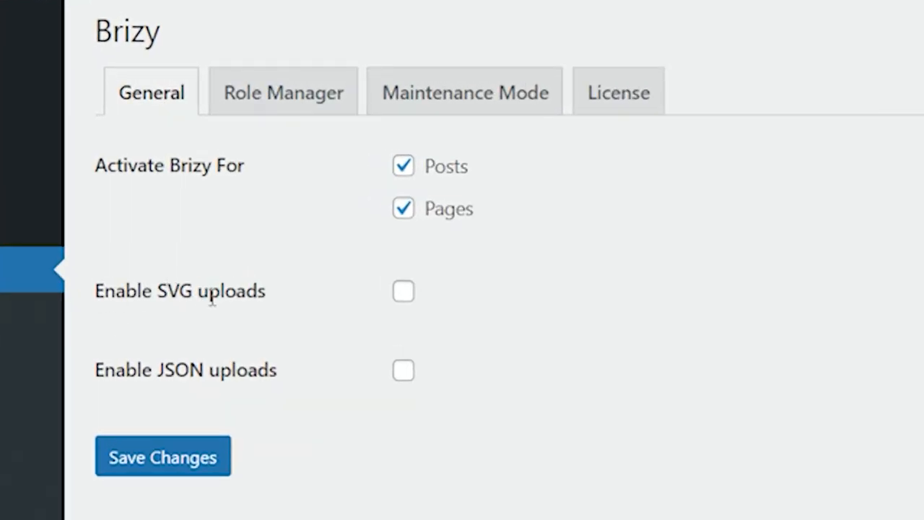
pyautogui.click(403, 291)
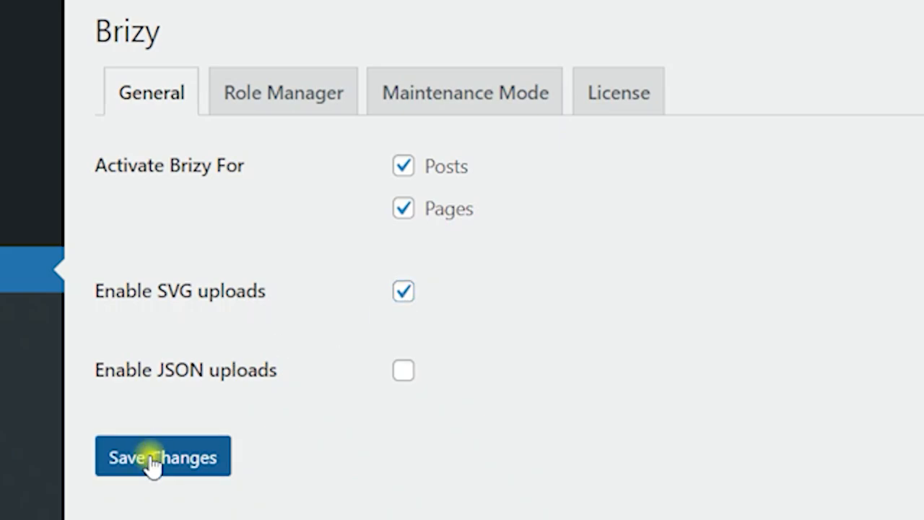
pyautogui.click(162, 456)
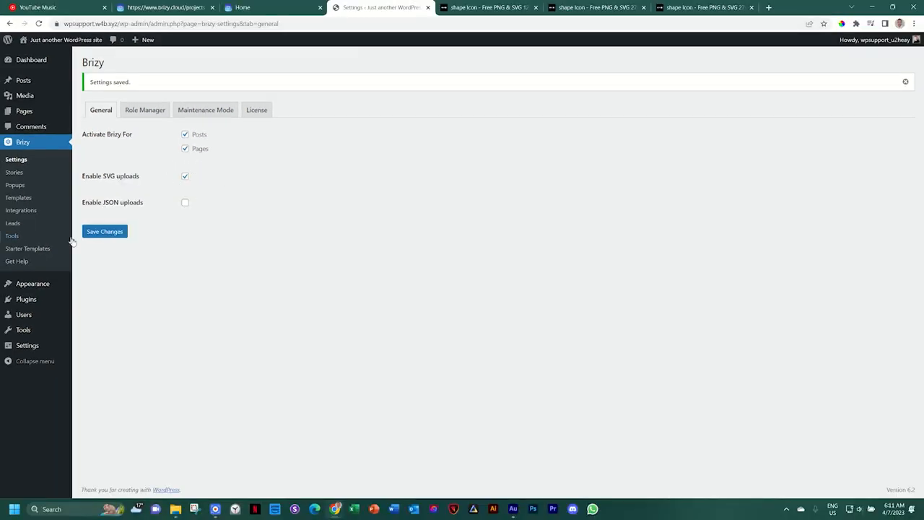
pyautogui.click(24, 111)
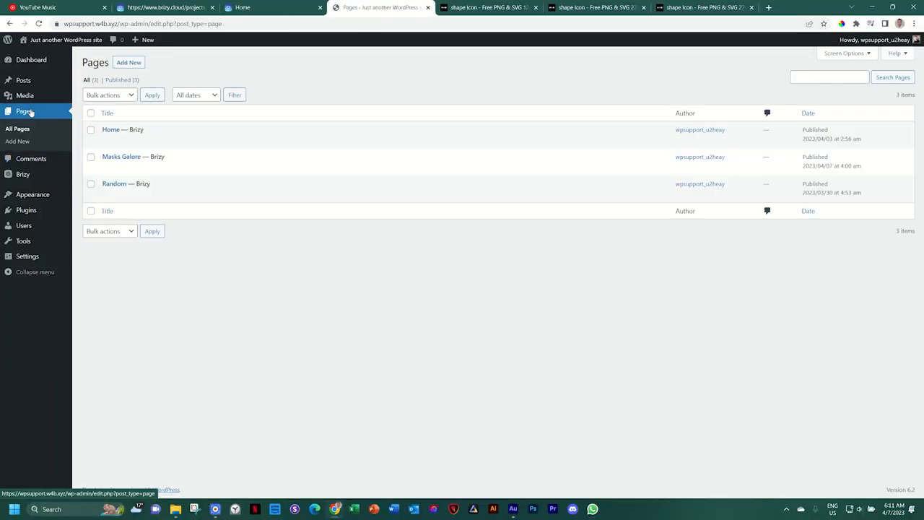
# Step: Reopen Masks Galore in Brizy and apply the square-and-circle SVG as Feature One's custom mask
pyautogui.click(201, 167)
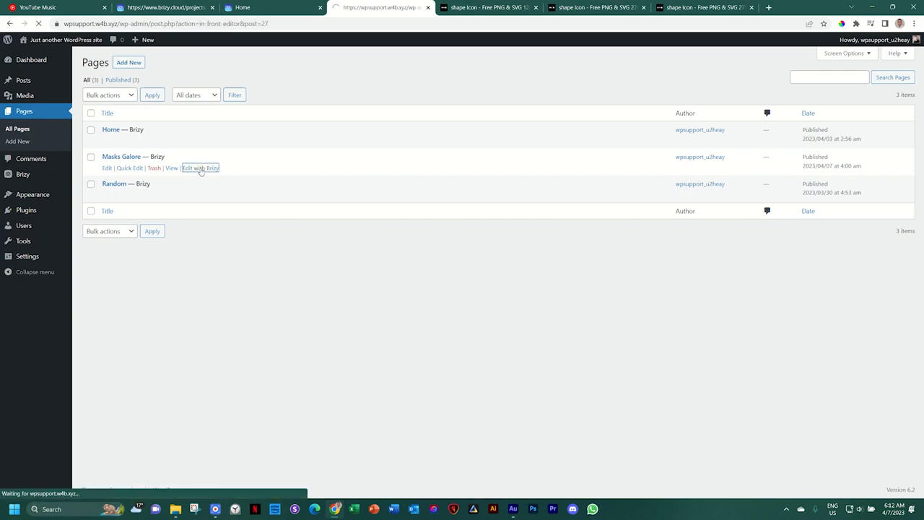
pyautogui.click(200, 167)
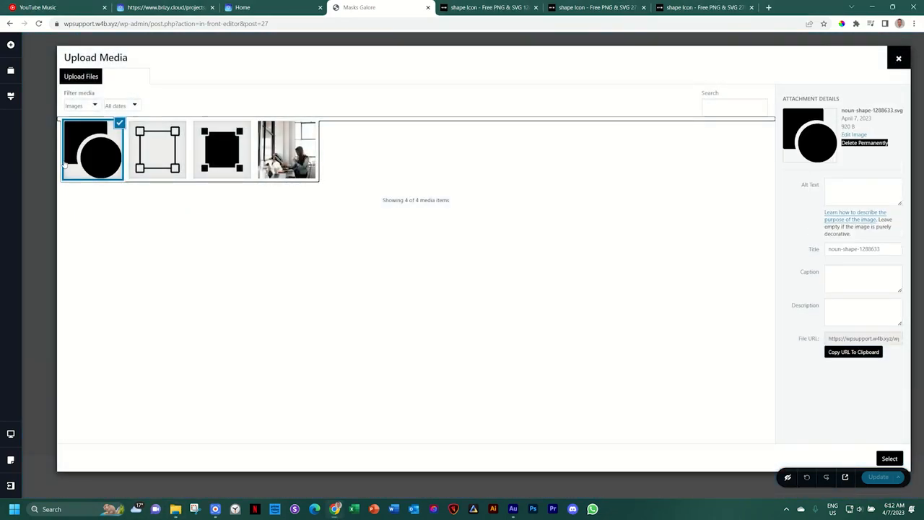
pyautogui.click(889, 458)
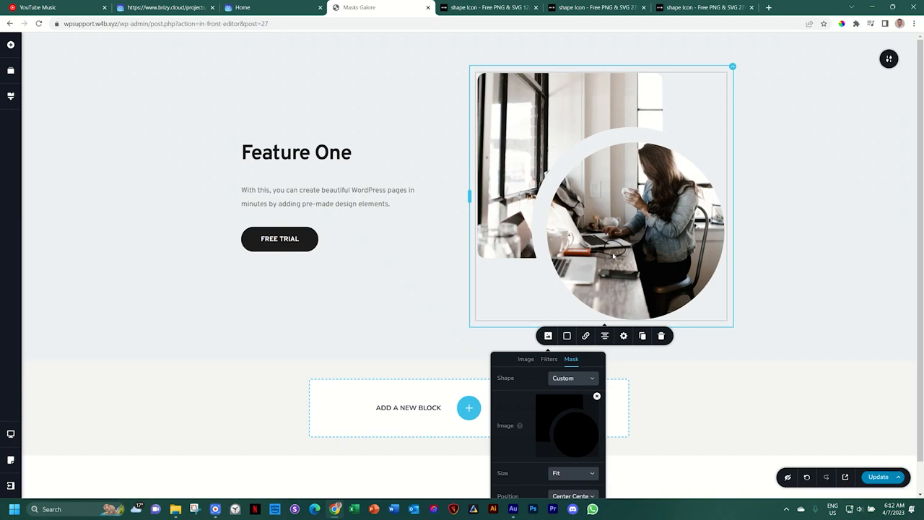
pyautogui.moveTo(625, 169)
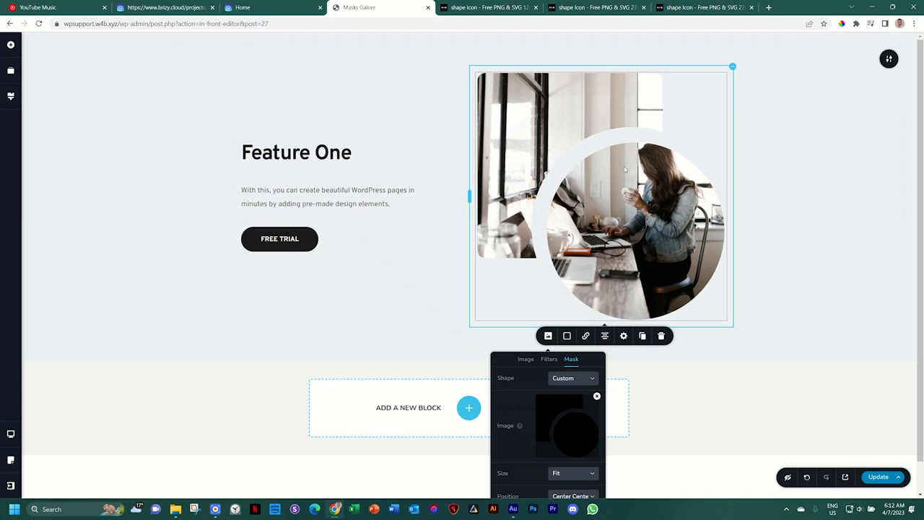
pyautogui.moveTo(551, 235)
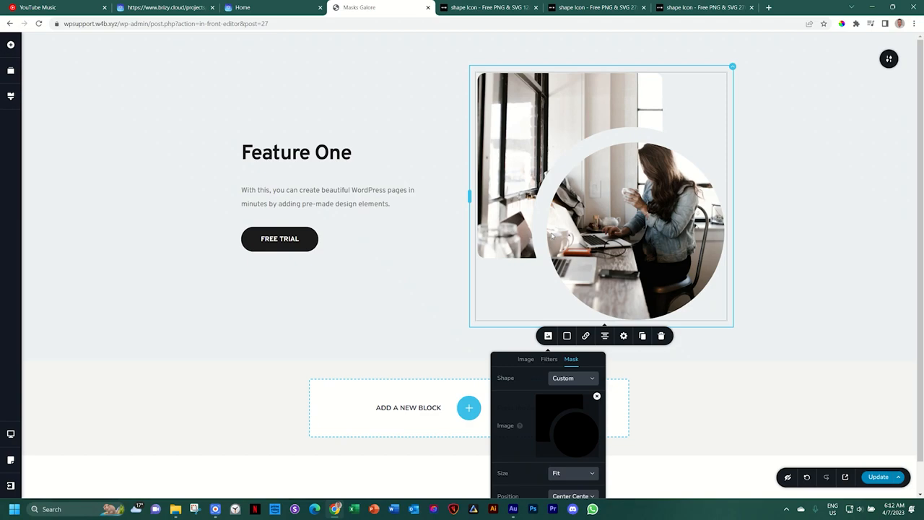
pyautogui.moveTo(670, 150)
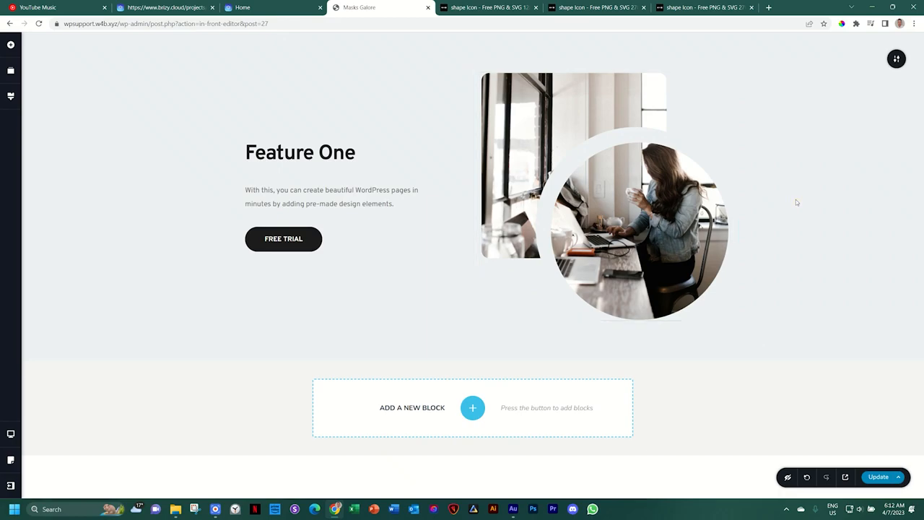
# Step: Insert the User-friendly block from the Features library, with its window photo, below Feature One
pyautogui.click(473, 408)
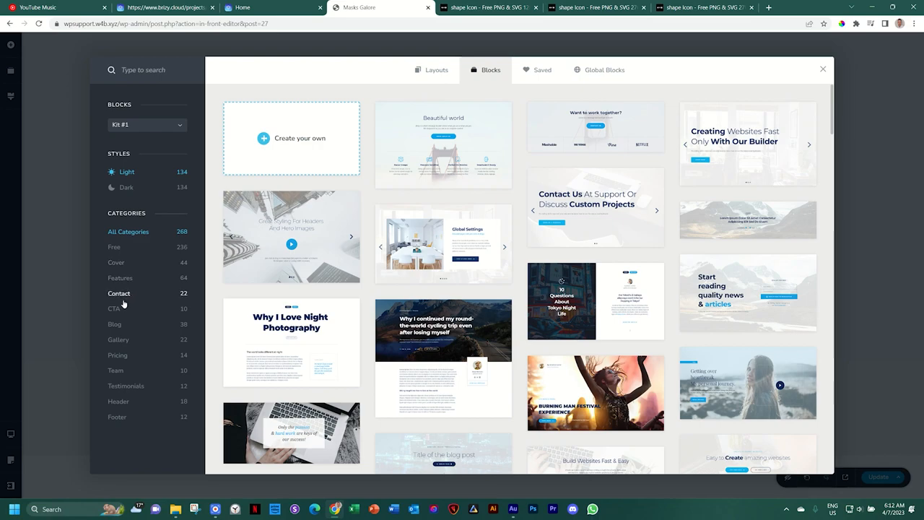
pyautogui.click(120, 278)
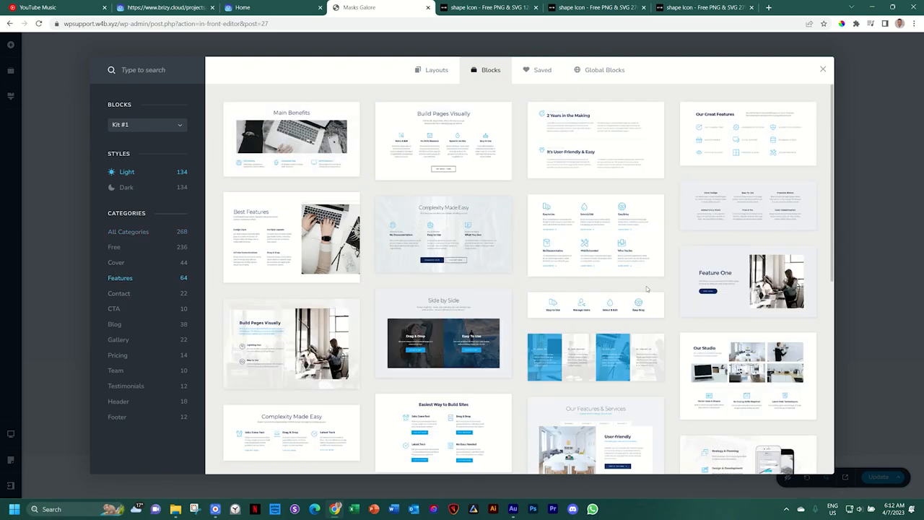
pyautogui.scroll(-3)
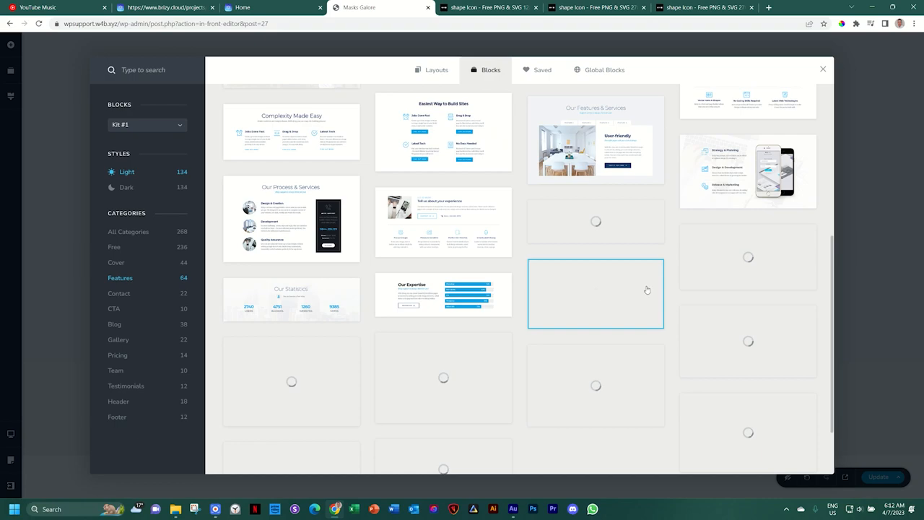
pyautogui.scroll(-3)
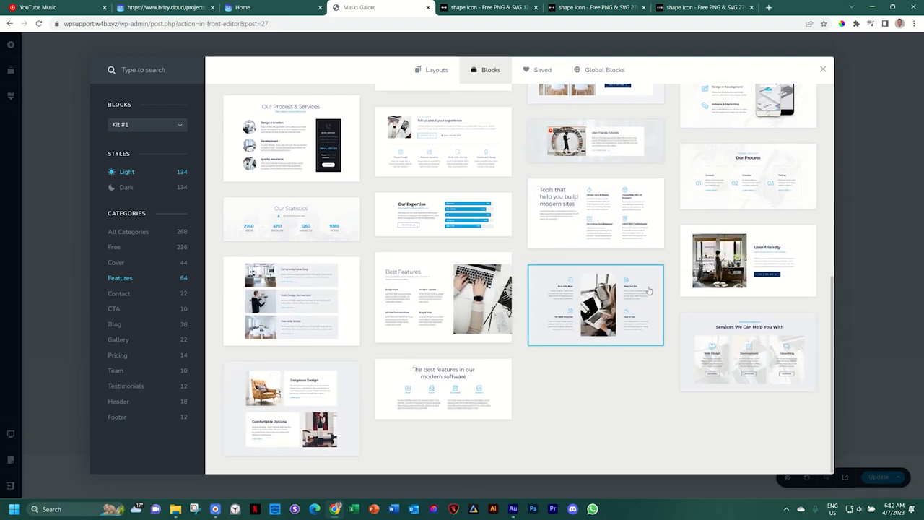
pyautogui.moveTo(816, 207)
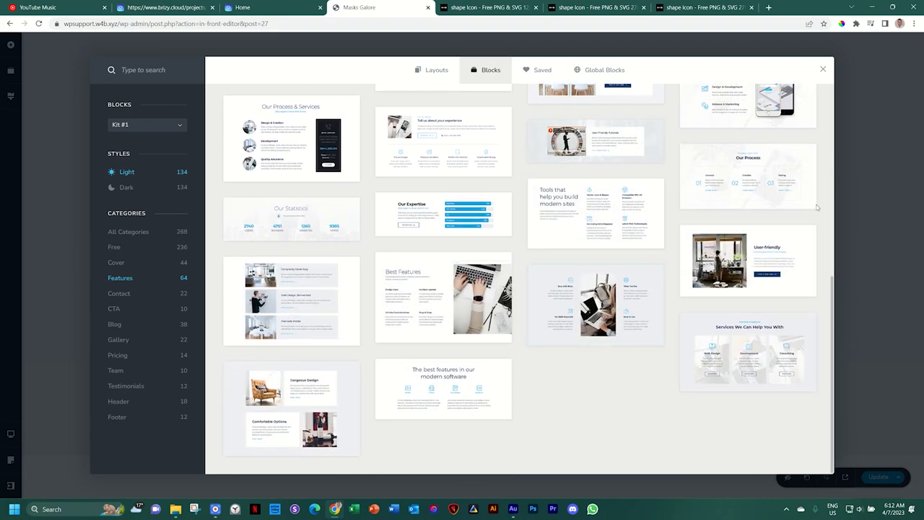
pyautogui.moveTo(748, 260)
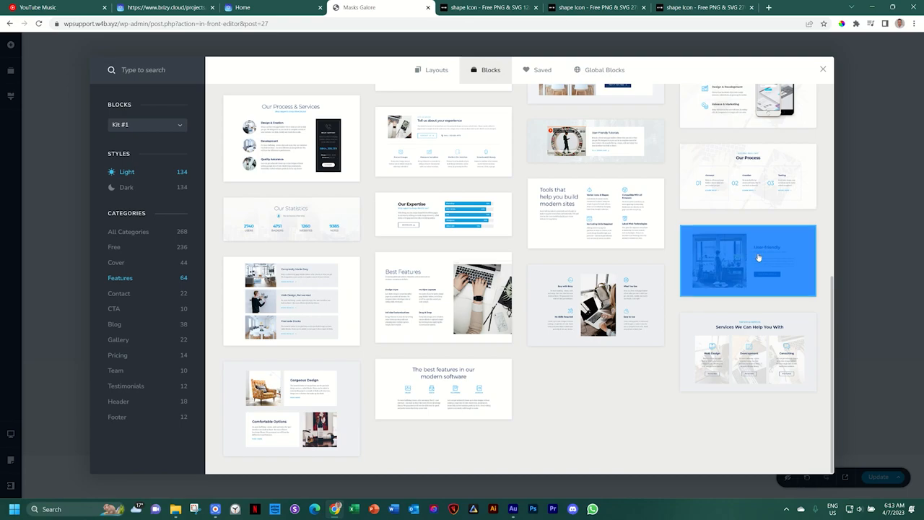
pyautogui.click(748, 260)
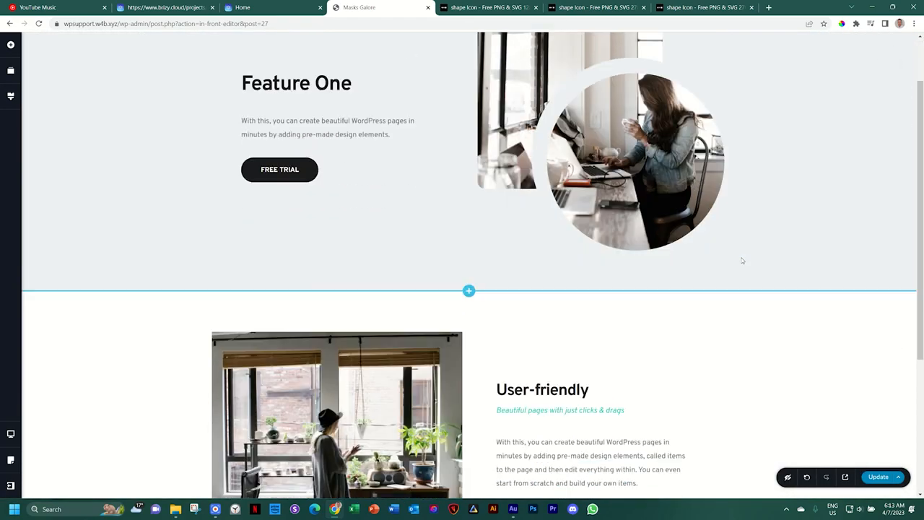
pyautogui.scroll(-3)
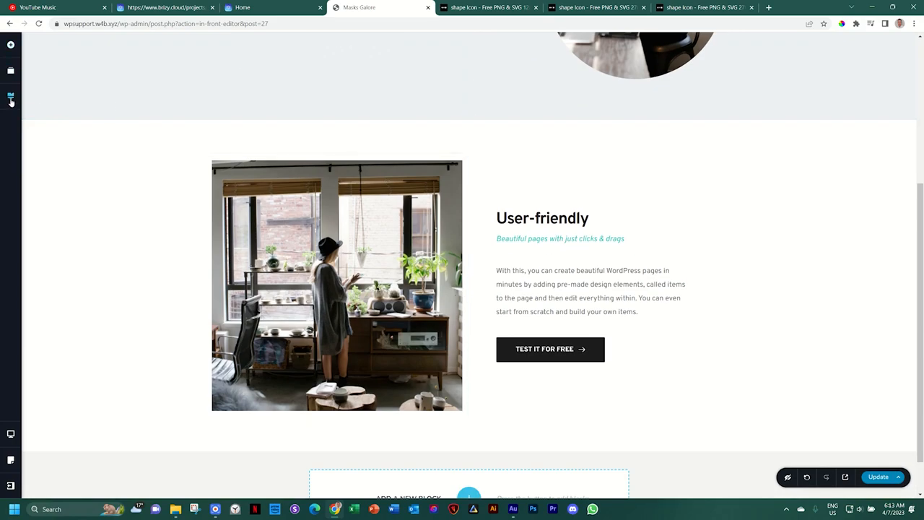
pyautogui.click(11, 96)
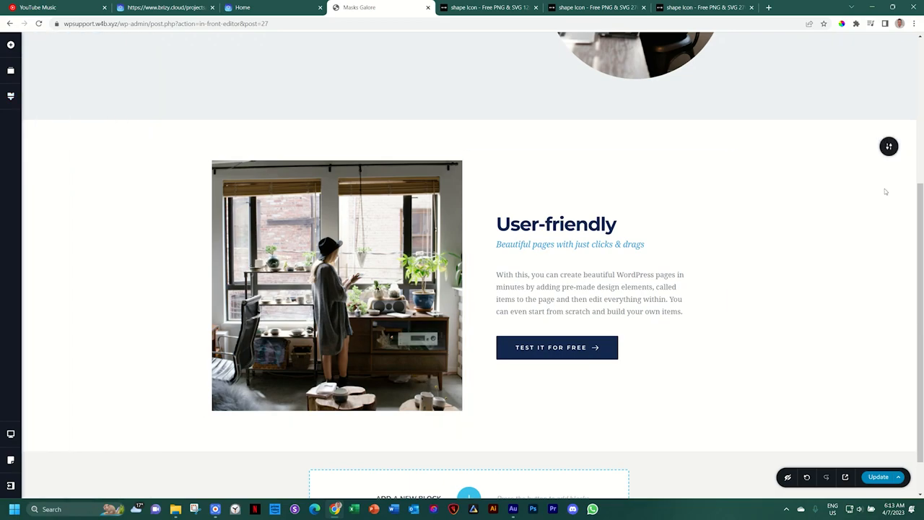
pyautogui.click(490, 7)
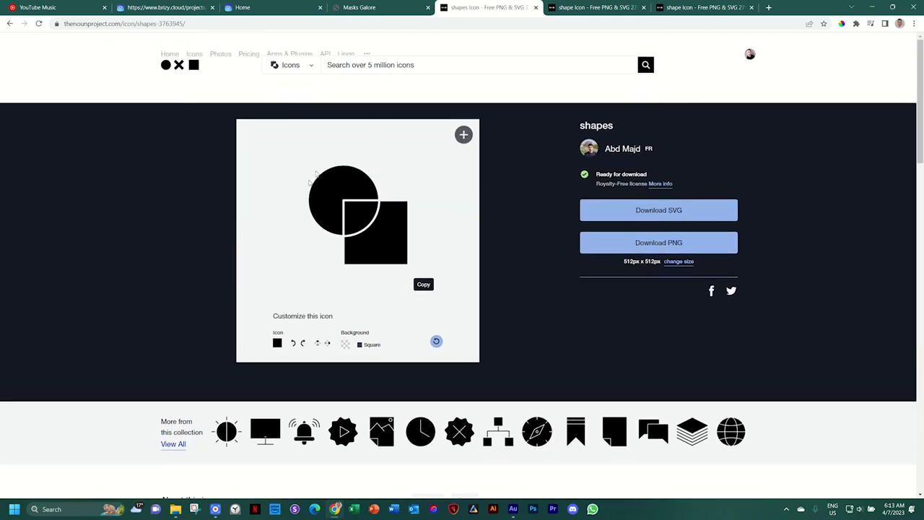
# Step: Show every icon in the collection and scroll down to the Layout icon
pyautogui.scroll(-3)
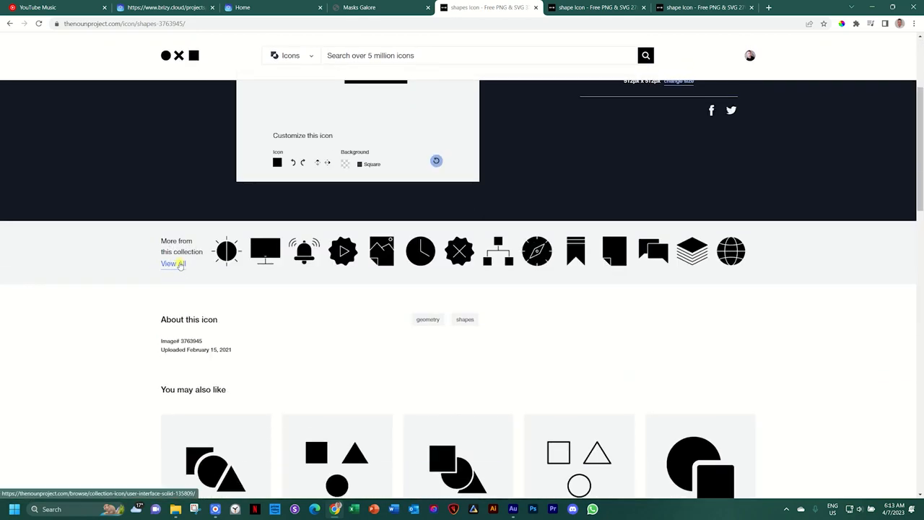
pyautogui.click(173, 263)
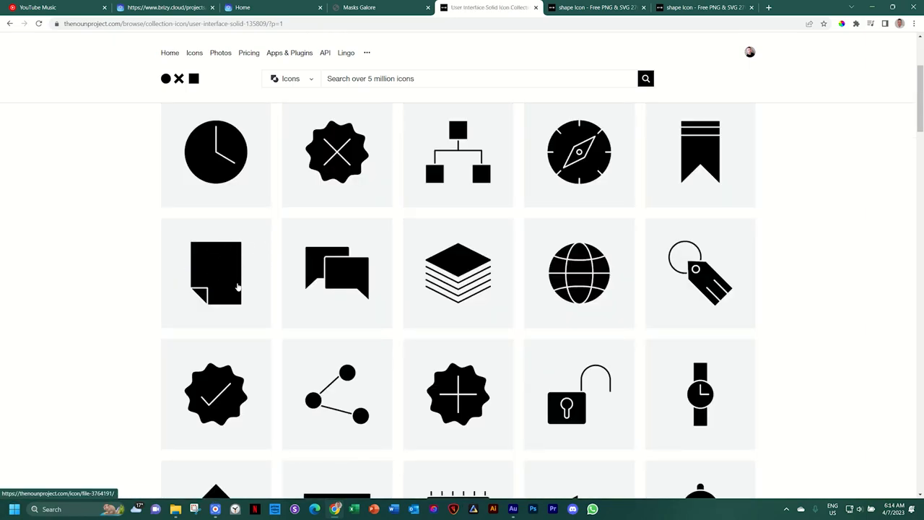
pyautogui.scroll(-3)
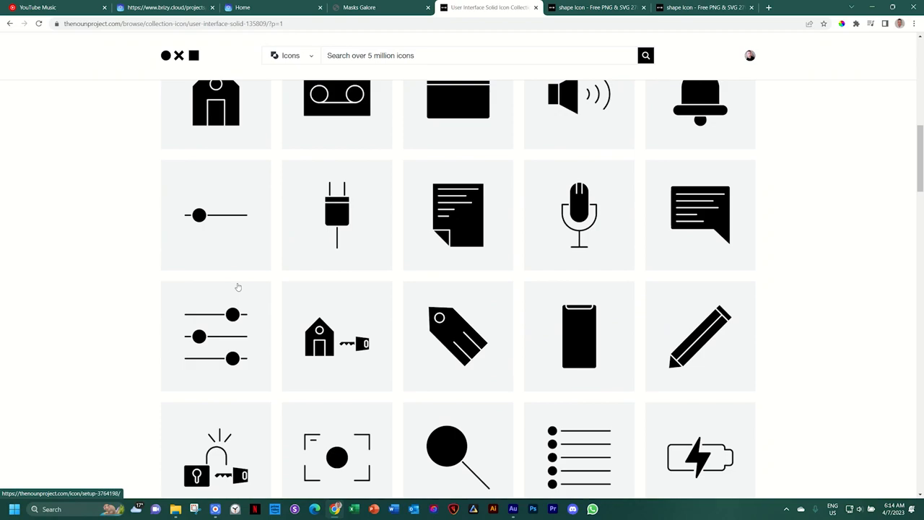
pyautogui.scroll(-3)
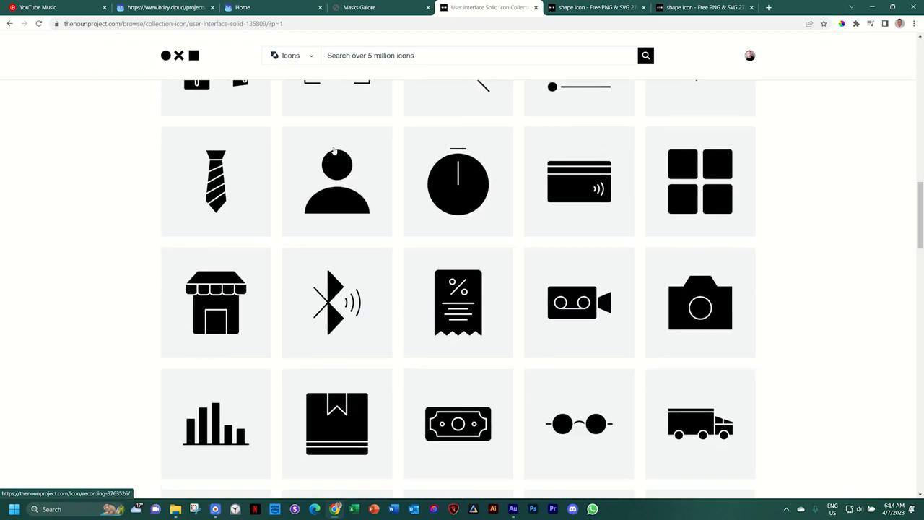
pyautogui.scroll(-3)
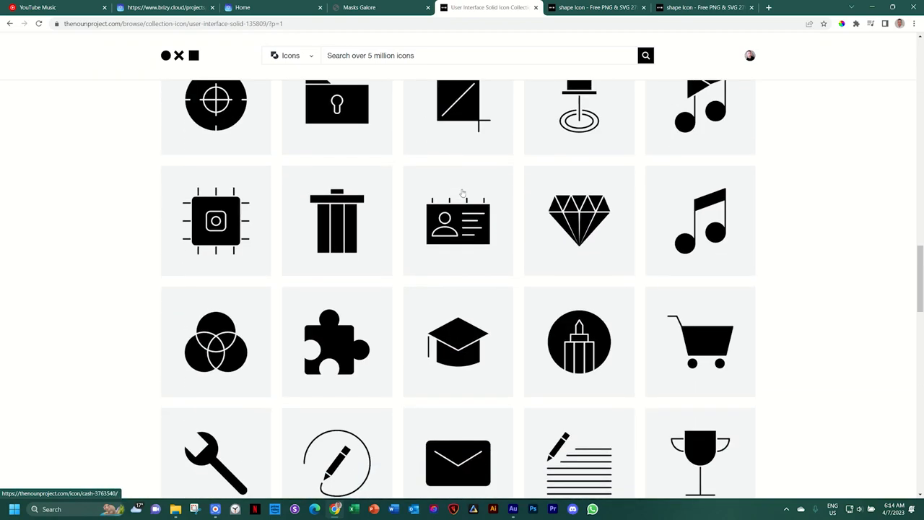
pyautogui.scroll(-3)
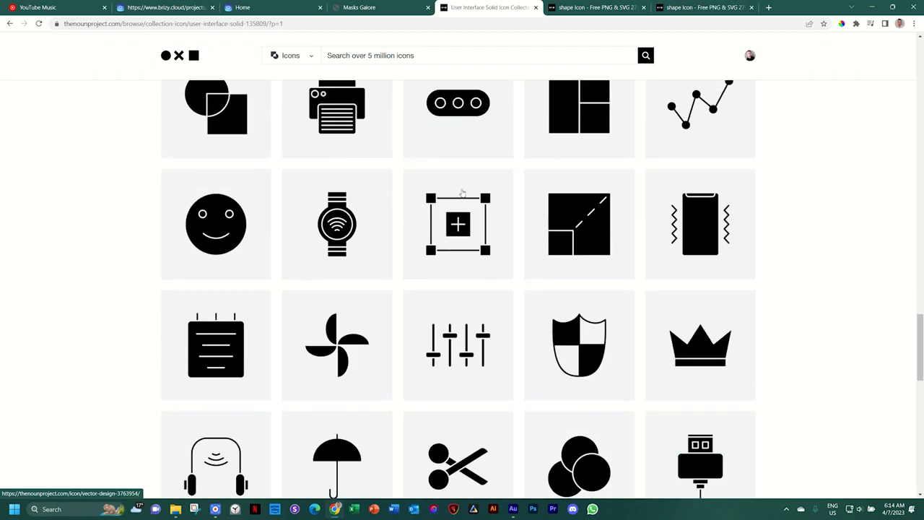
pyautogui.scroll(-3)
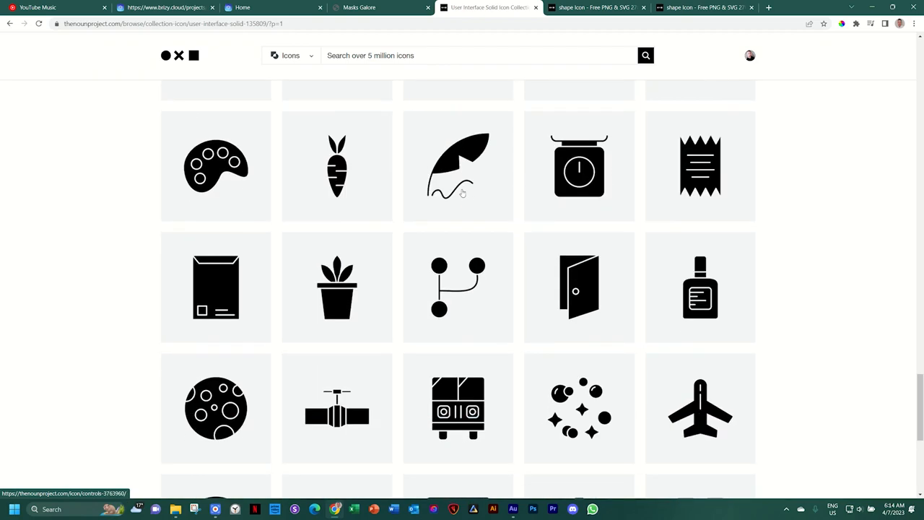
pyautogui.scroll(-3)
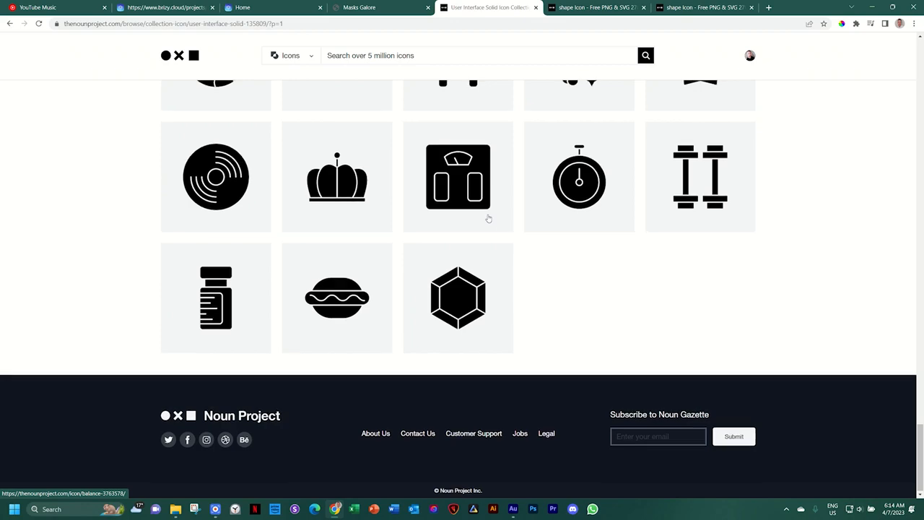
pyautogui.scroll(-3)
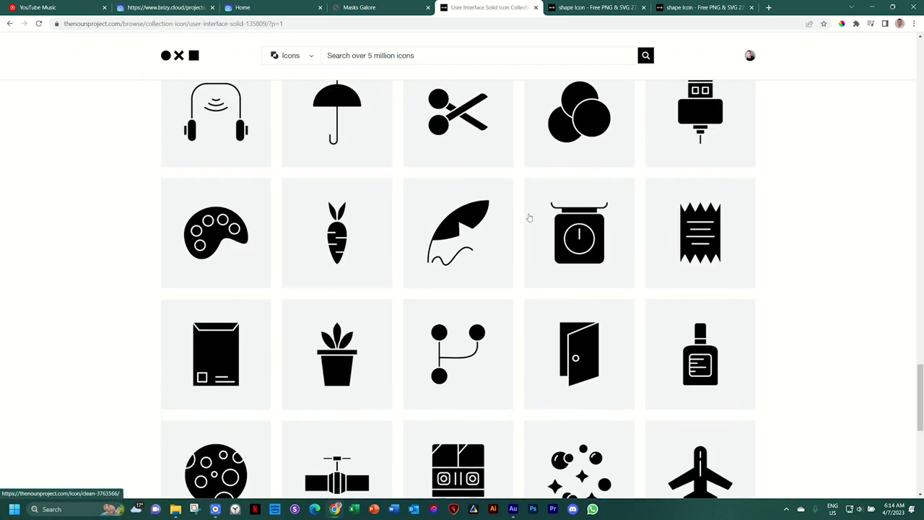
pyautogui.scroll(-3)
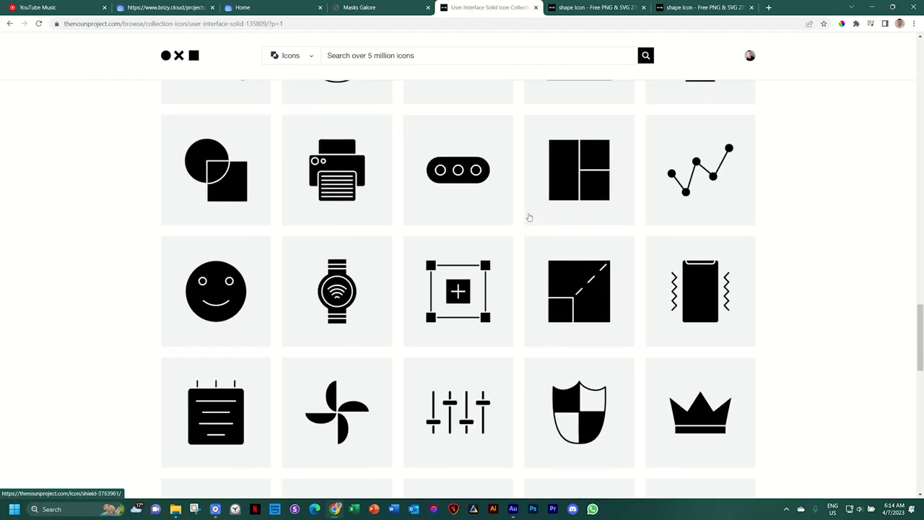
# Step: Download the three-rectangle Layout icon as an SVG file
pyautogui.click(579, 170)
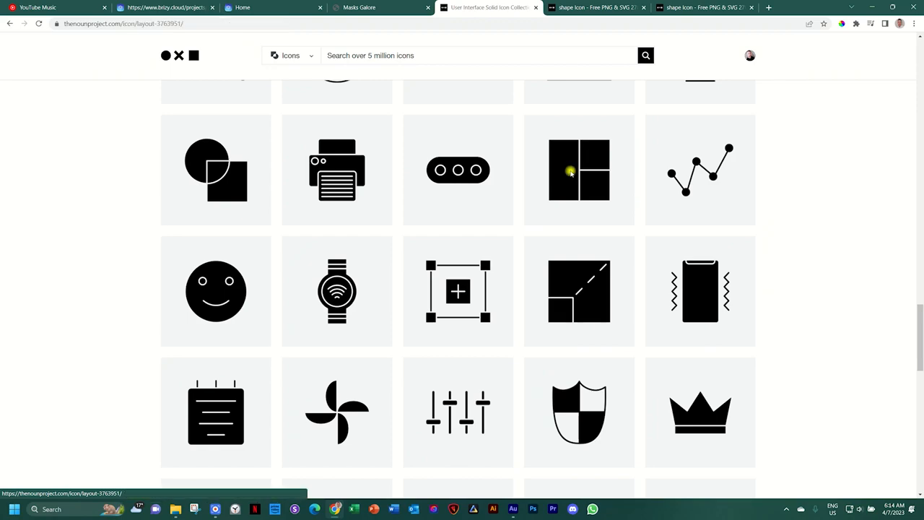
pyautogui.click(578, 170)
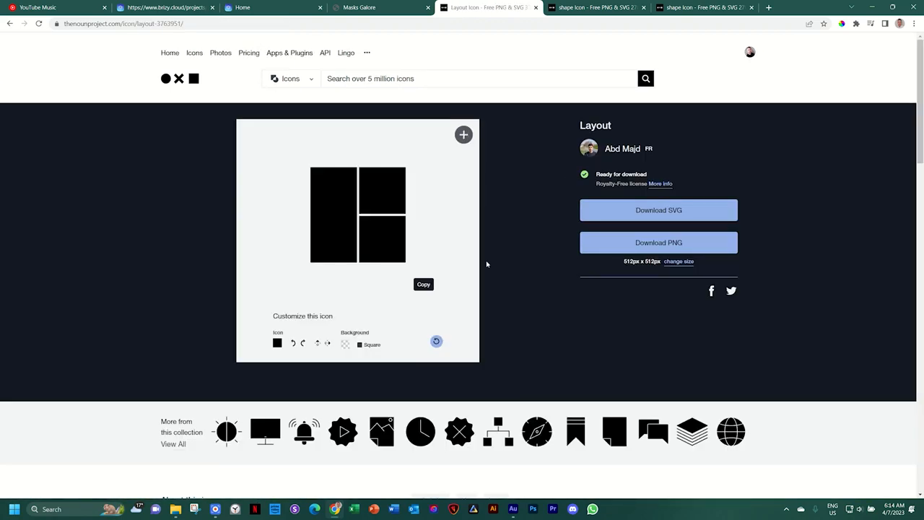
pyautogui.click(658, 210)
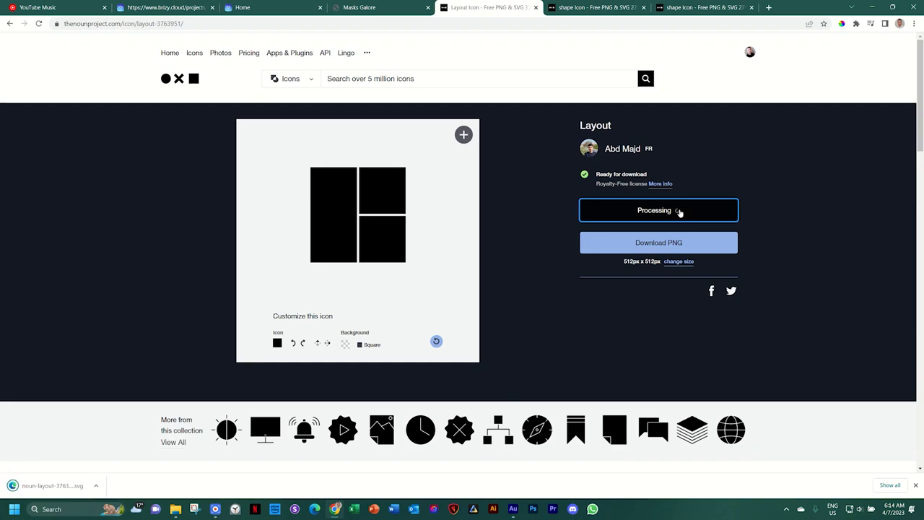
pyautogui.click(359, 7)
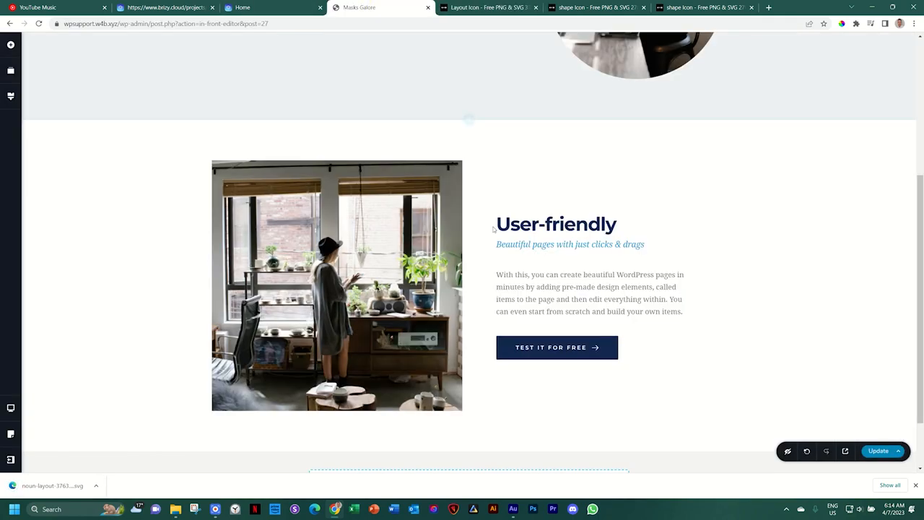
# Step: Mask the User-friendly photo with the uploaded Layout SVG as a custom shape
pyautogui.click(337, 285)
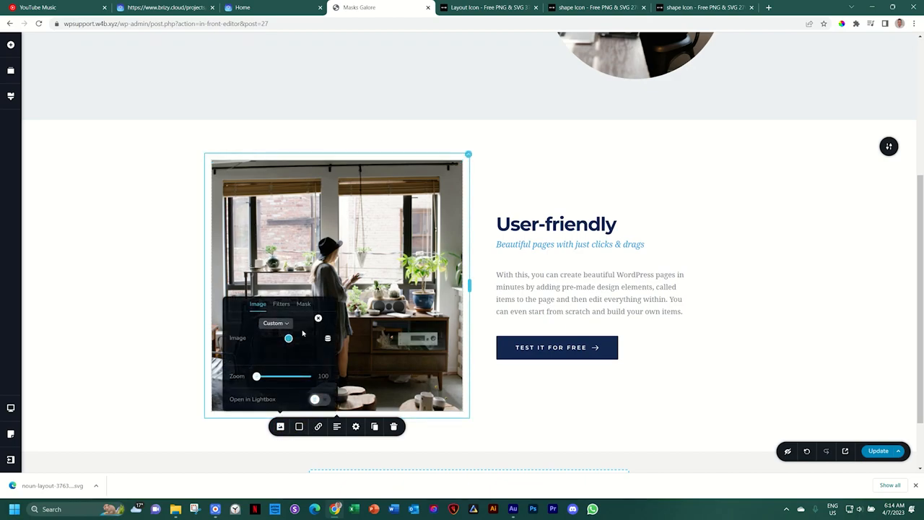
pyautogui.click(304, 379)
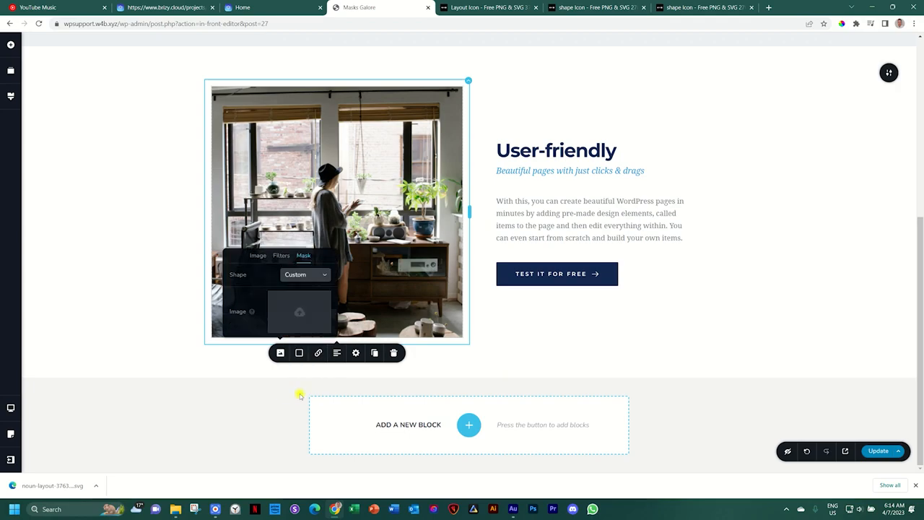
pyautogui.click(298, 312)
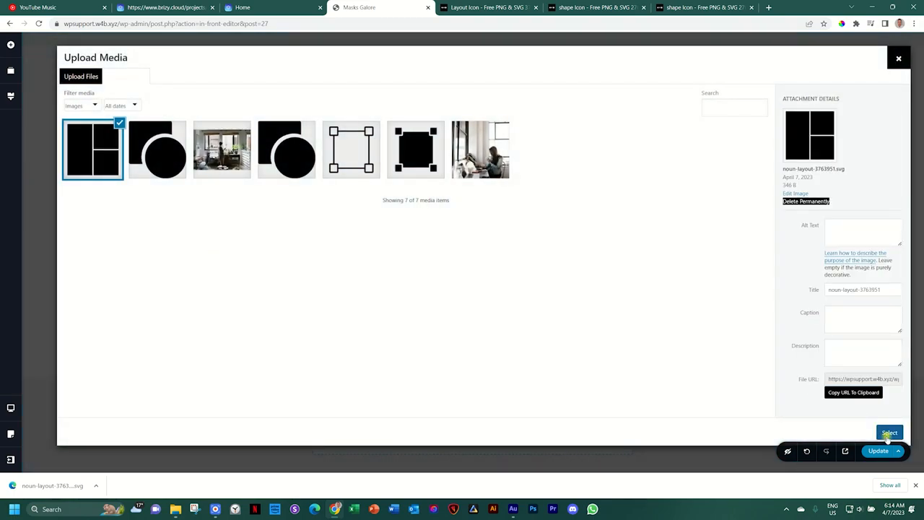
pyautogui.click(889, 432)
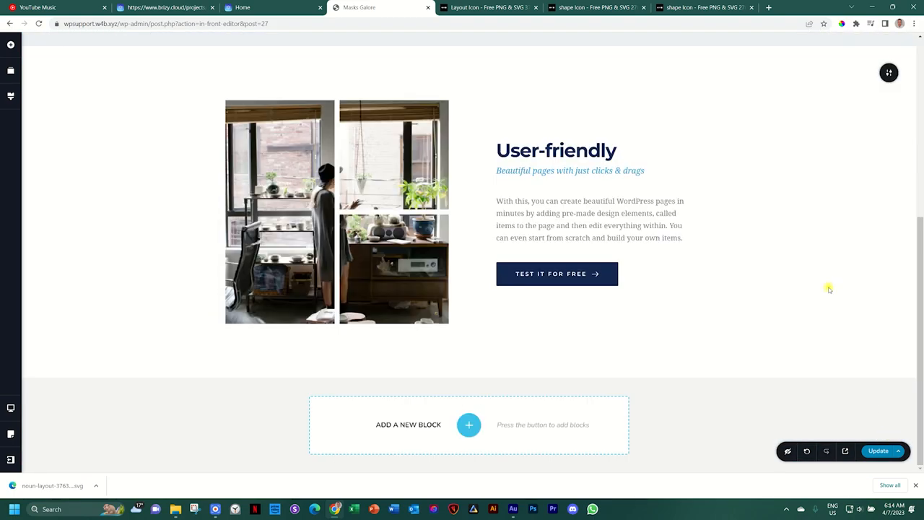
# Step: Drag the photo's focal point to reposition it within the three-panel collage mask
pyautogui.click(336, 212)
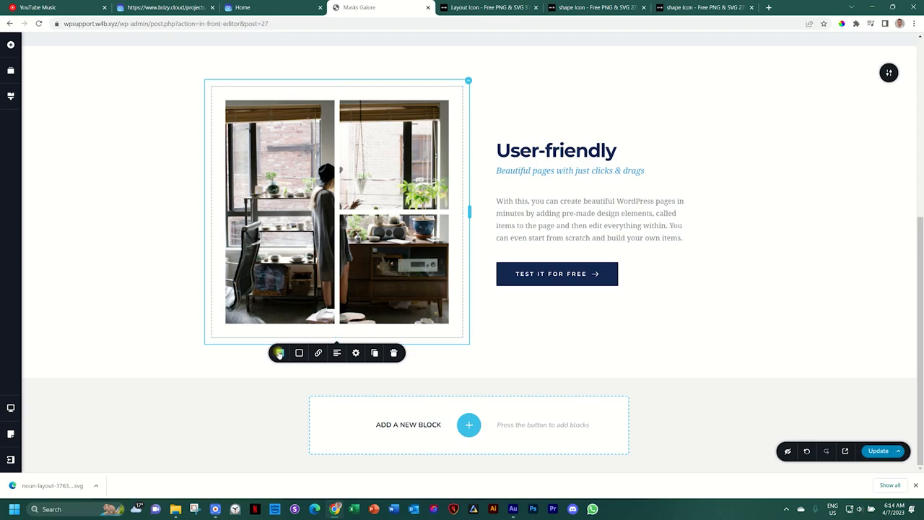
pyautogui.click(280, 353)
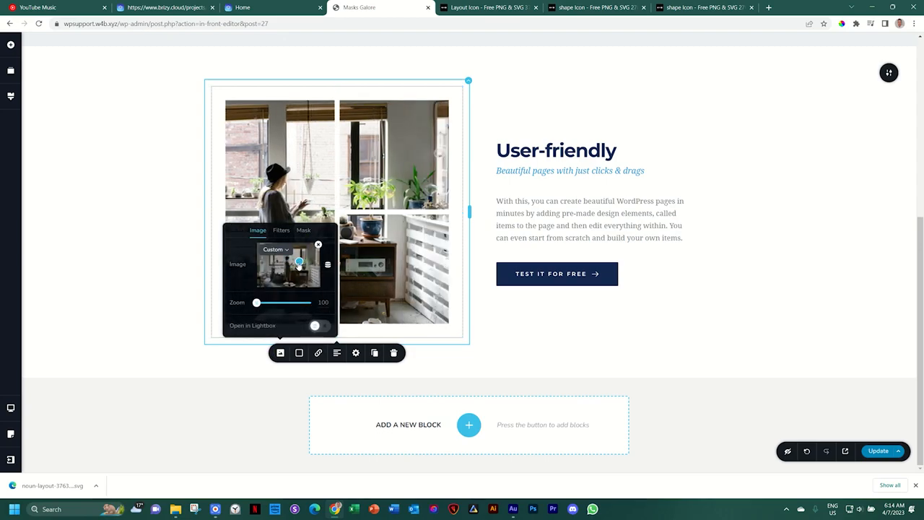
pyautogui.moveTo(298, 260); pyautogui.dragTo(281, 262)
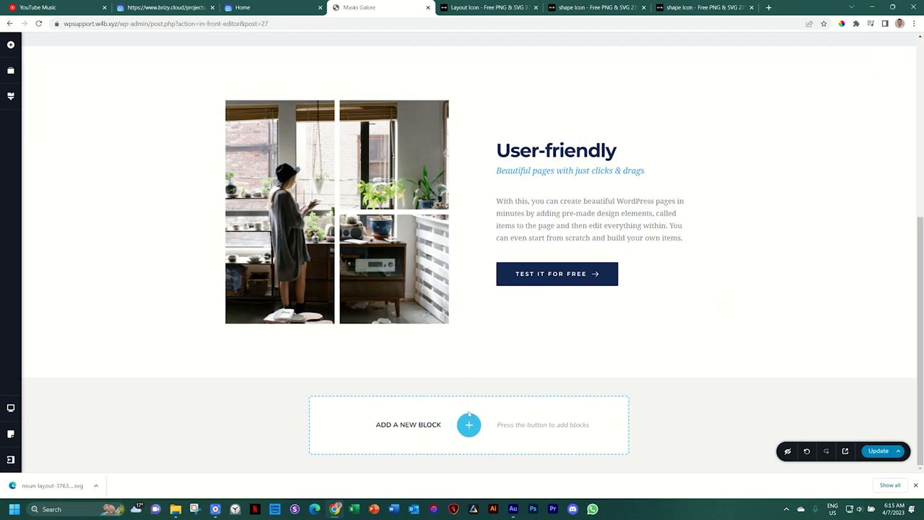
# Step: Insert a Blog block with a numbered paragraph, quote and image below User-friendly
pyautogui.click(468, 425)
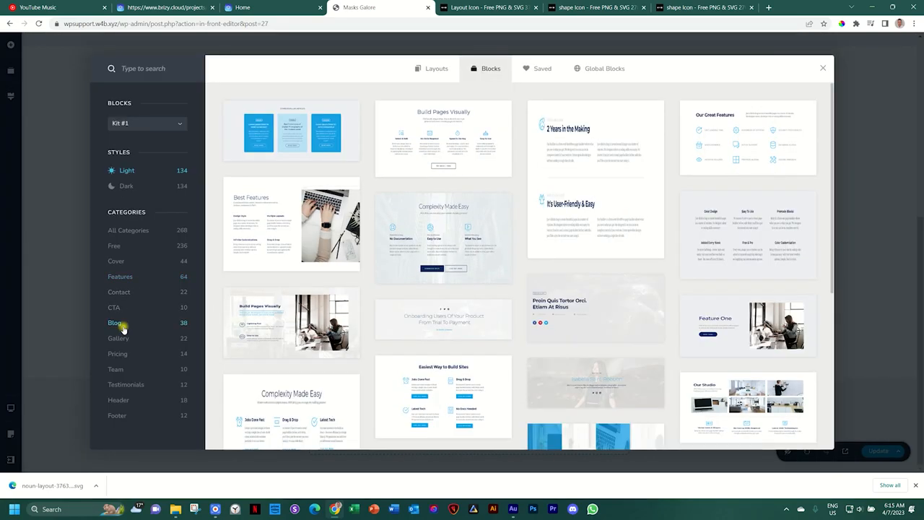
pyautogui.click(114, 323)
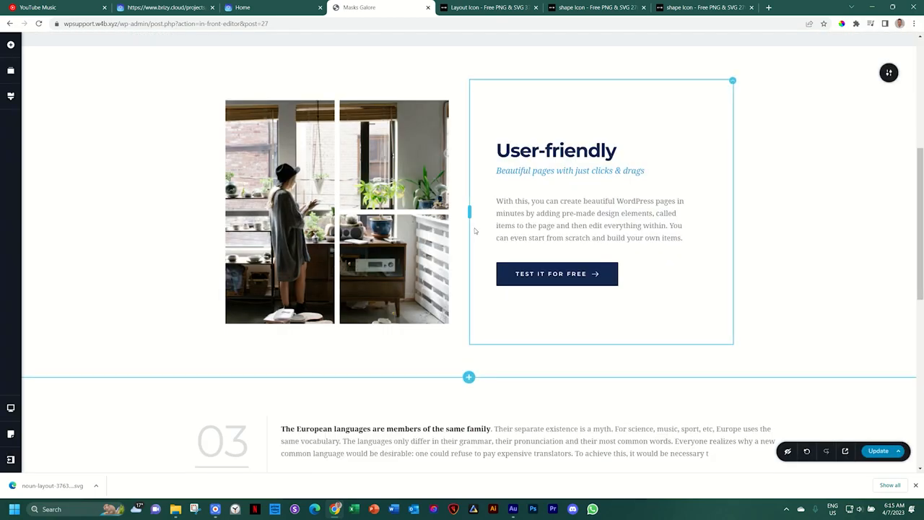
pyautogui.scroll(-3)
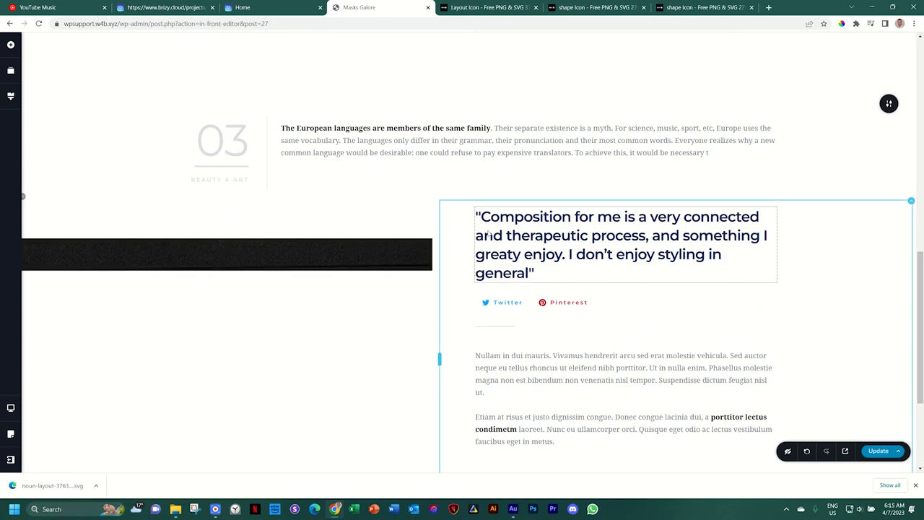
pyautogui.click(490, 7)
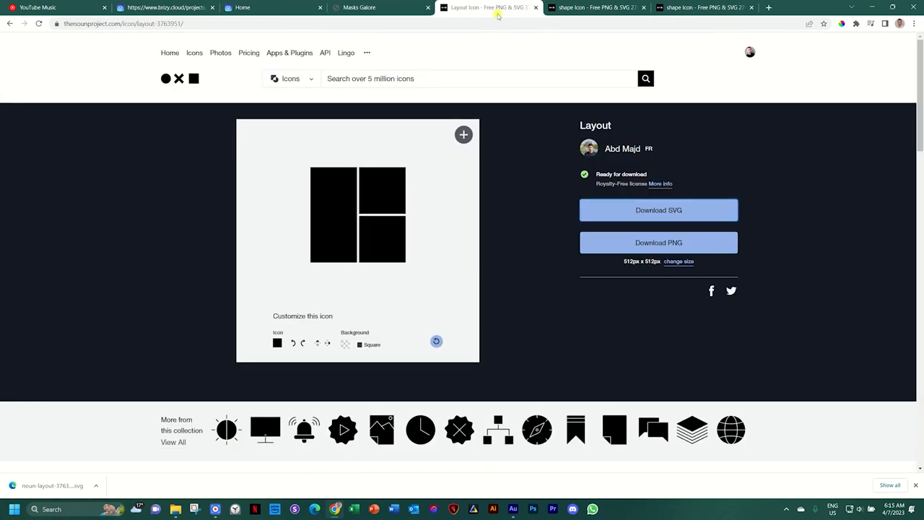
# Step: Search 'south africa' and download the solid South Africa map icon as SVG
pyautogui.write('south africa')
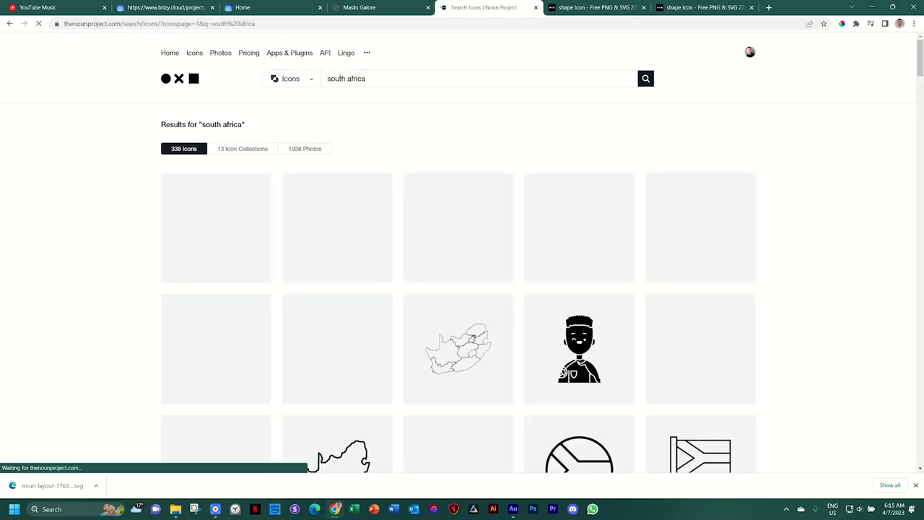
pyautogui.scroll(-3)
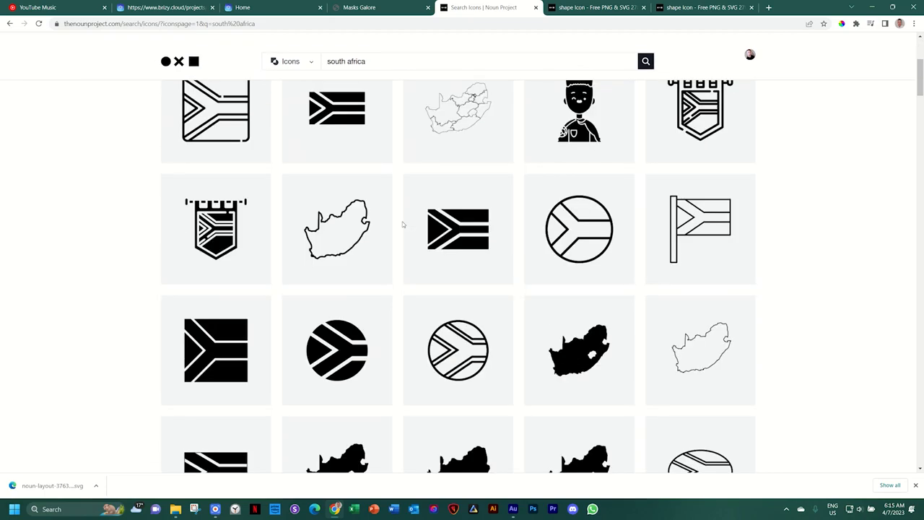
pyautogui.scroll(-3)
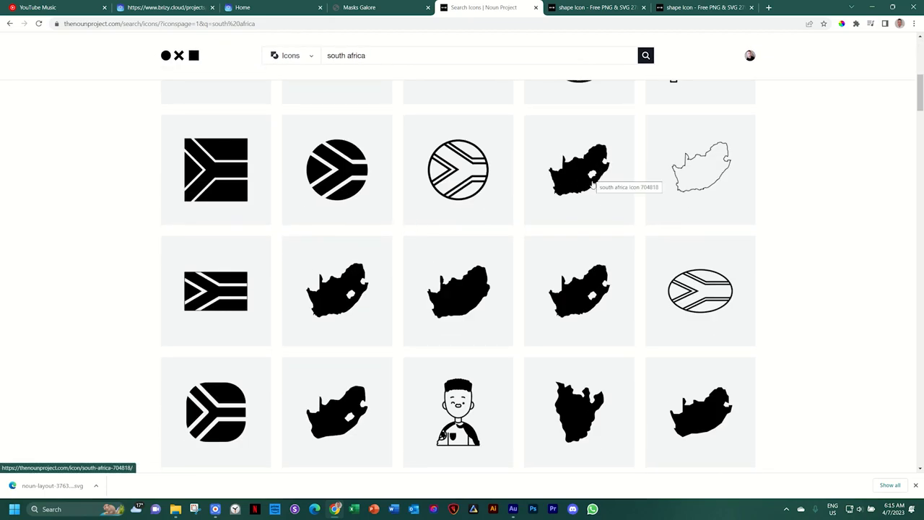
pyautogui.moveTo(458, 296)
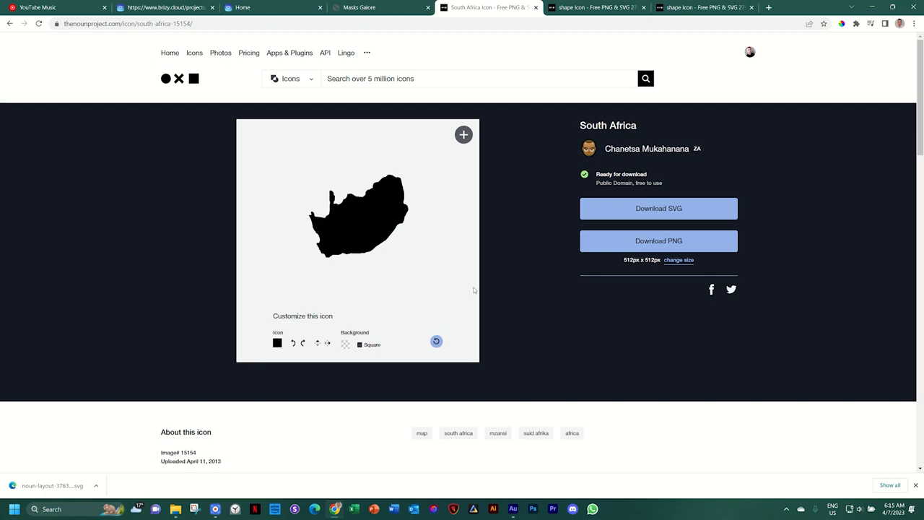
pyautogui.click(658, 208)
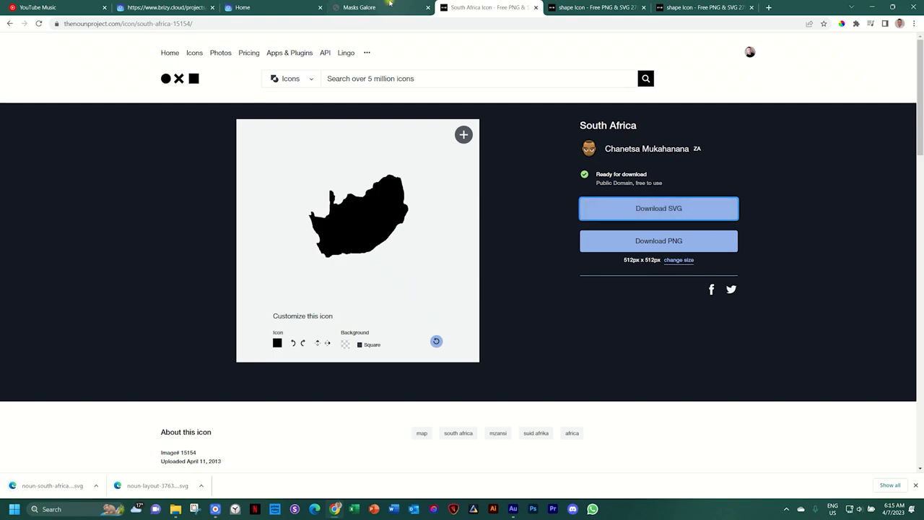
pyautogui.click(359, 7)
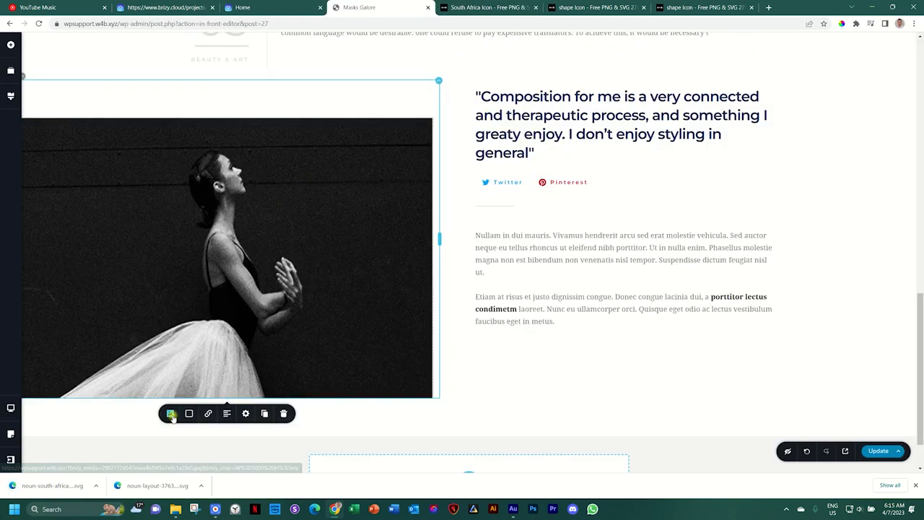
# Step: Apply the South Africa map SVG as the dancer photo's custom mask shape
pyautogui.click(170, 413)
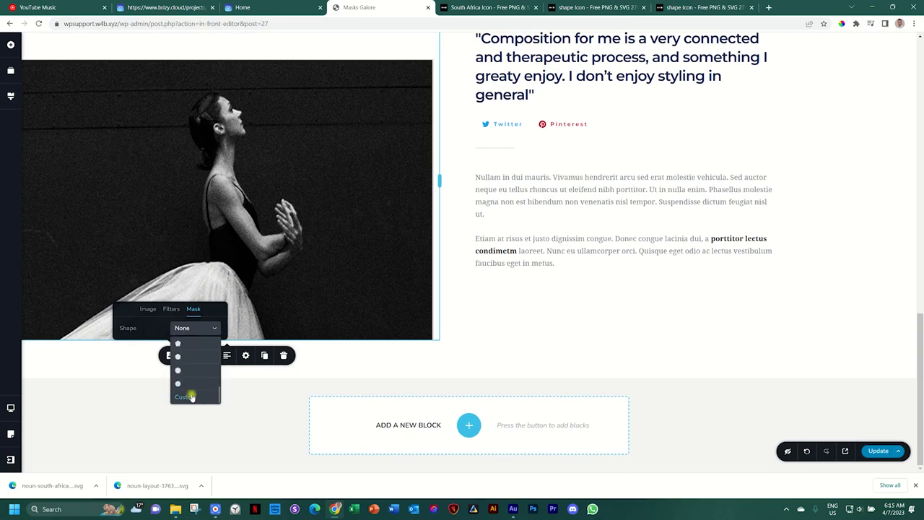
pyautogui.click(185, 397)
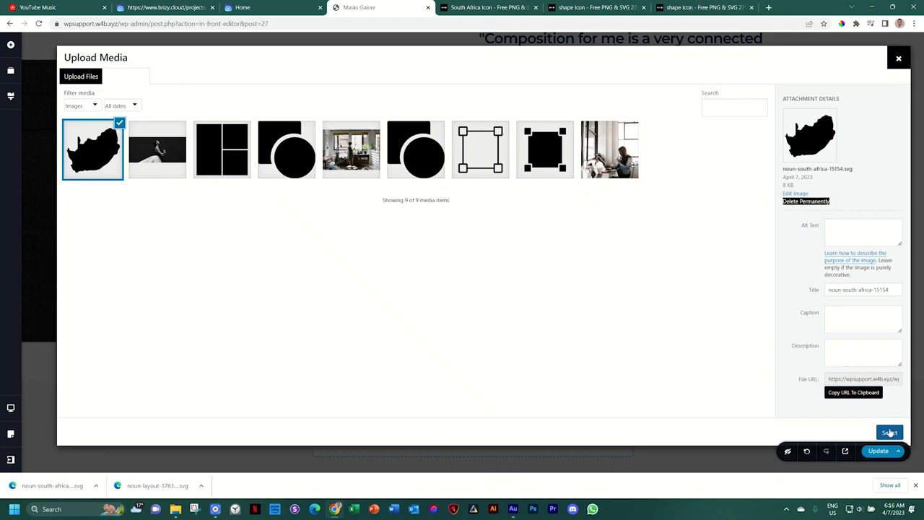
pyautogui.click(889, 432)
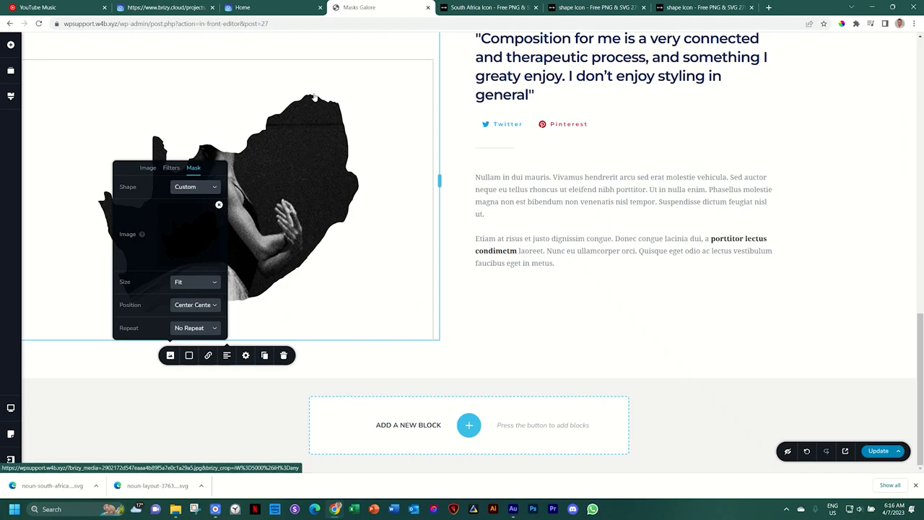
pyautogui.moveTo(316, 86)
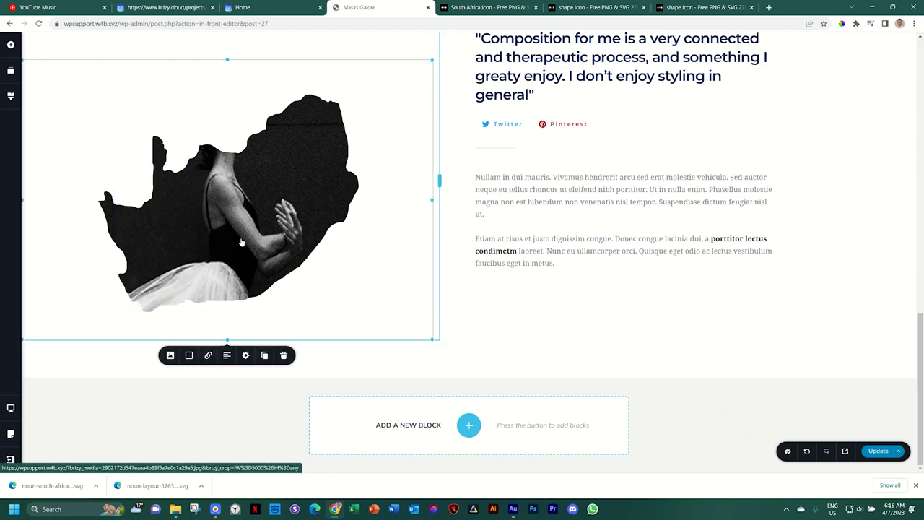
# Step: Enlarge the map mask and raise the photo's Zoom to 116 so the dancer shows
pyautogui.click(171, 355)
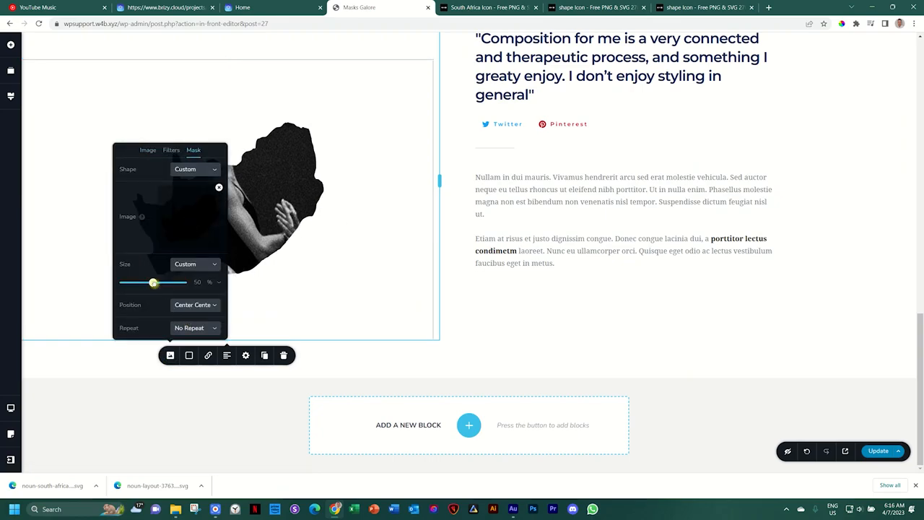
pyautogui.moveTo(154, 282); pyautogui.dragTo(178, 282)
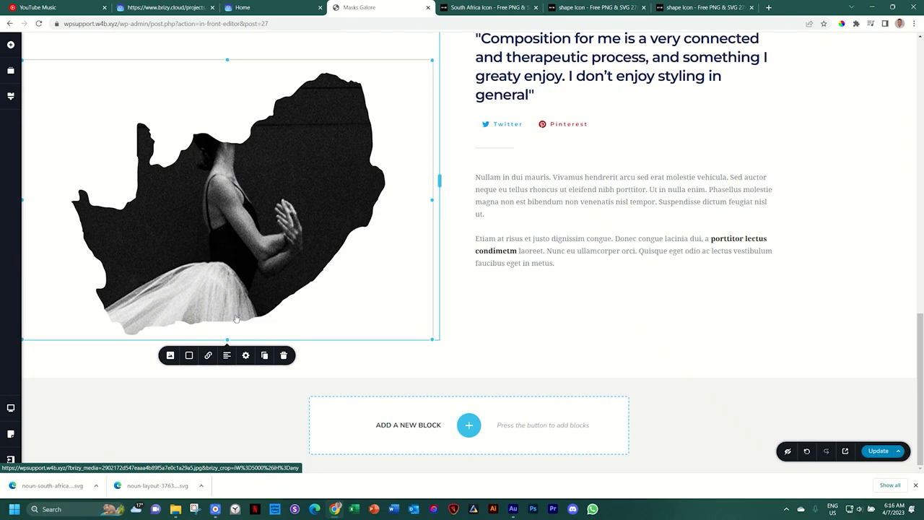
pyautogui.click(169, 355)
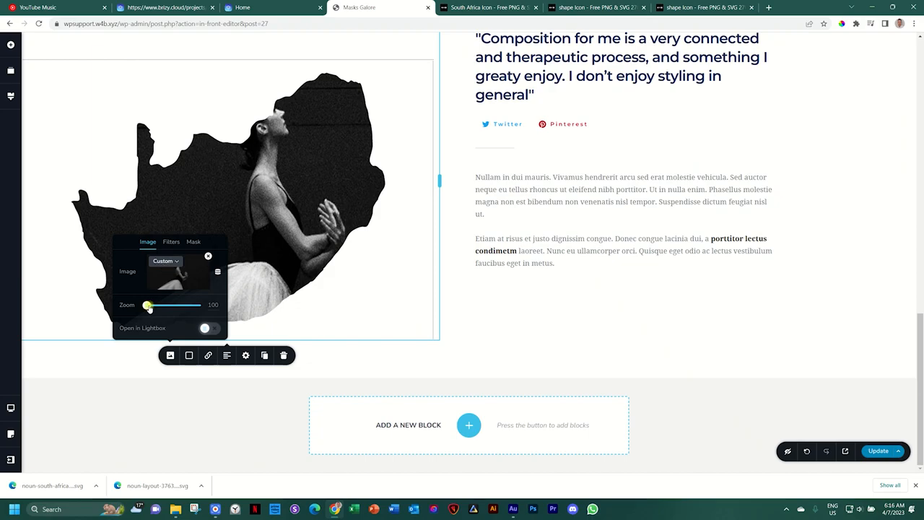
pyautogui.moveTo(147, 305); pyautogui.dragTo(154, 305)
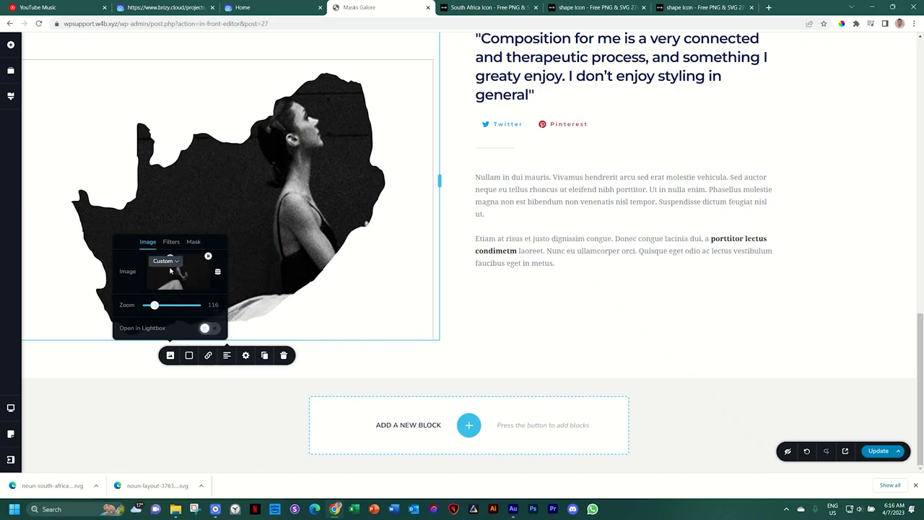
pyautogui.click(489, 7)
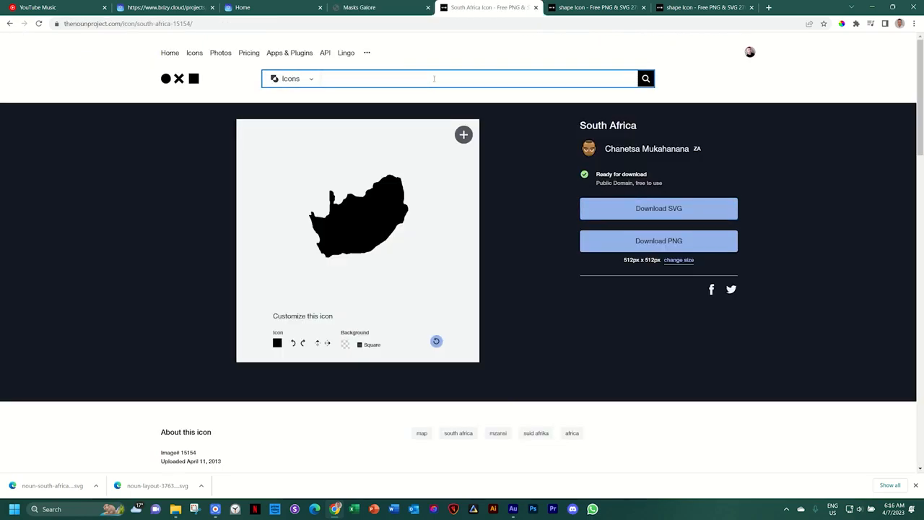
# Step: Search Noun Project for 'butterfly' and download the side-view butterfly icon as SVG
pyautogui.write('butterfly')
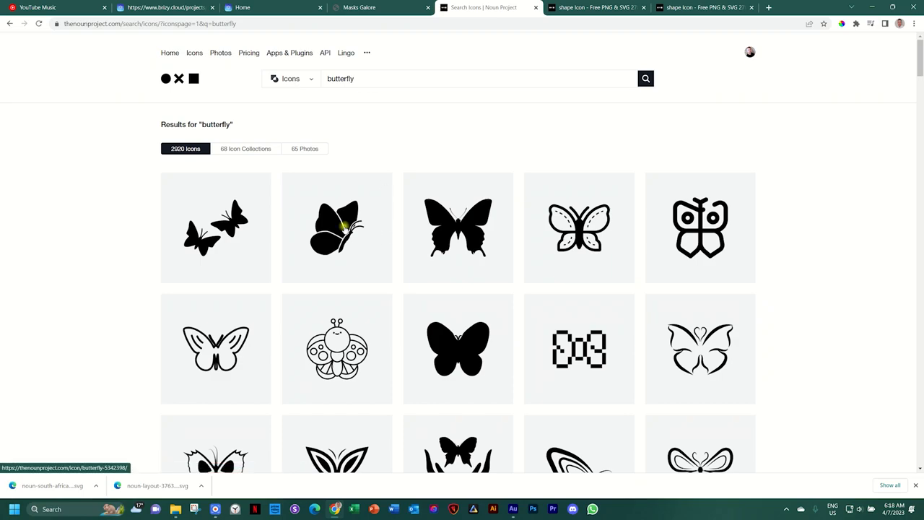
pyautogui.click(337, 227)
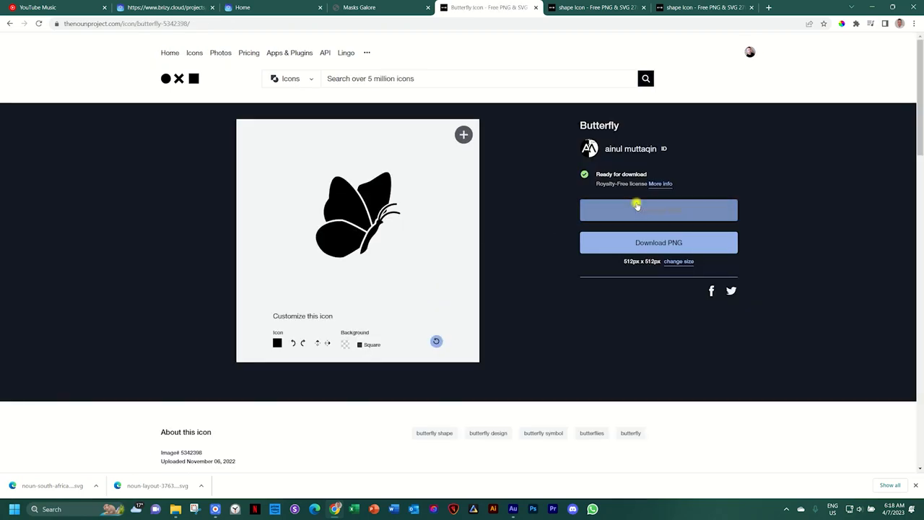
pyautogui.click(658, 210)
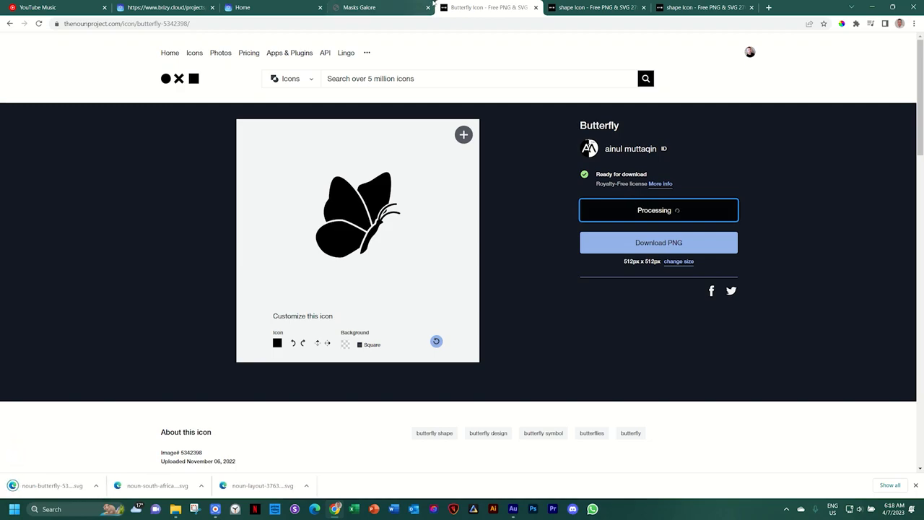
pyautogui.click(358, 8)
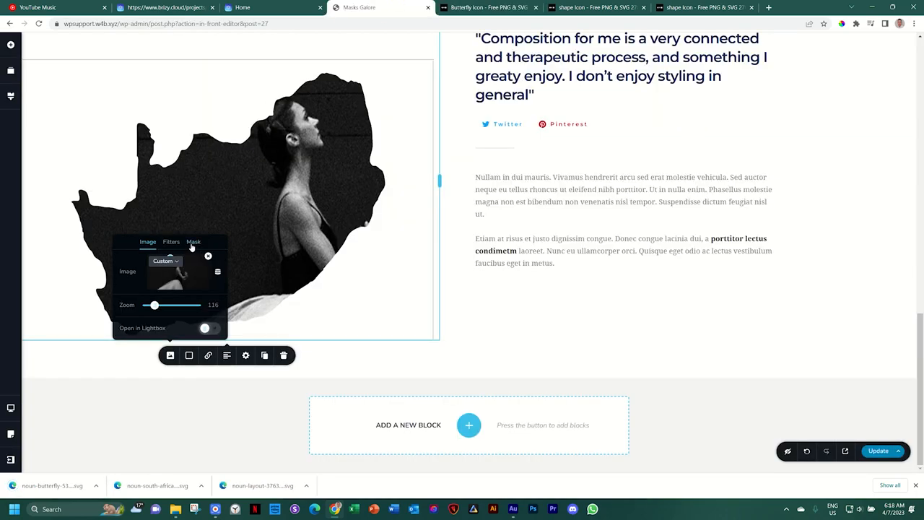
# Step: Swap the photo's custom mask image for the downloaded butterfly SVG
pyautogui.click(193, 242)
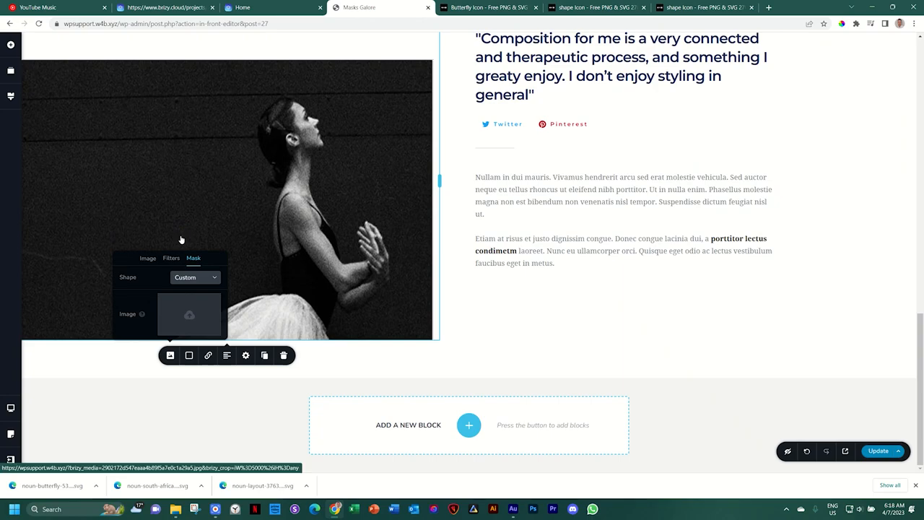
pyautogui.click(189, 314)
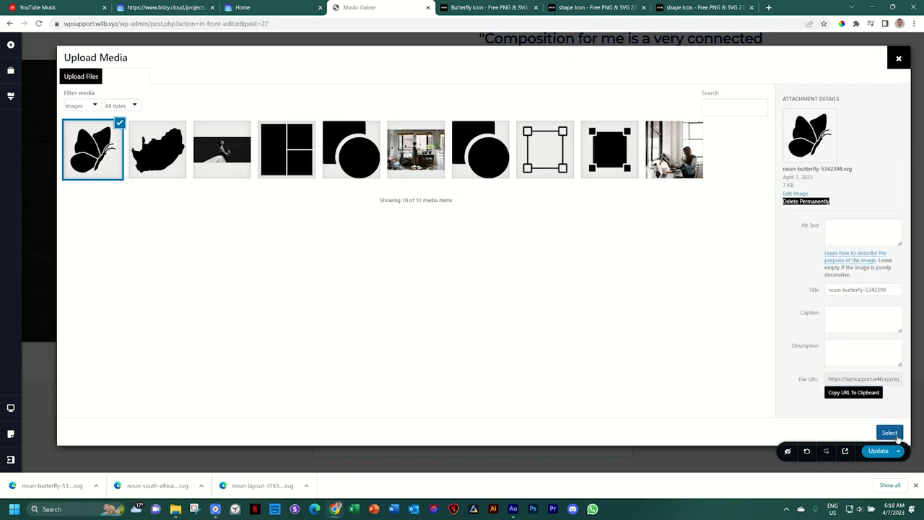
pyautogui.click(890, 432)
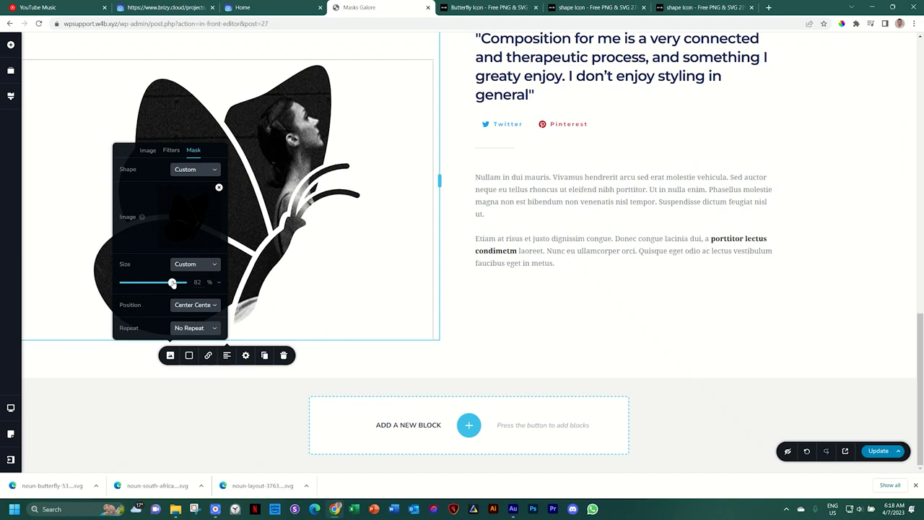
# Step: Enlarge the butterfly mask with the Size slider until the dancer fills the wings
pyautogui.moveTo(172, 282); pyautogui.dragTo(173, 282)
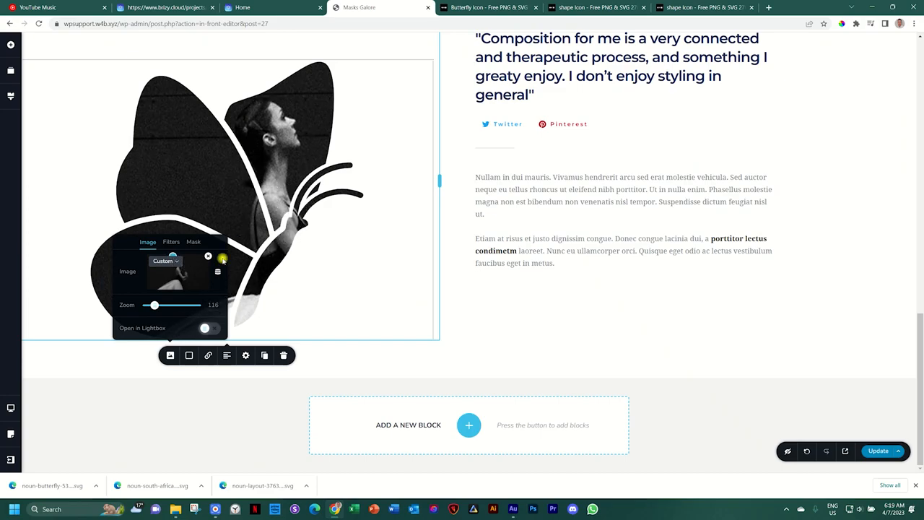
pyautogui.click(209, 256)
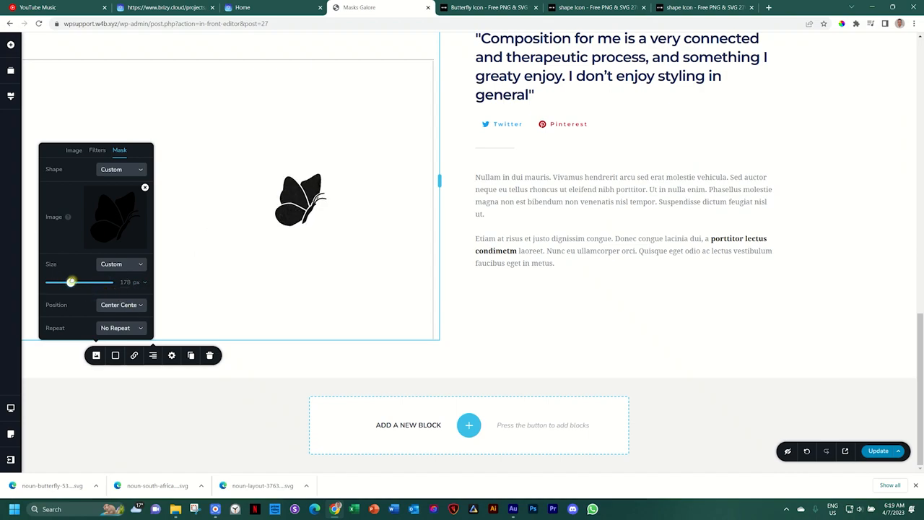
pyautogui.moveTo(72, 281); pyautogui.dragTo(109, 281)
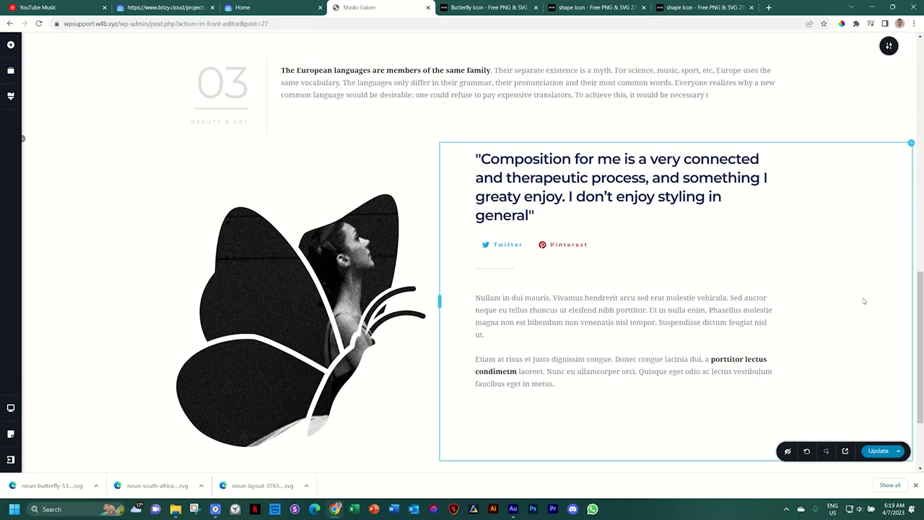
pyautogui.click(282, 303)
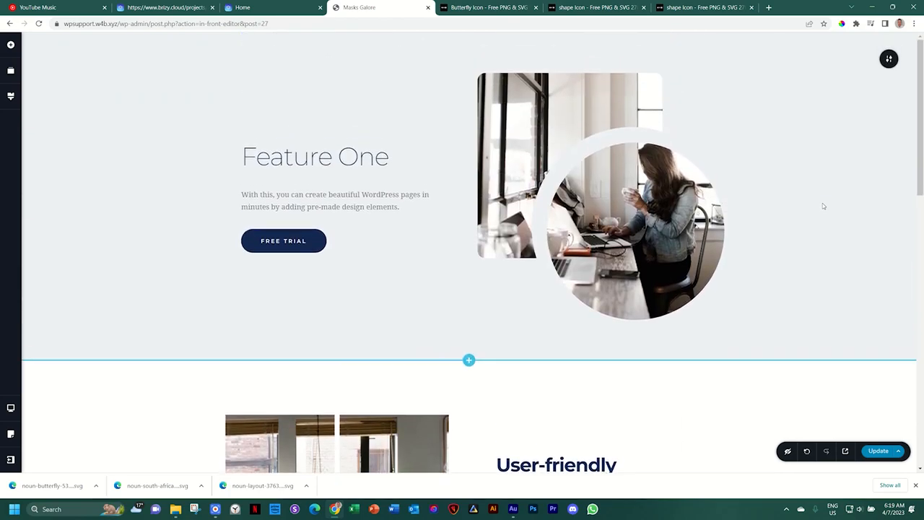
pyautogui.scroll(-3)
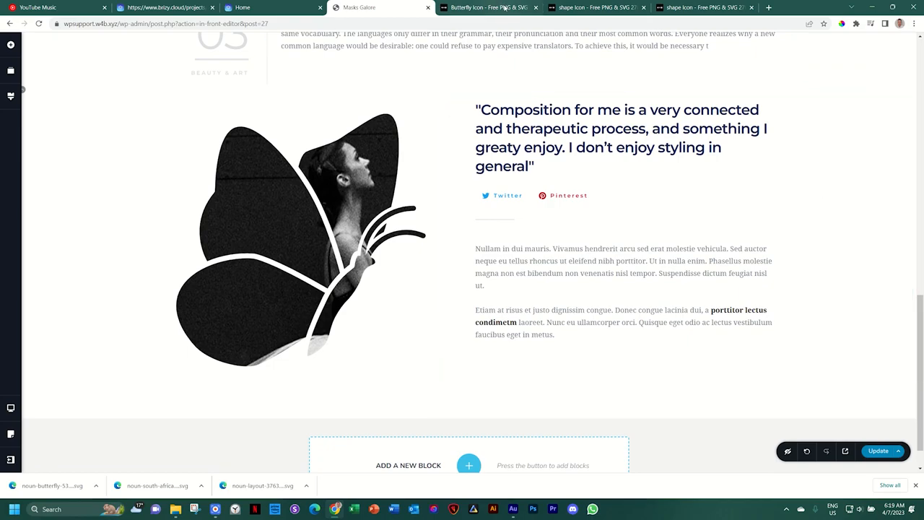
pyautogui.moveTo(469, 7)
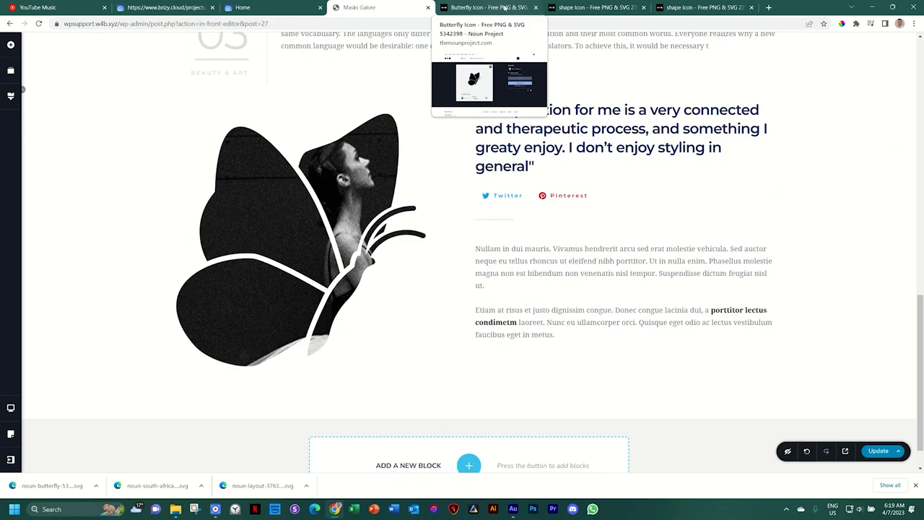